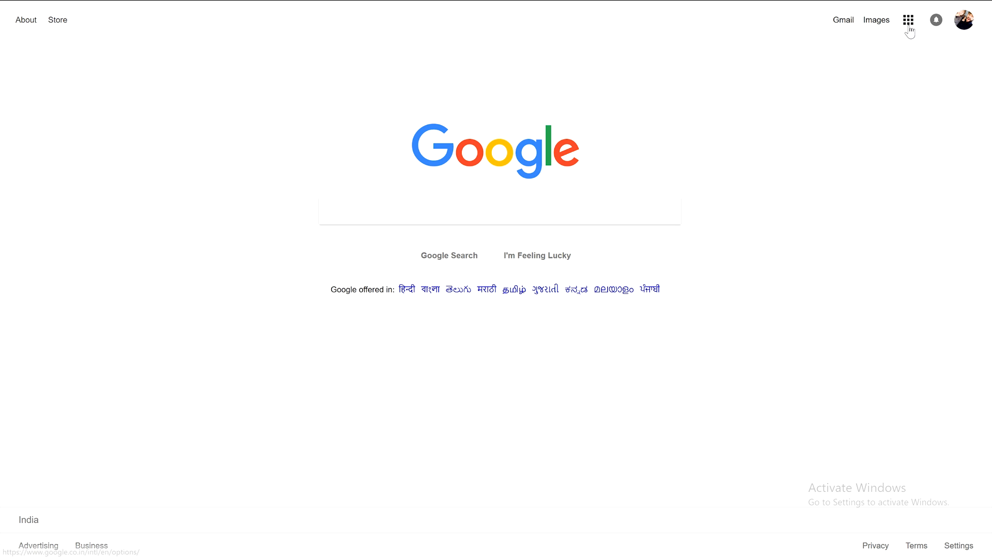
Step: From the Google apps launcher go to Drive and create a new blank Google Form via New > More
left_click(909, 20)
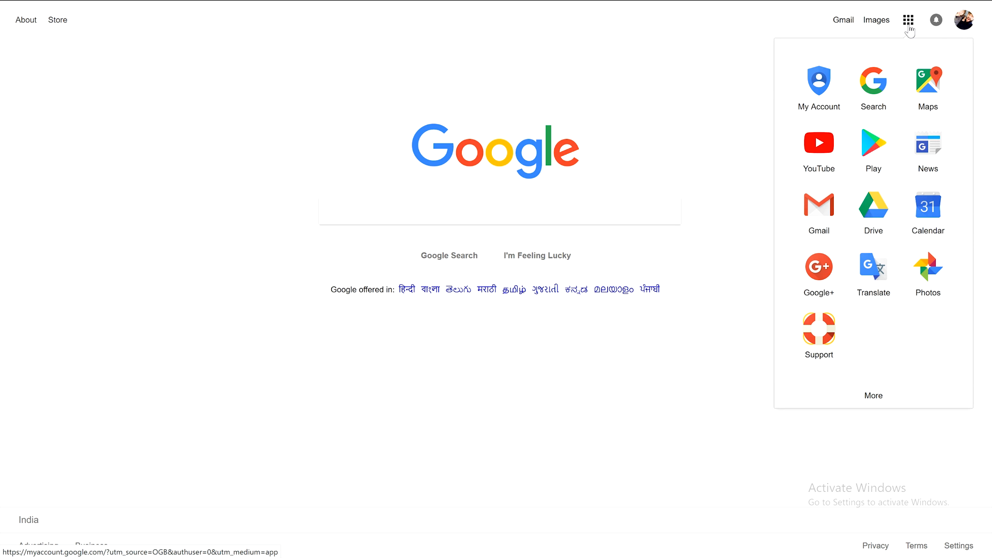
mouse_move(872, 230)
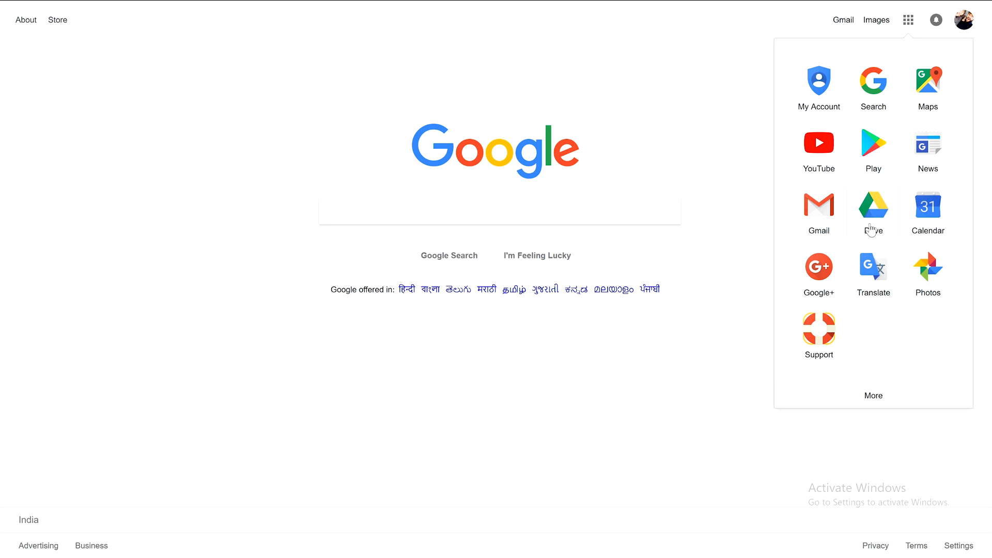
left_click(874, 209)
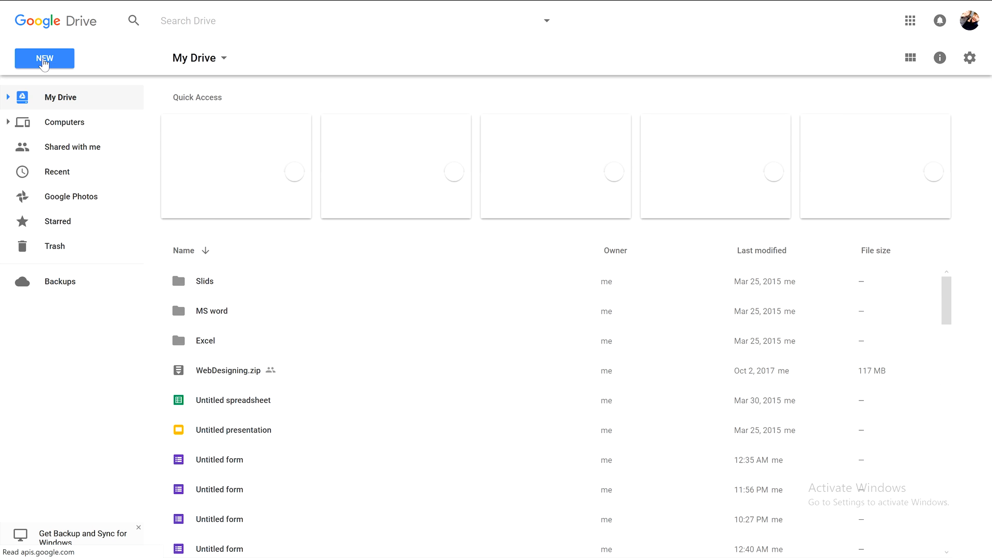
left_click(44, 58)
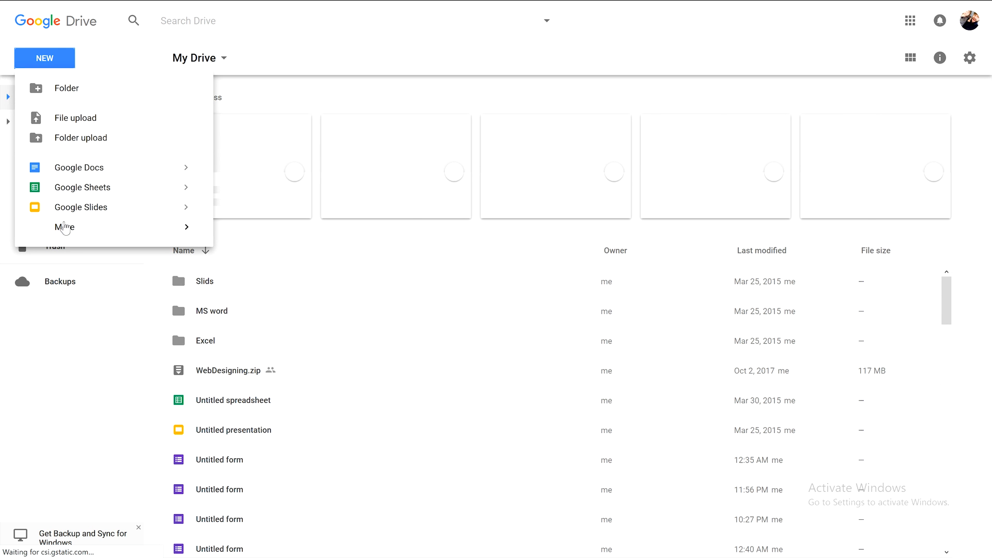
left_click(64, 227)
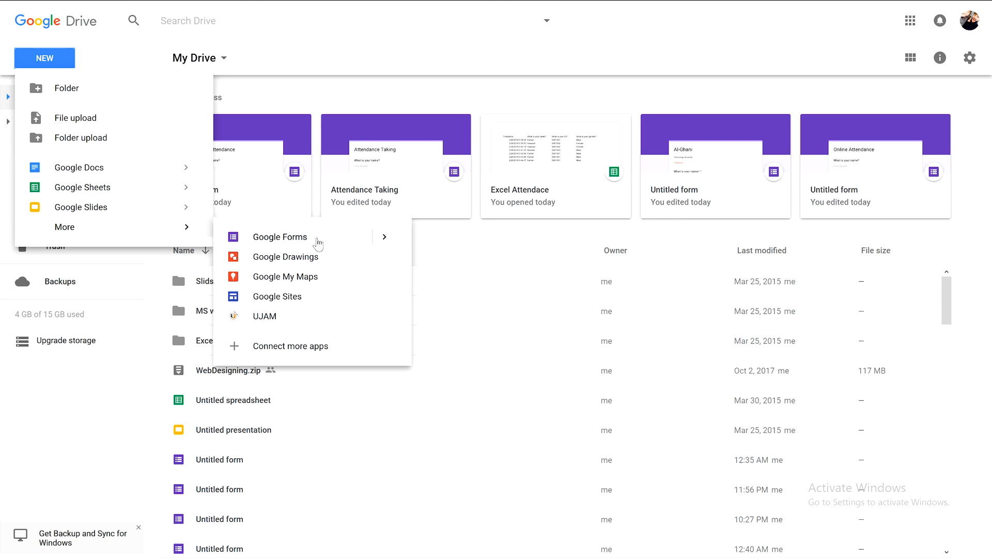
left_click(280, 237)
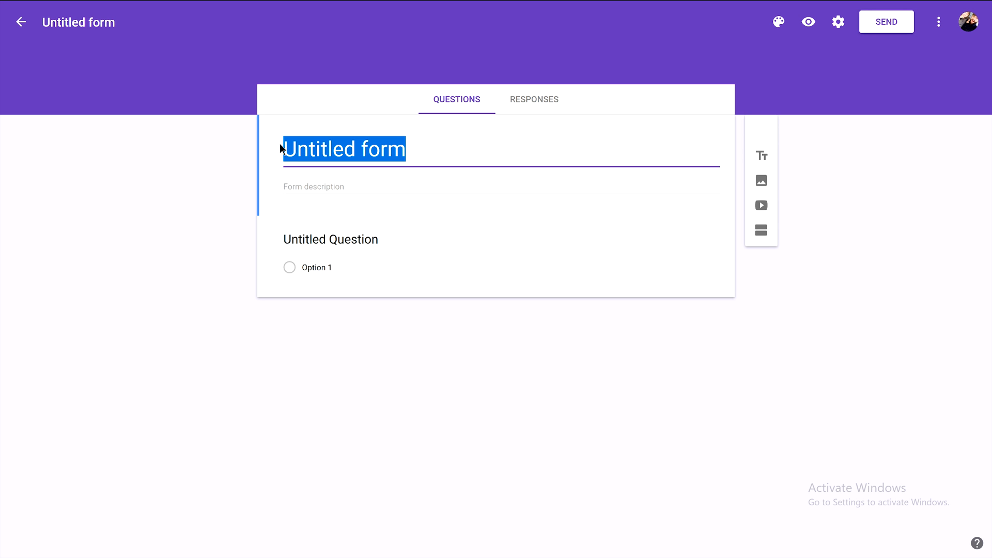
Step: Replace 'Untitled form' with the title 'Online Attendance'
type("Oo")
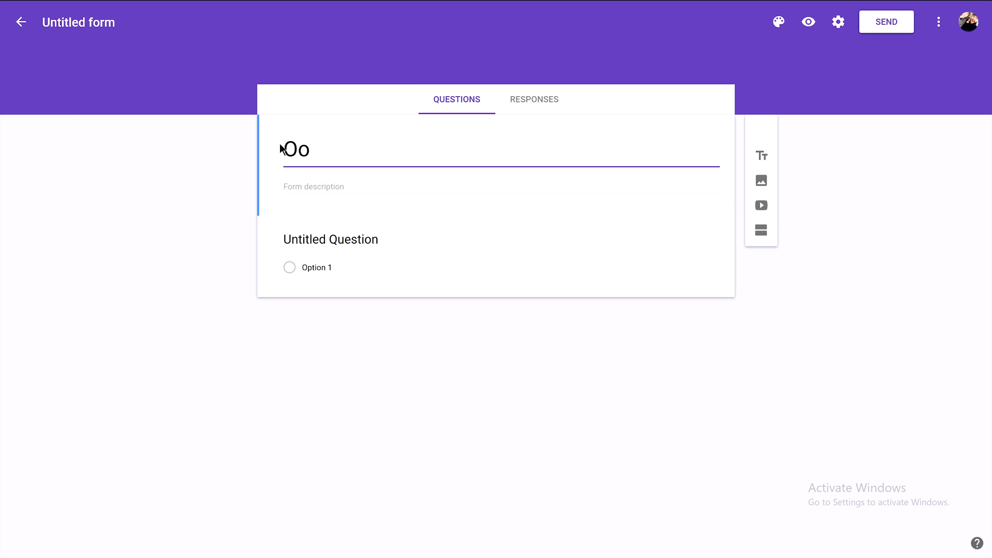
type("nline Att")
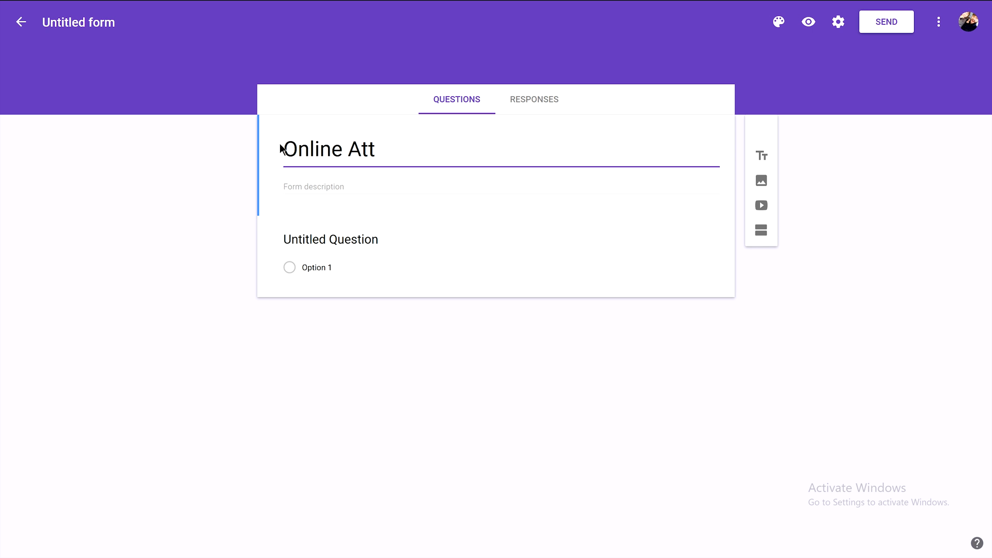
type("endac")
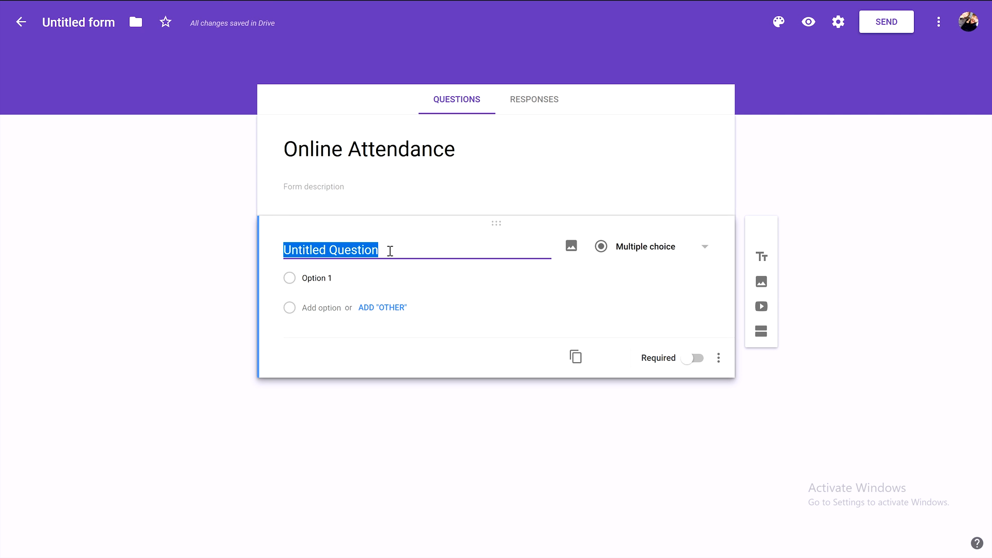
Step: Word the first question 'What is your name?' and set its answer type to Paragraph
type("What is")
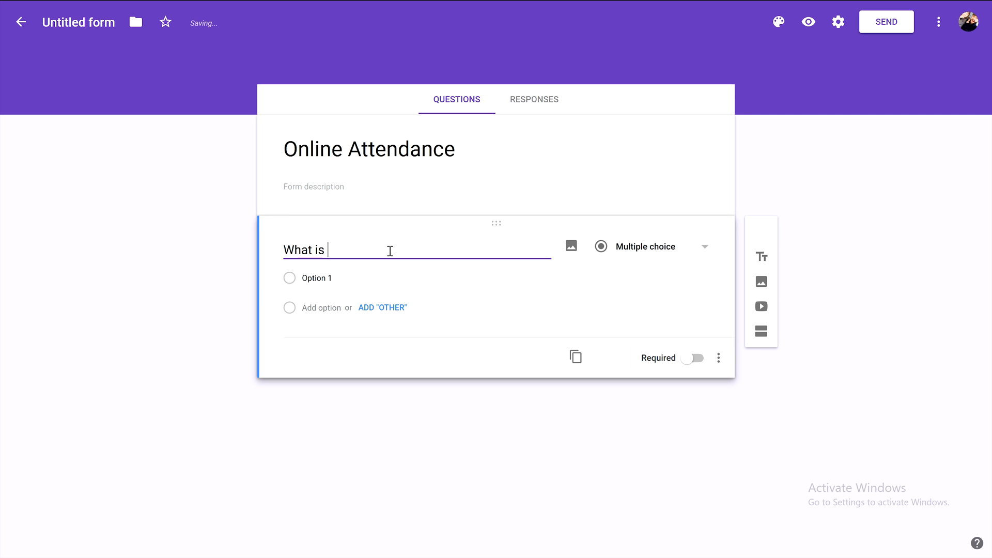
type("your na")
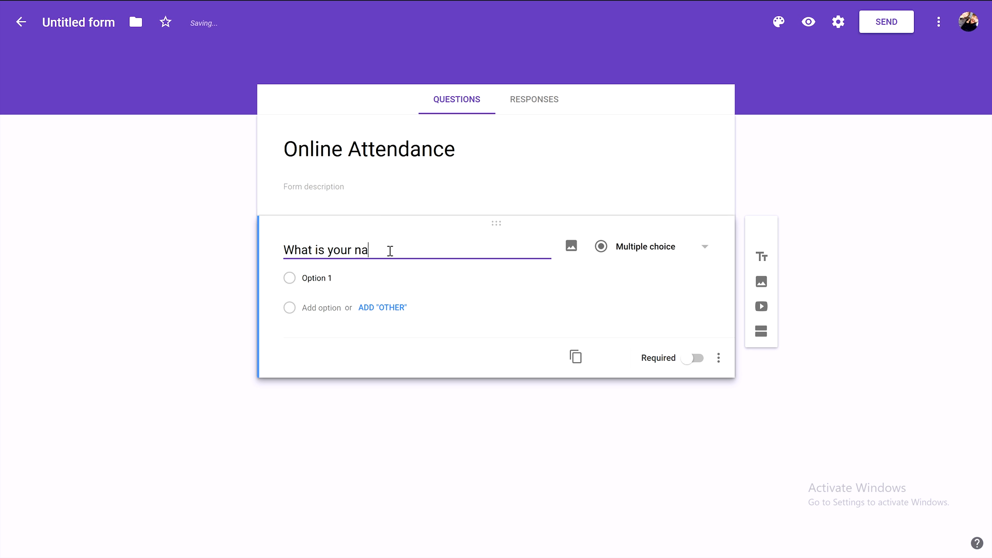
left_click(641, 246)
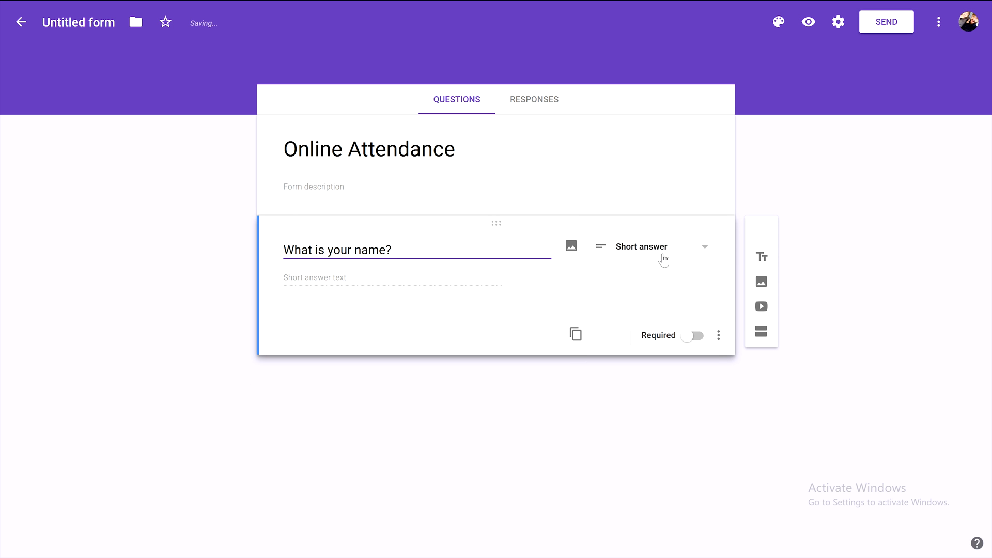
left_click(652, 246)
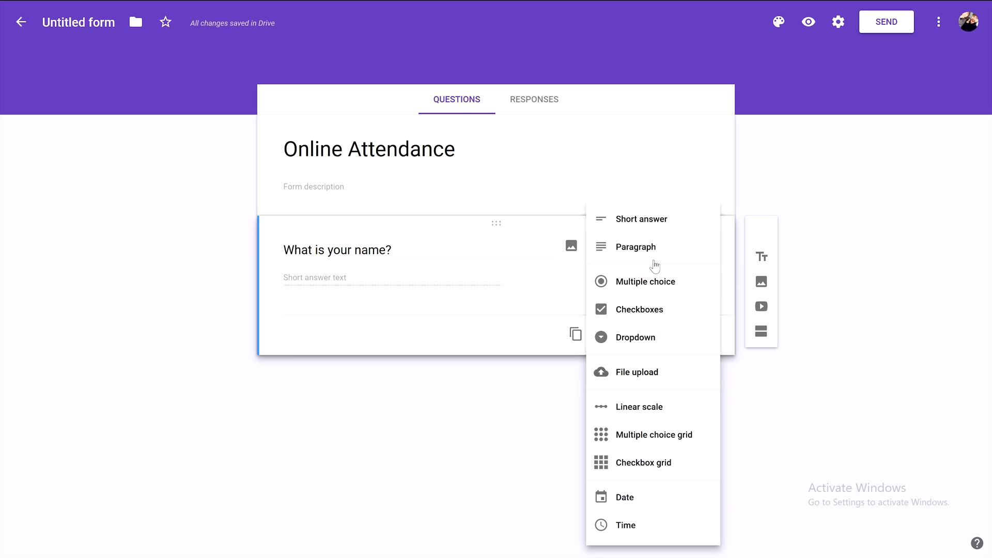
mouse_move(655, 253)
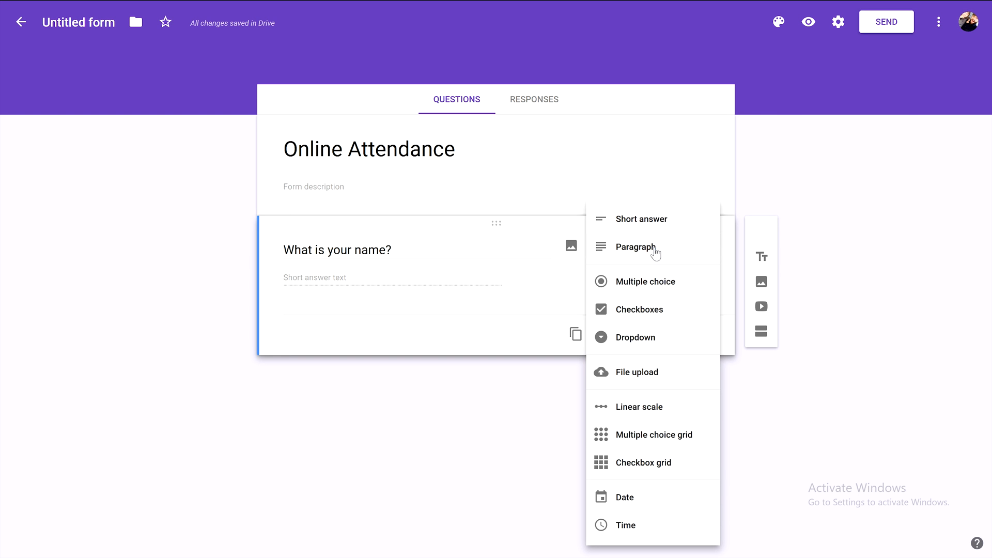
mouse_move(655, 234)
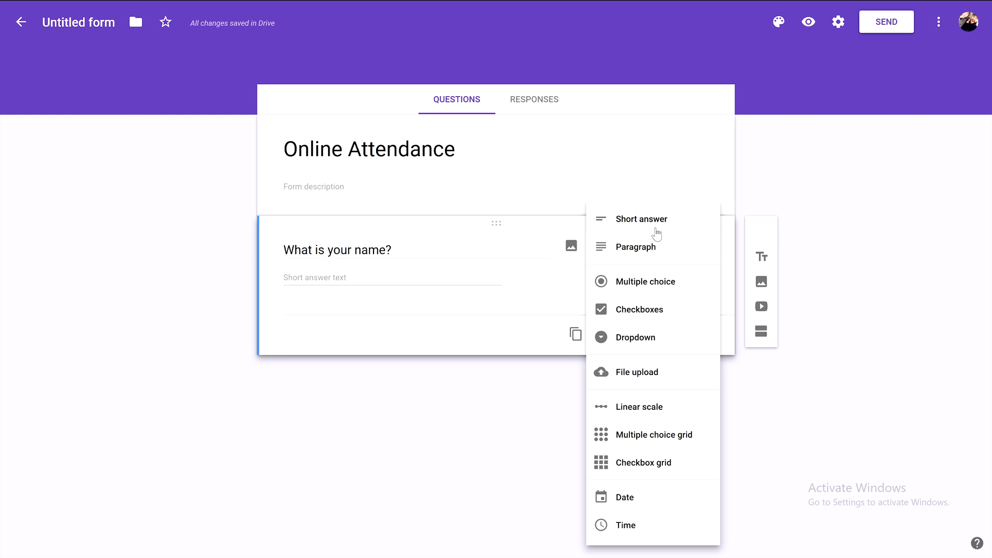
mouse_move(653, 251)
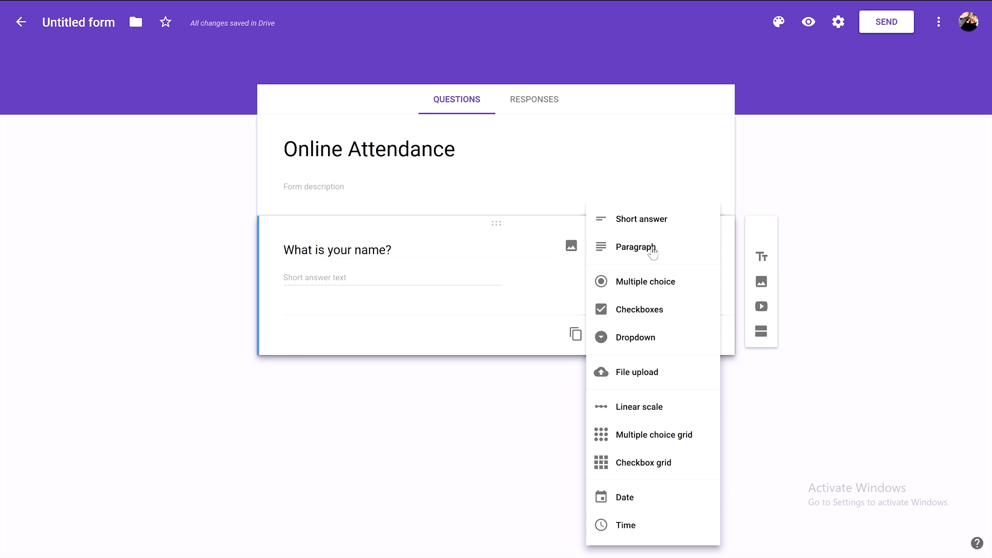
left_click(639, 247)
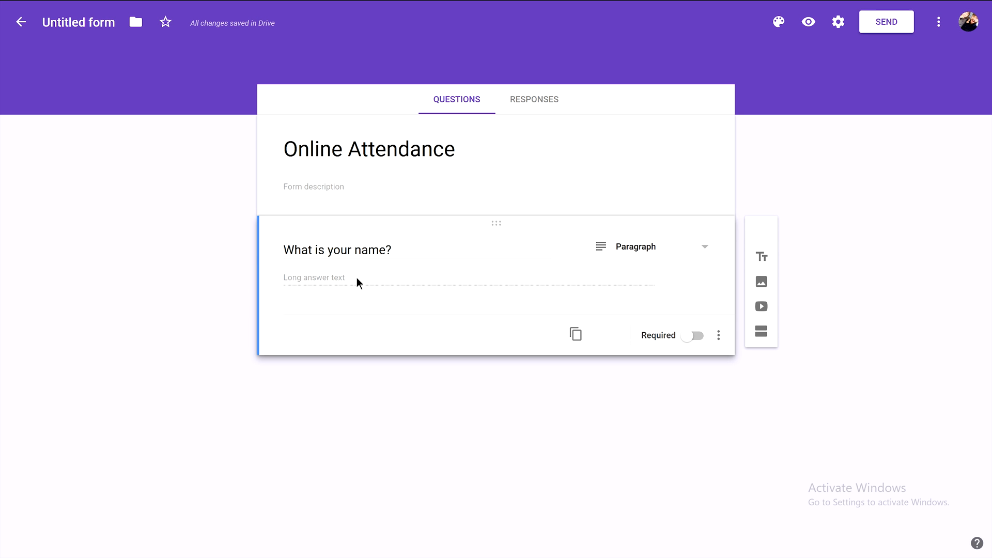
mouse_move(434, 311)
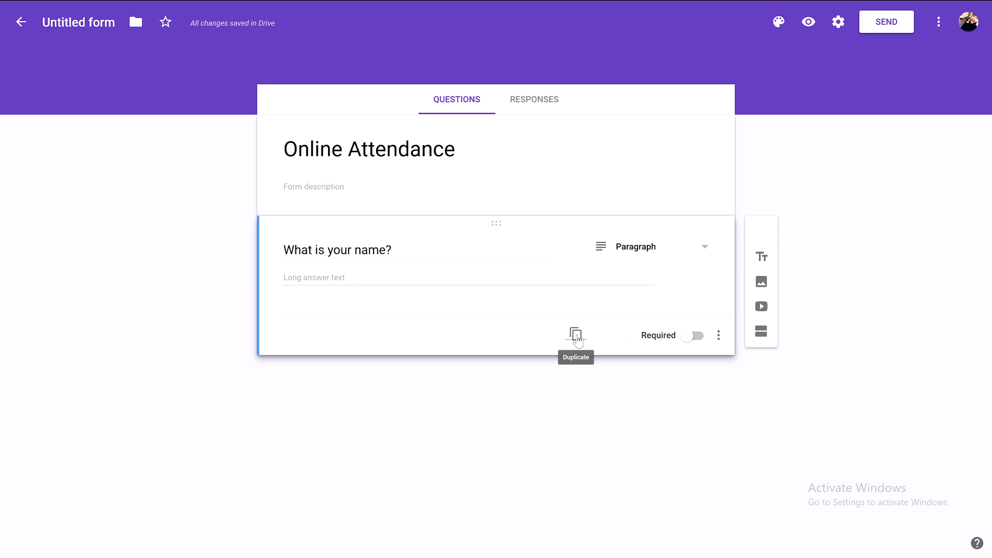
Step: Duplicate the name question into 'What is your ID?' with a Short answer type
left_click(574, 335)
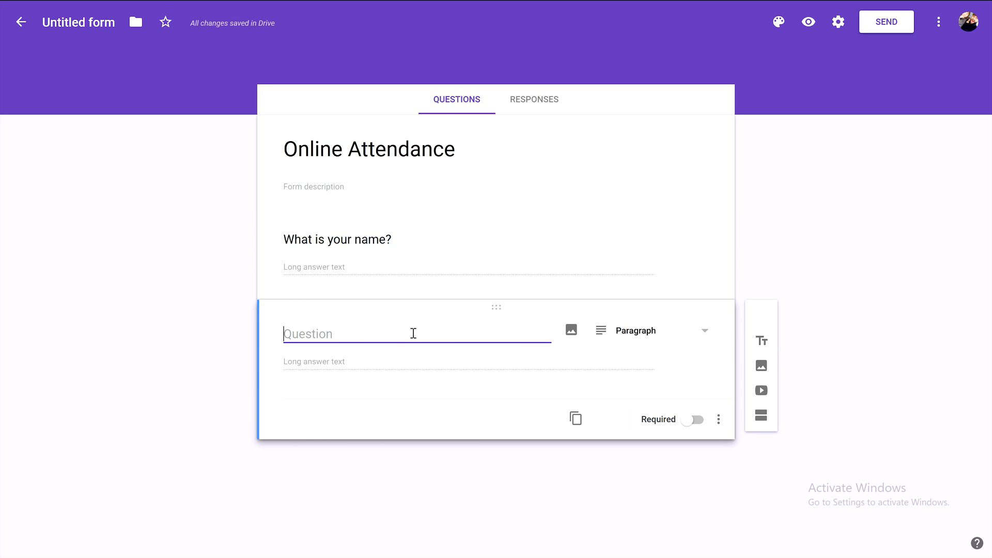
type("What is your")
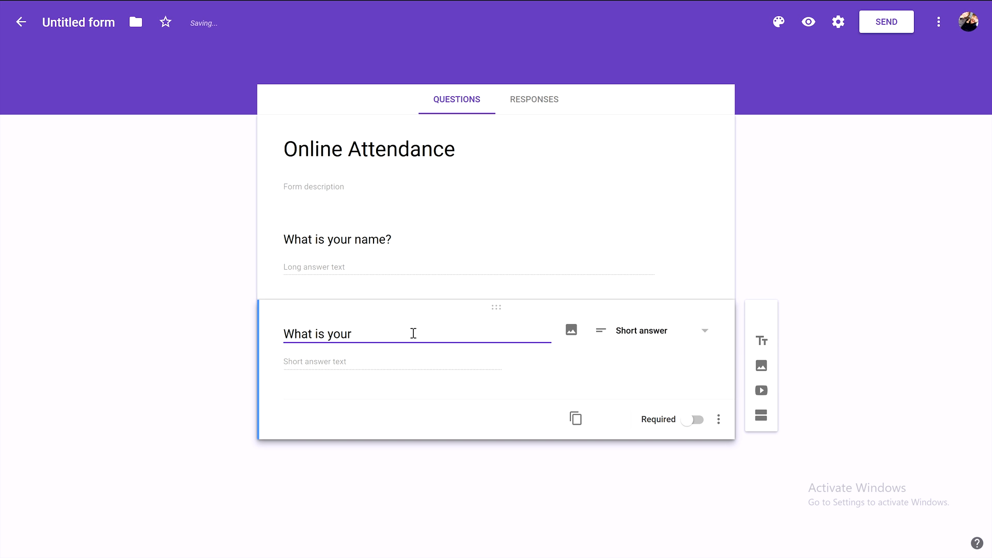
type("ID?")
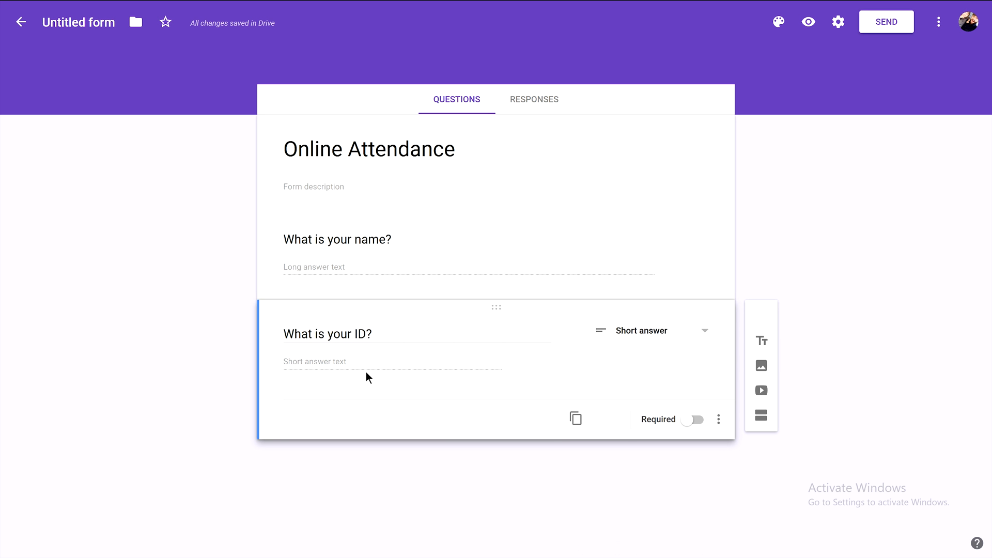
mouse_move(575, 419)
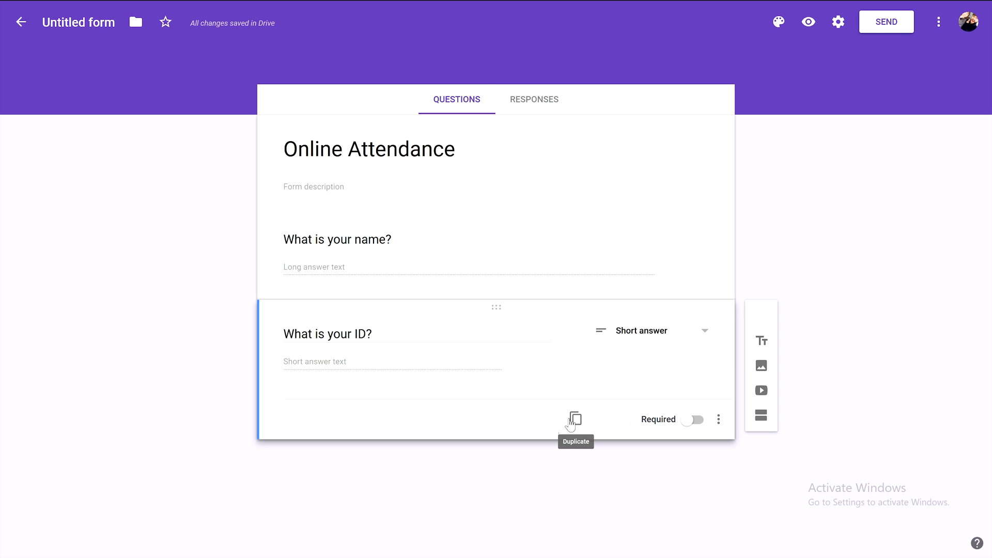
Step: Duplicate again into a gender multiple-choice question with Male, Female and Prefer not to say
left_click(572, 420)
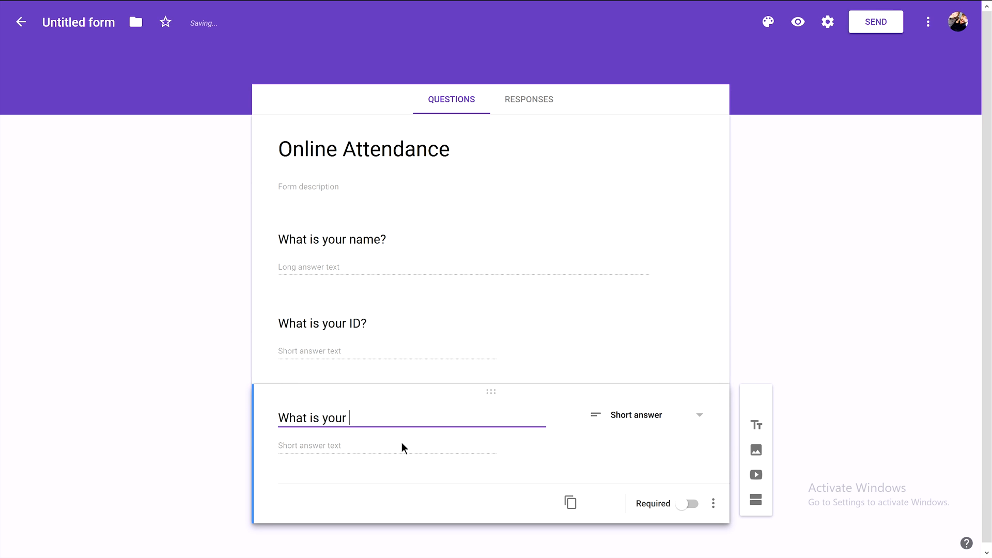
type("gender?")
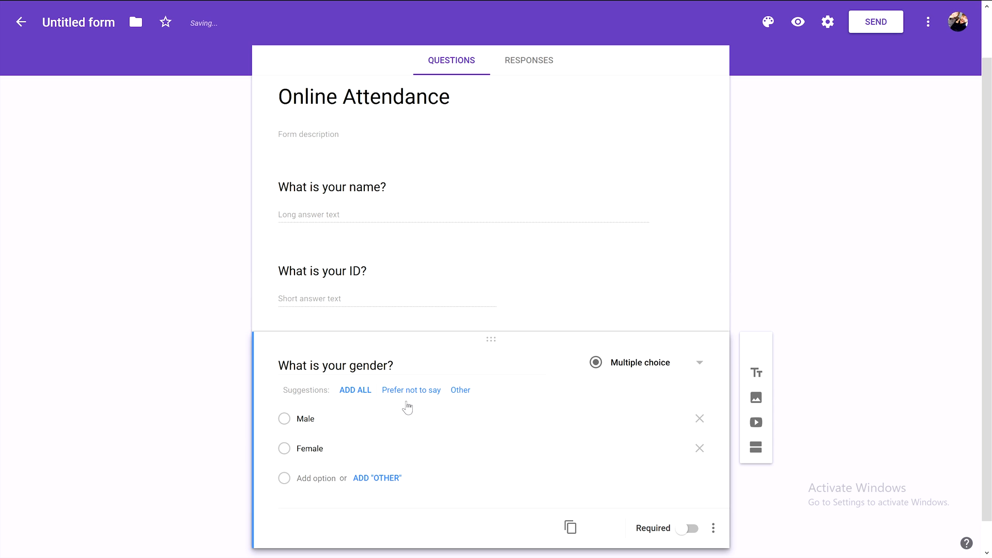
left_click(411, 390)
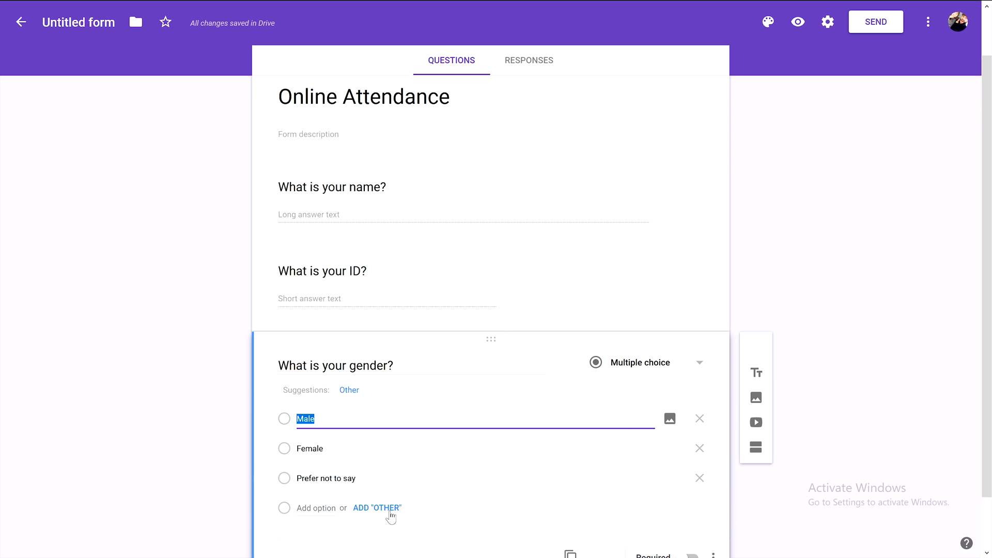
mouse_move(976, 186)
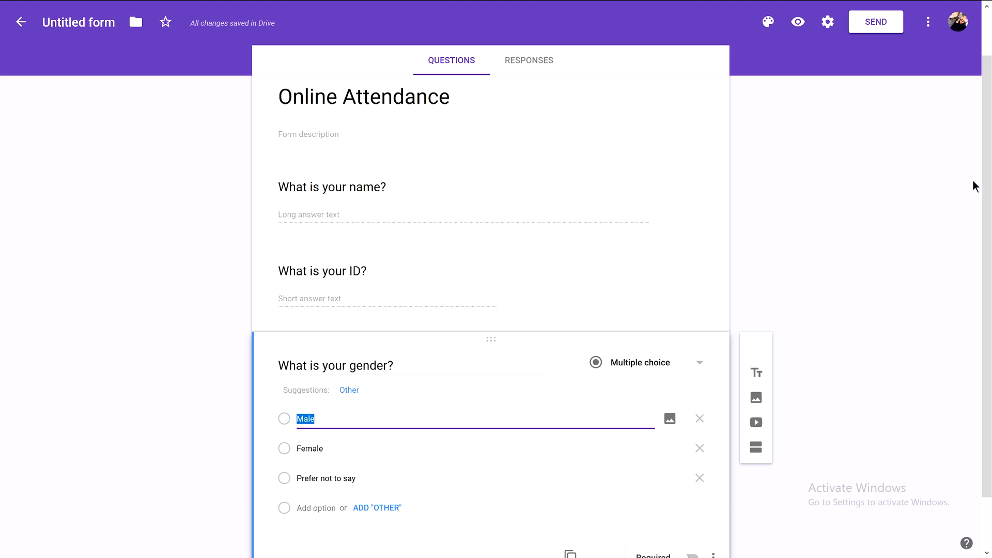
mouse_move(565, 277)
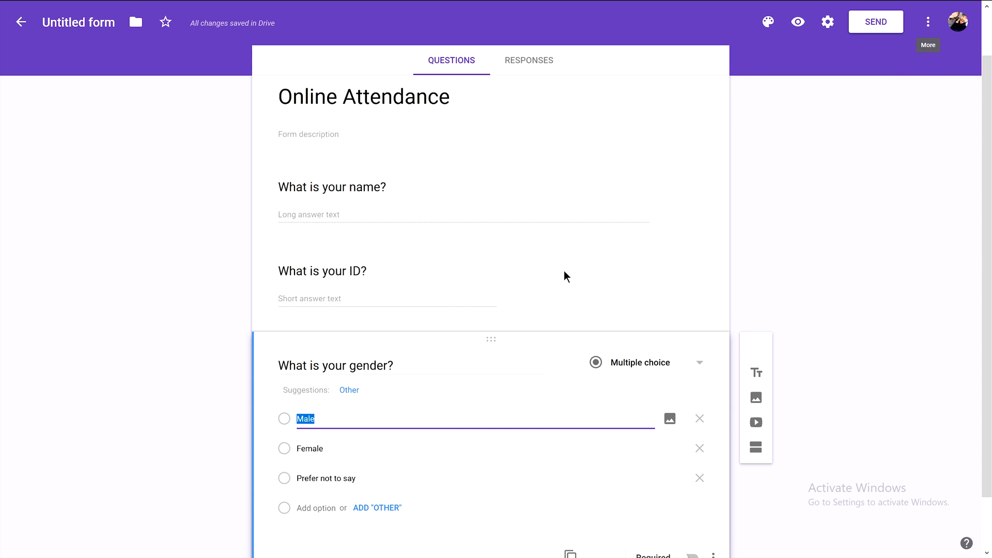
mouse_move(476, 285)
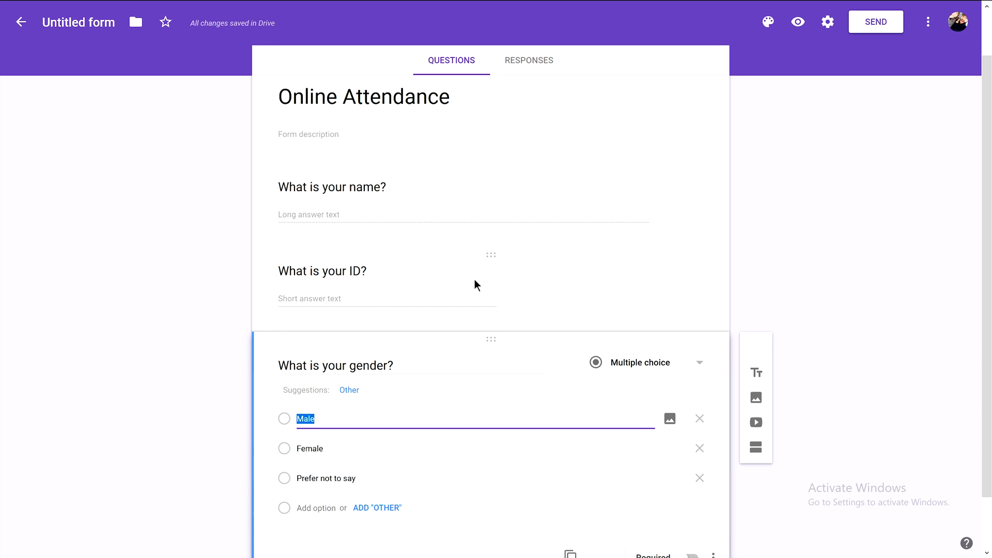
mouse_move(771, 231)
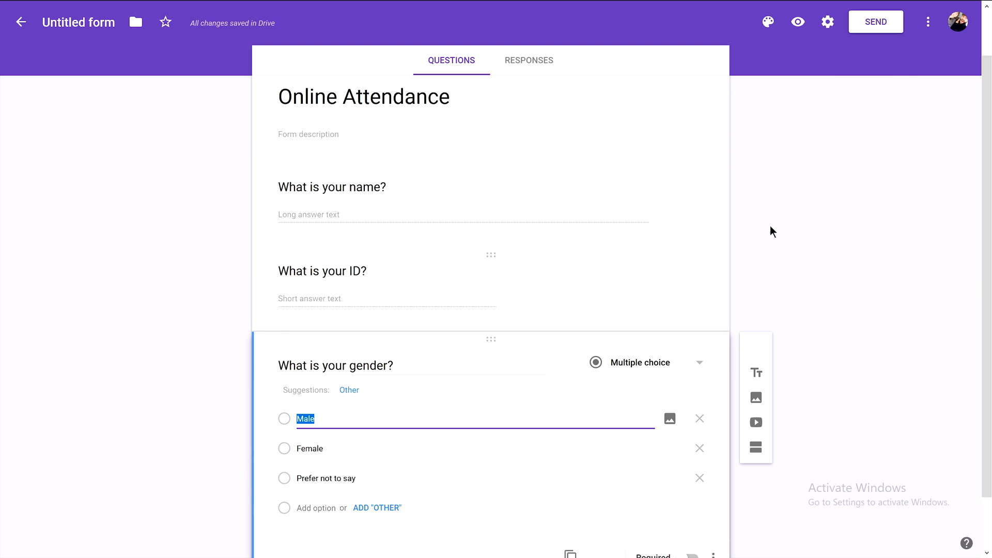
mouse_move(929, 22)
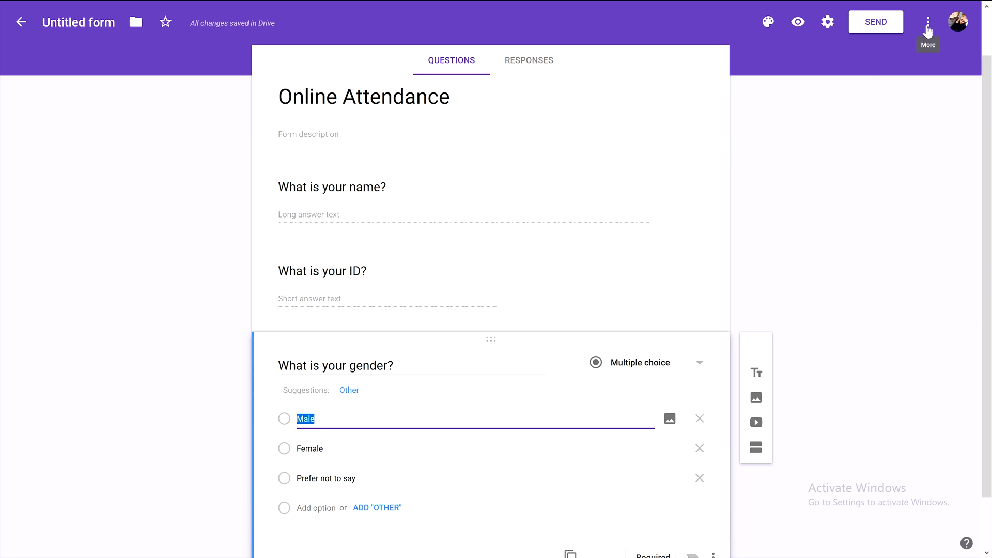
Step: From the More menu go to the Get pre-filled link page
left_click(928, 21)
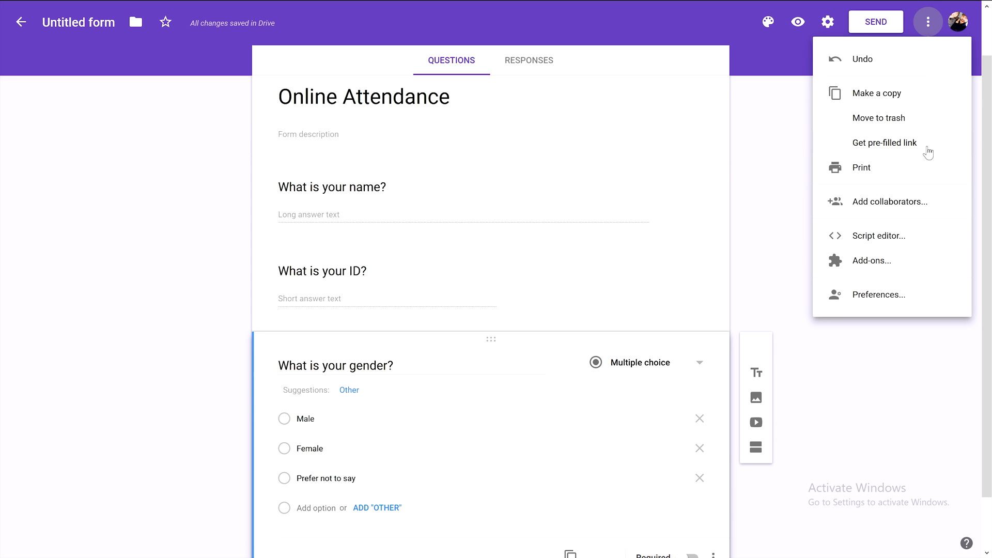
mouse_move(885, 143)
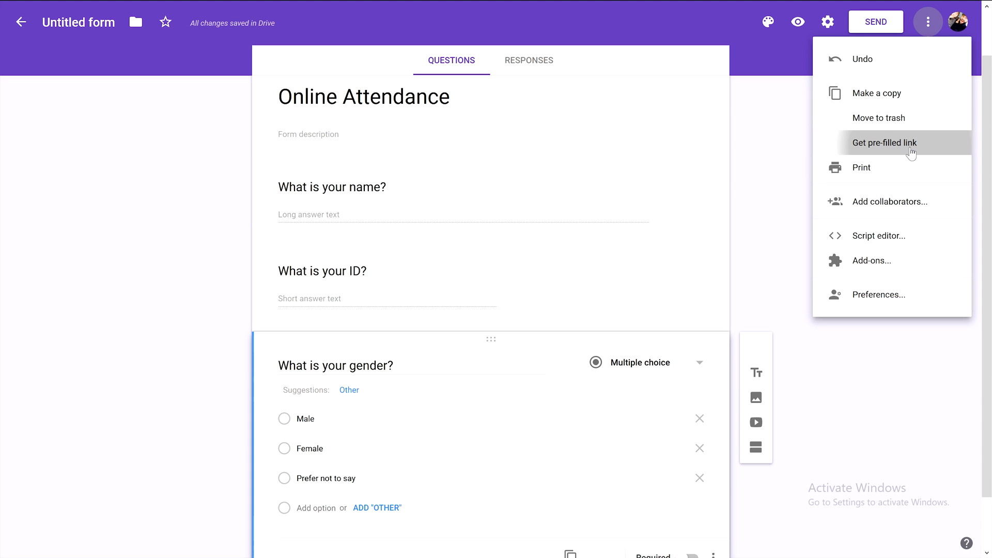
left_click(885, 142)
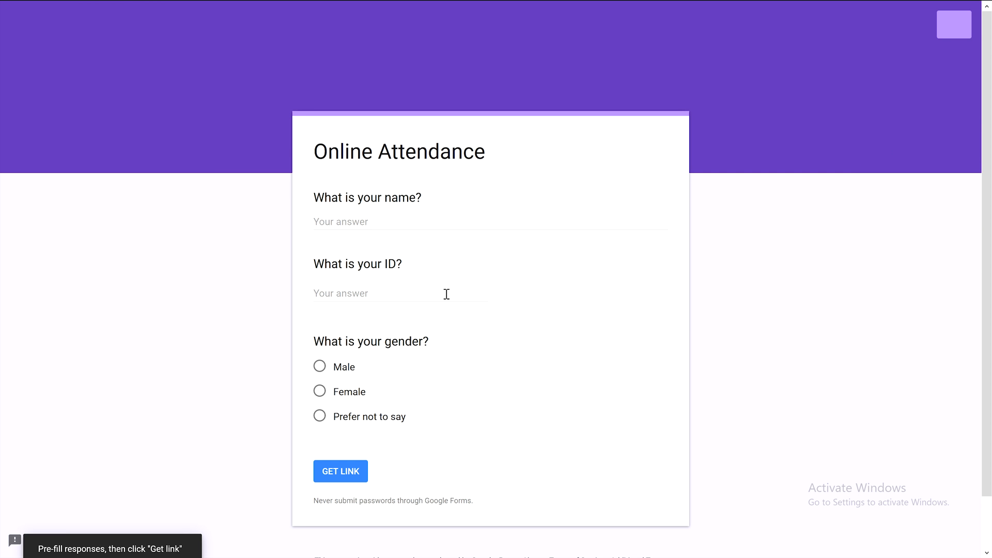
left_click(443, 221)
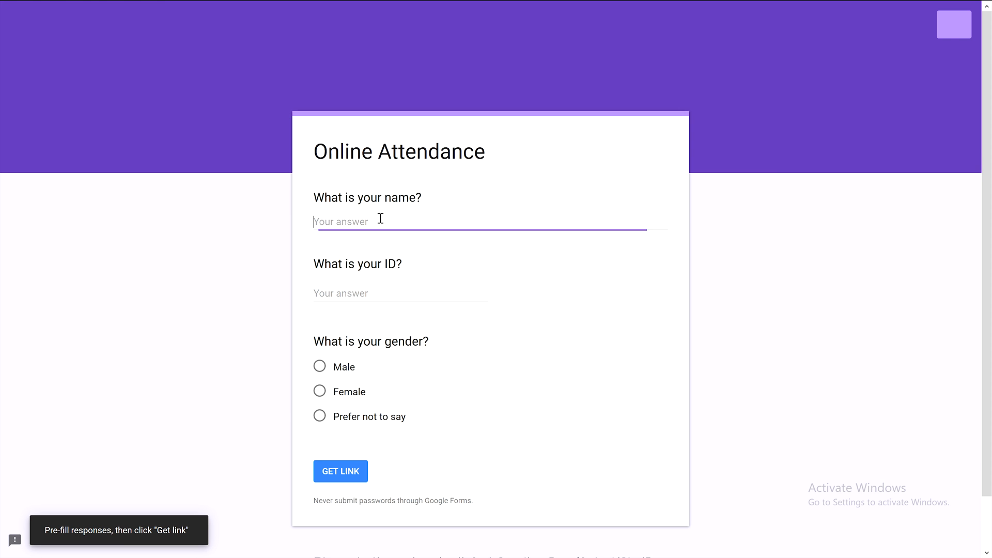
type("Far")
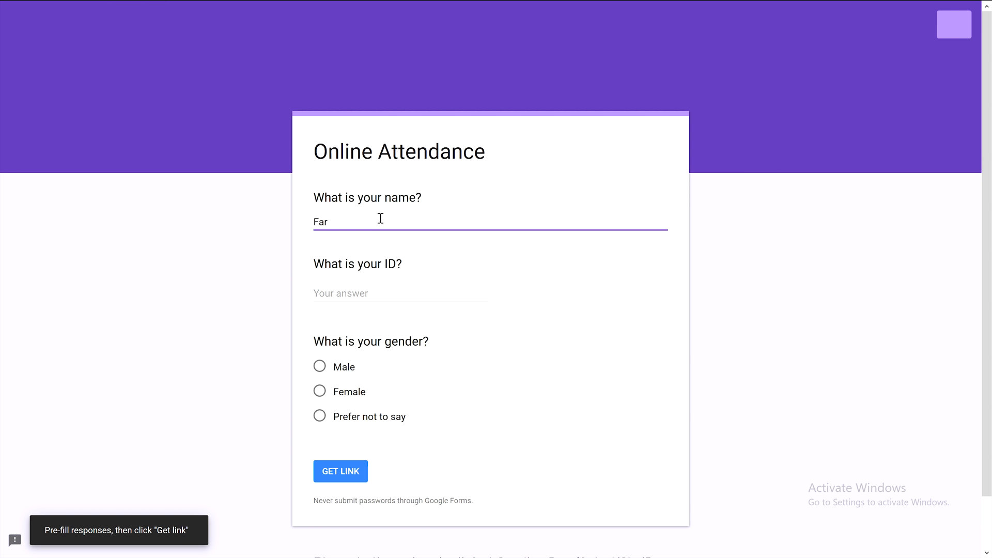
type("M Farhan")
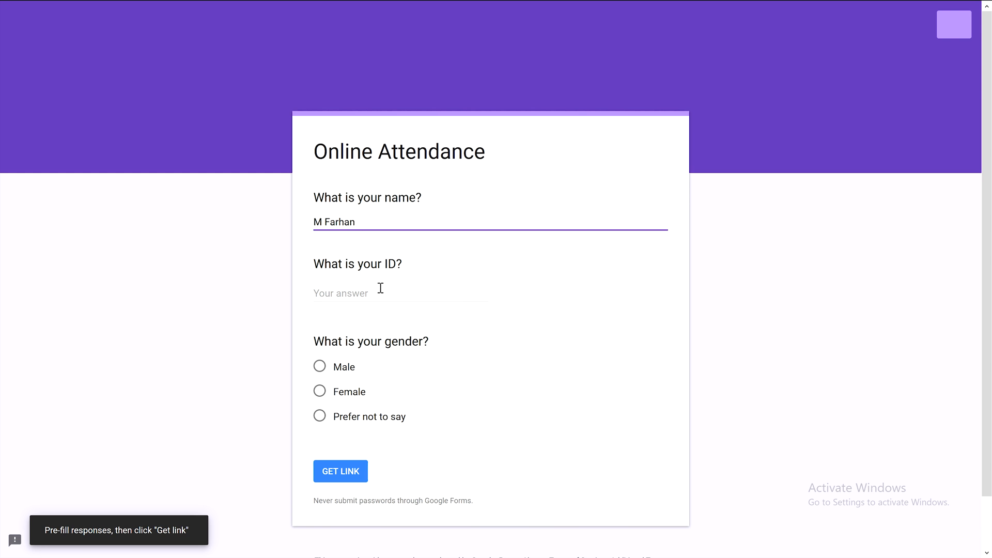
type("S")
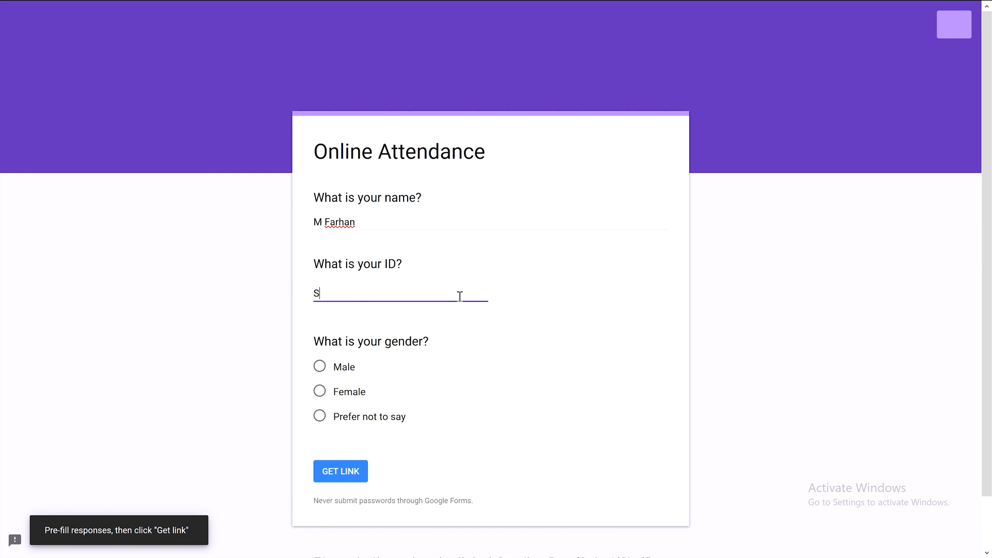
type("001001")
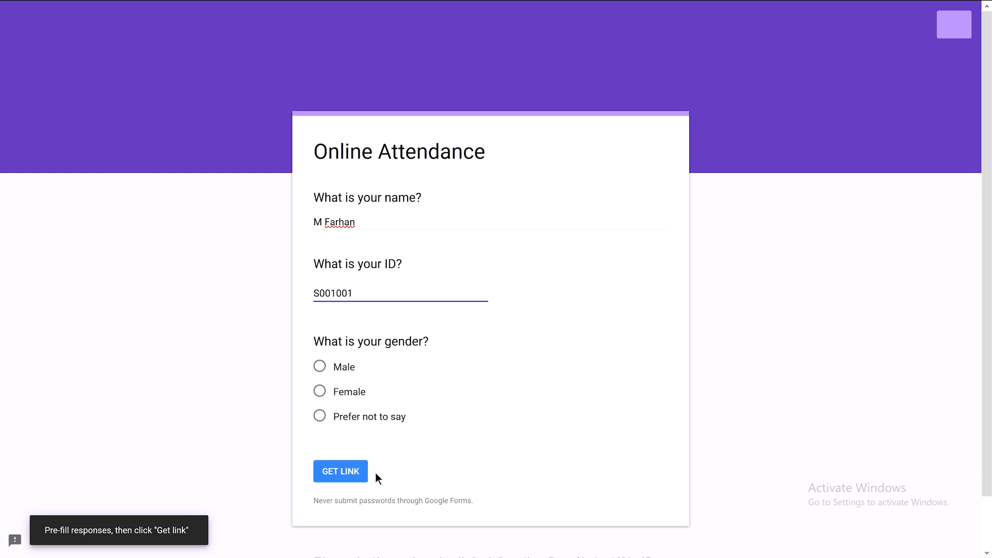
mouse_move(319, 417)
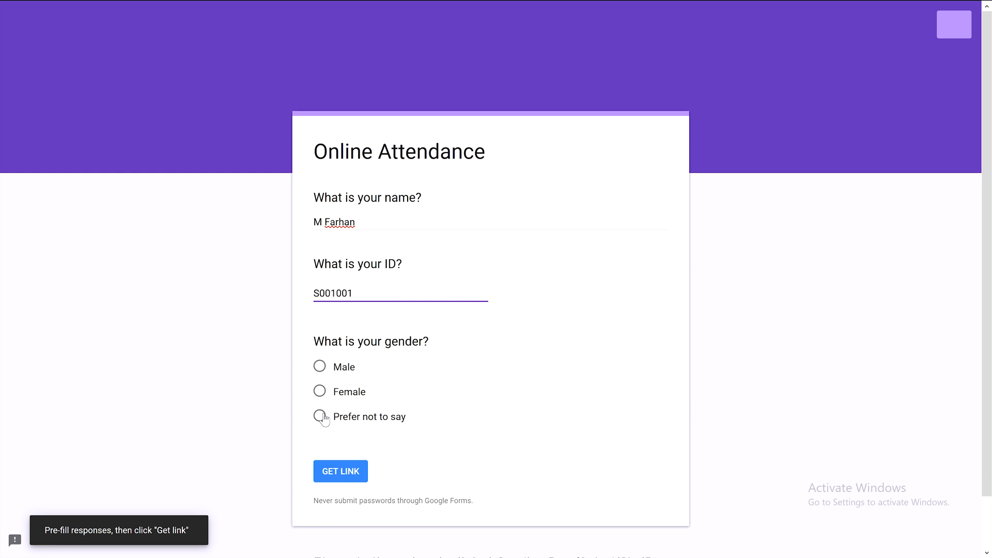
left_click(319, 366)
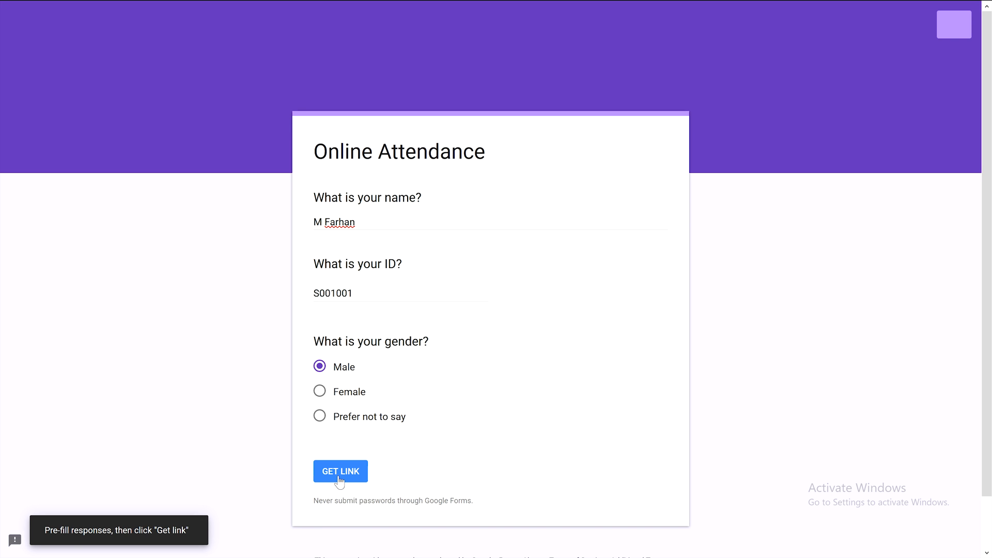
Step: Generate the pre-filled link with GET LINK
left_click(340, 471)
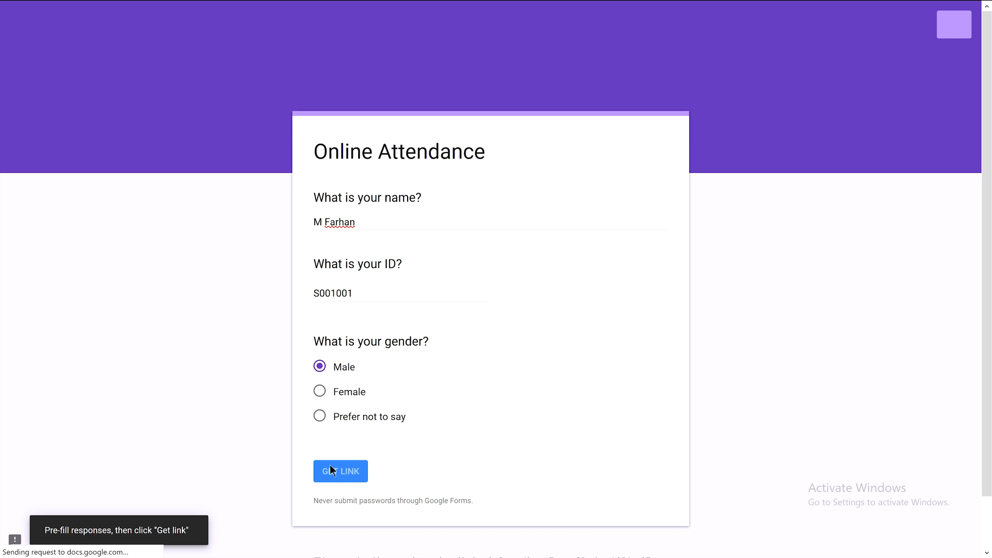
left_click(340, 471)
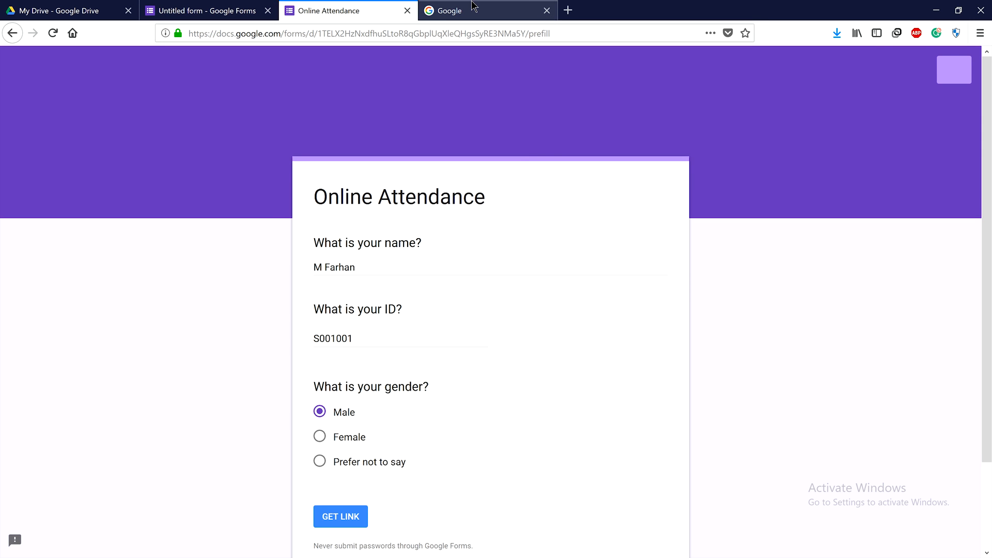
Step: In the new tab with the formResponse link, submit the pre-filled attendance response
left_click(487, 10)
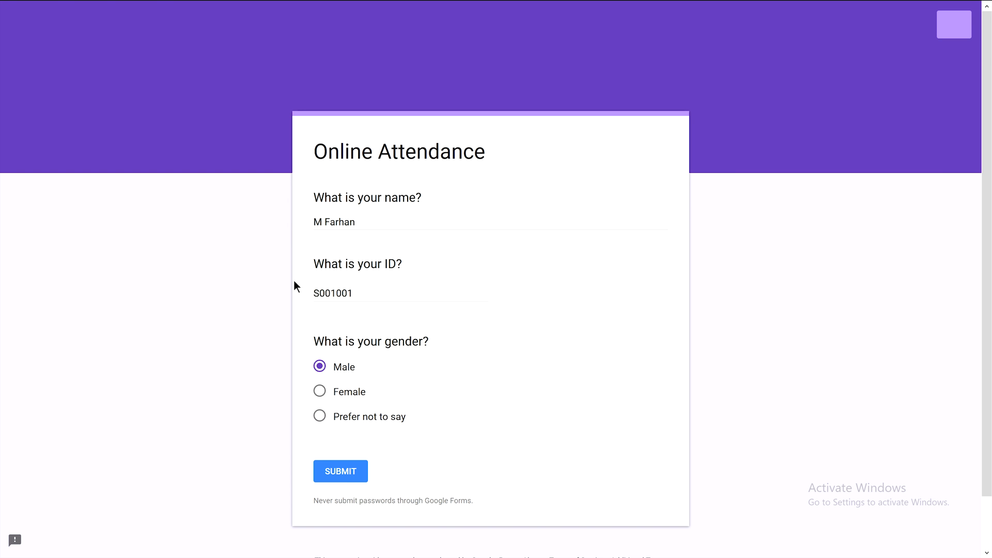
mouse_move(664, 274)
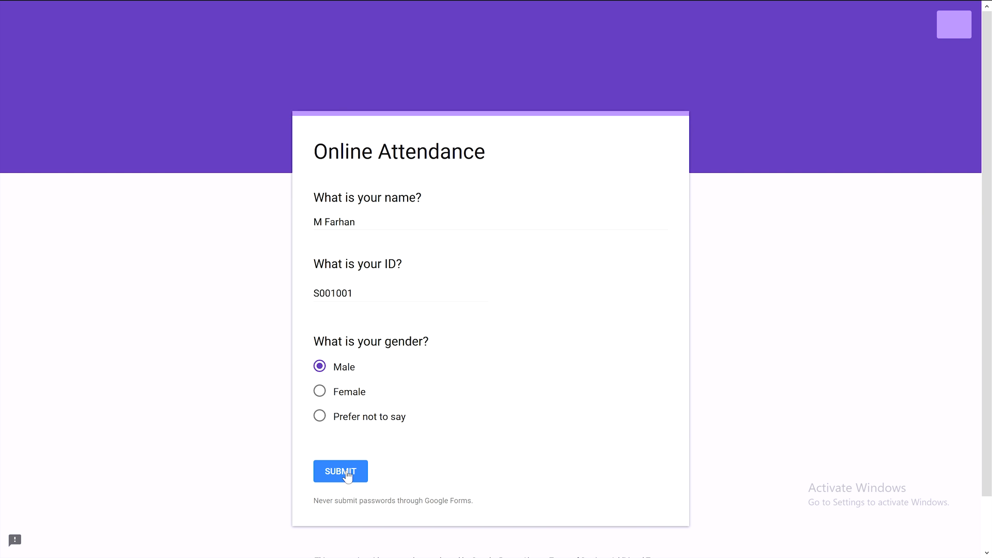
left_click(340, 472)
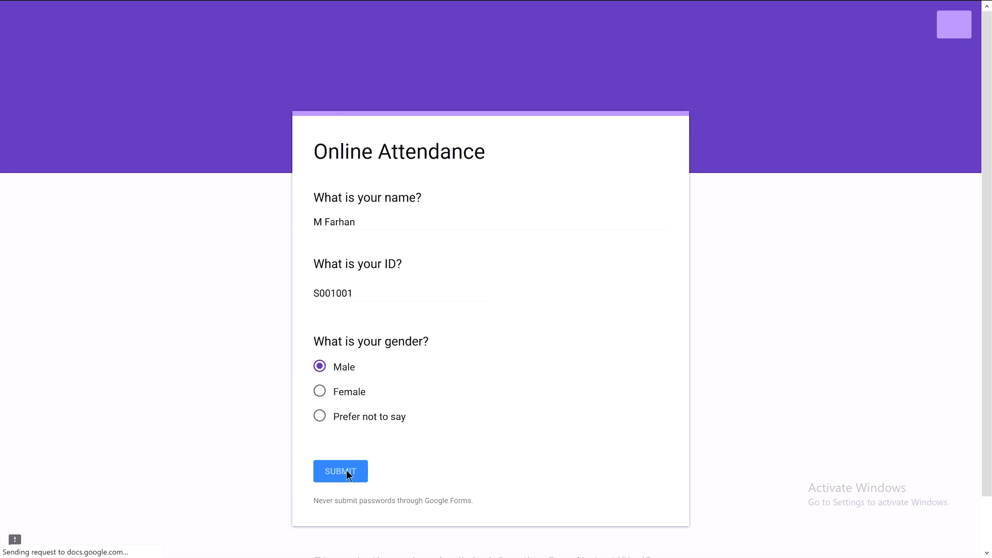
left_click(340, 472)
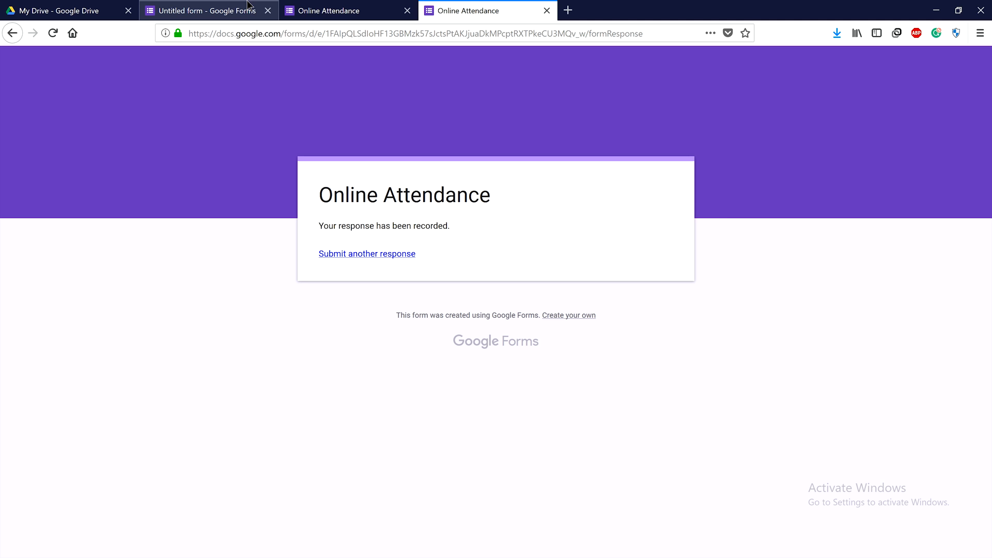
left_click(203, 11)
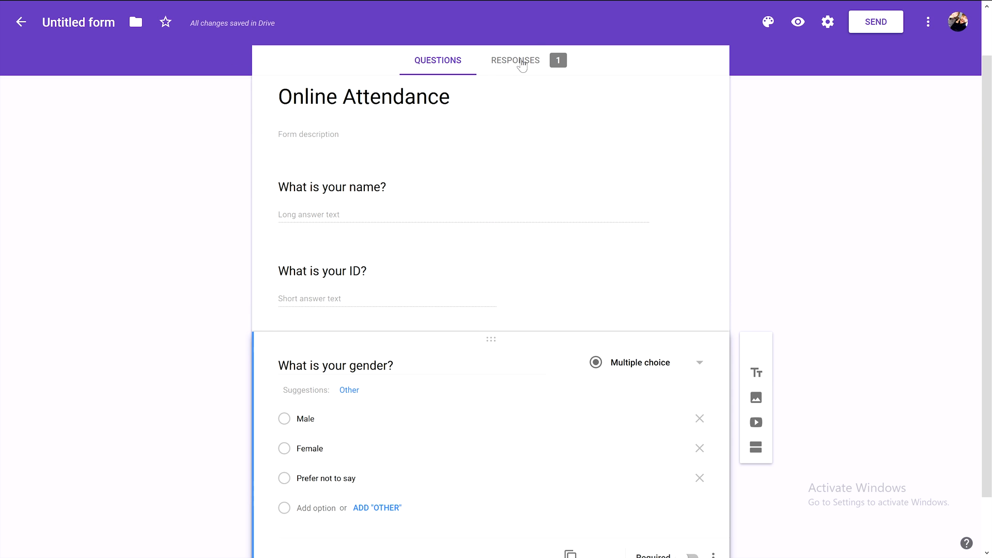
mouse_move(552, 67)
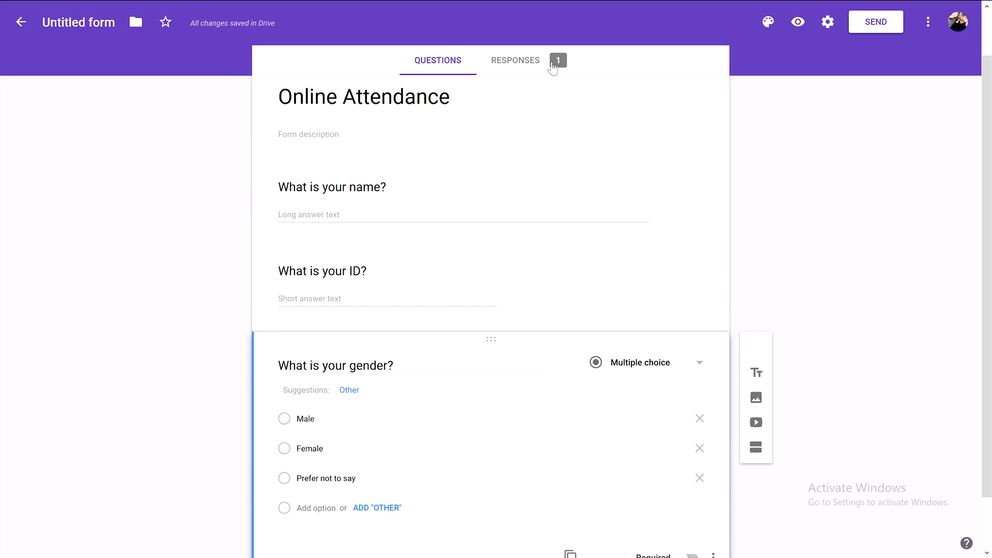
left_click(515, 60)
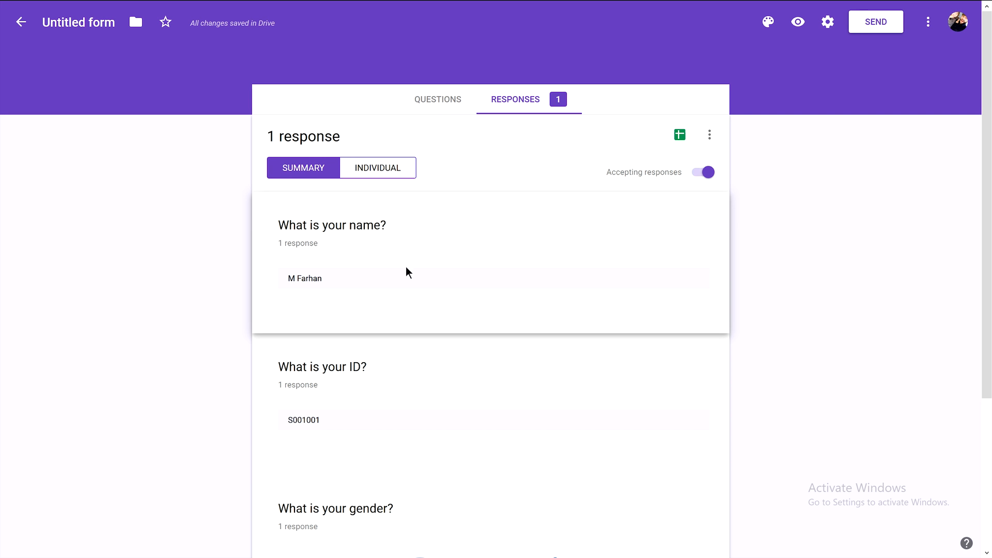
mouse_move(346, 285)
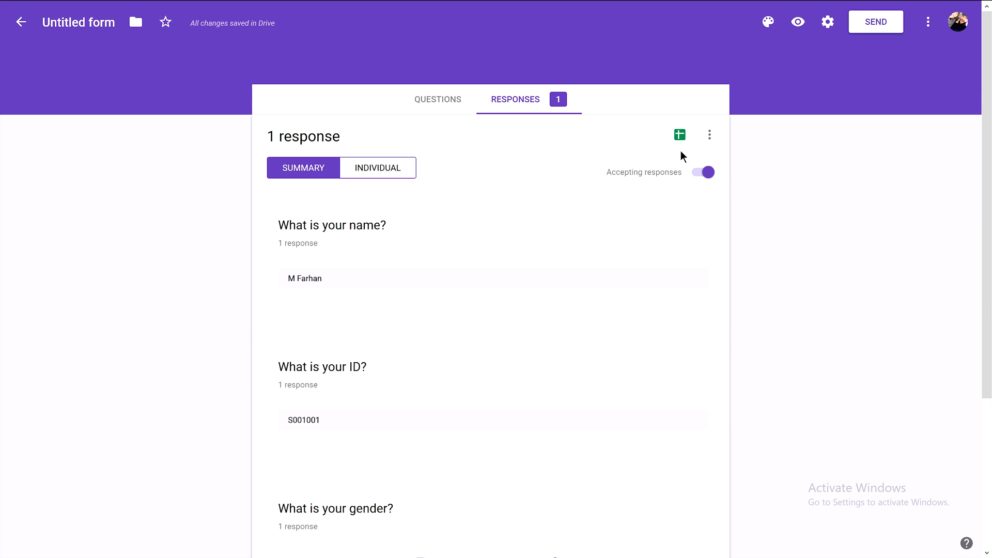
Step: Create a linked response spreadsheet named 'Excel Attendance'
left_click(680, 134)
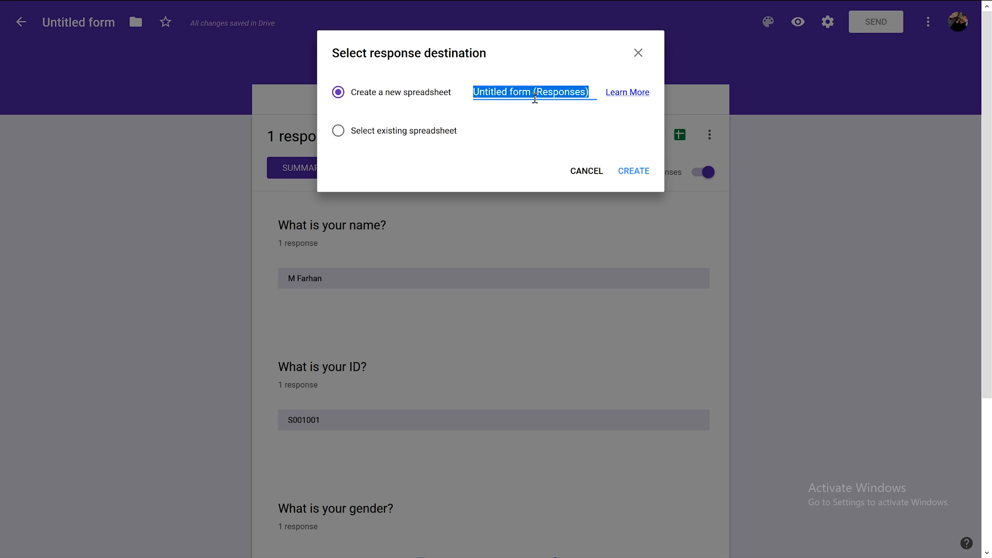
type("Exc")
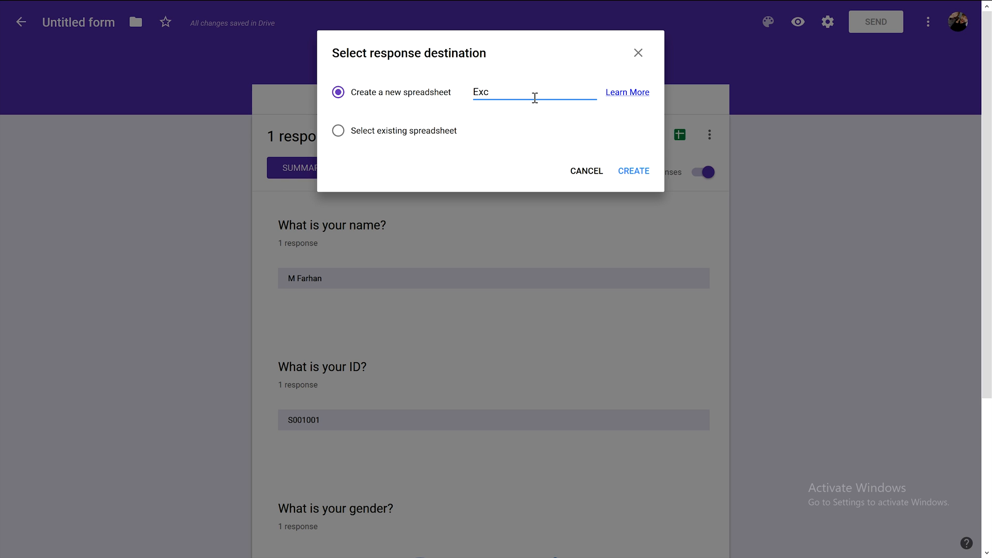
type("el")
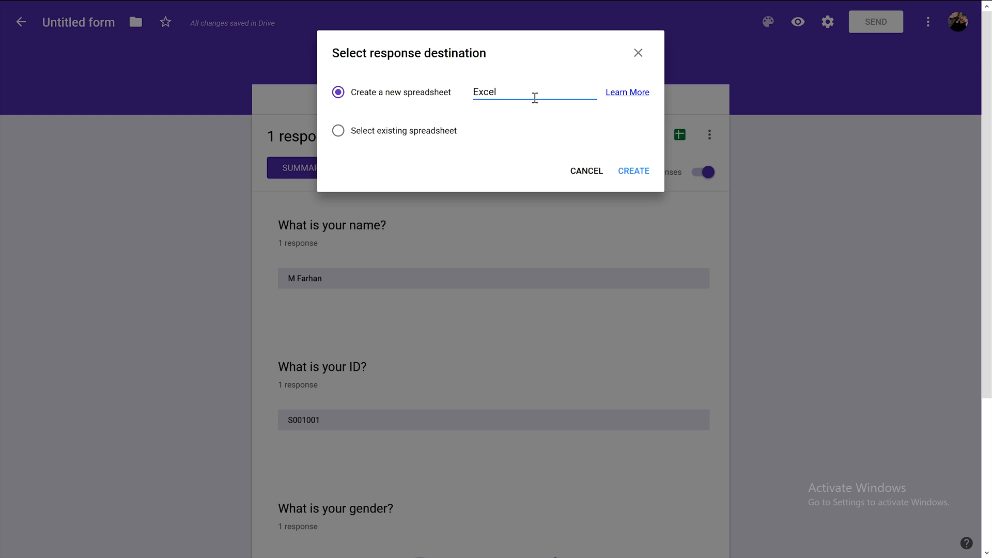
type("Attendance")
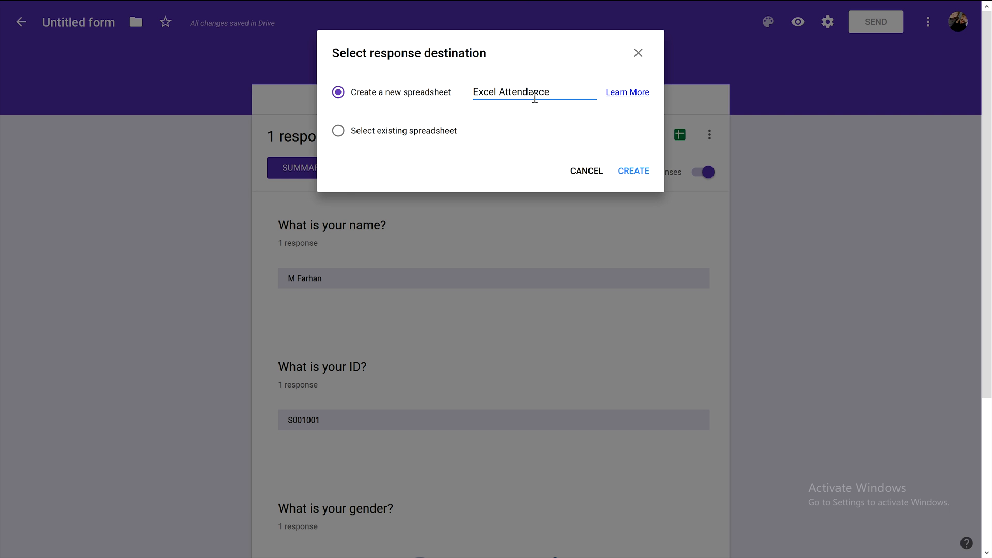
left_click(633, 171)
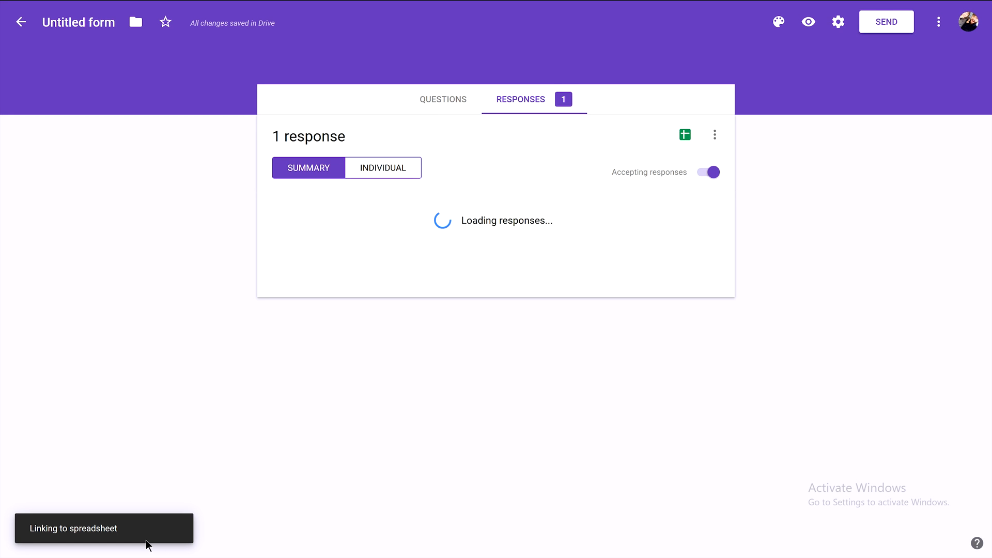
left_click(683, 135)
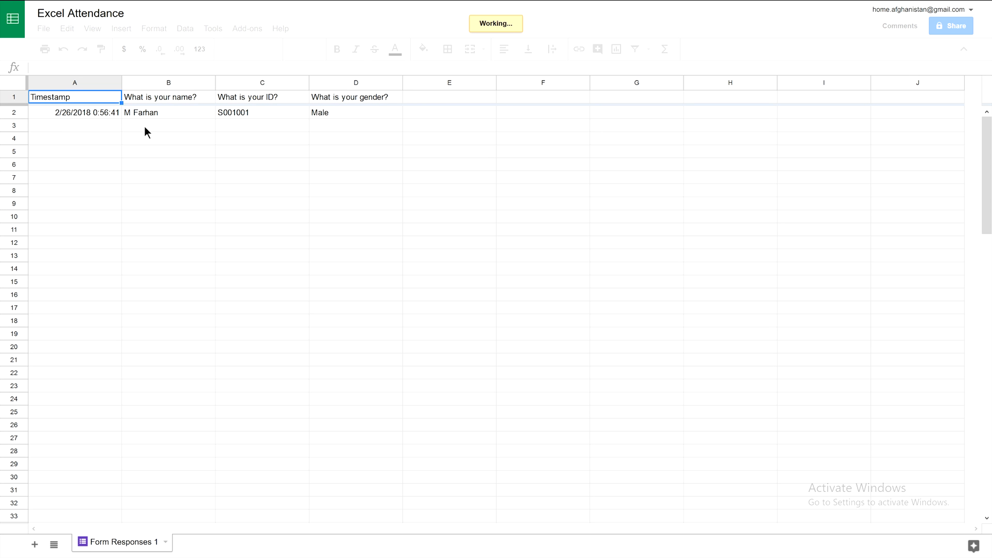
left_click(168, 97)
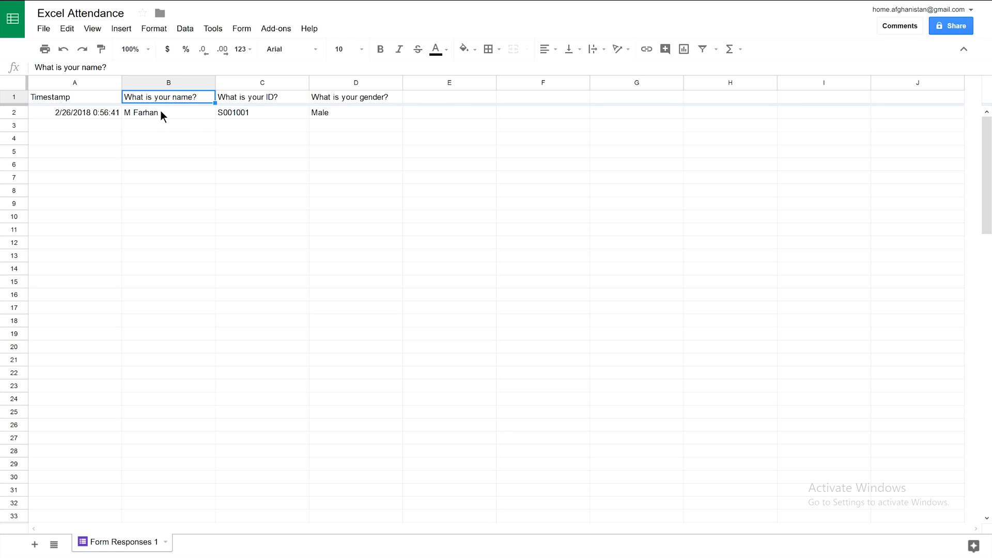
mouse_move(260, 120)
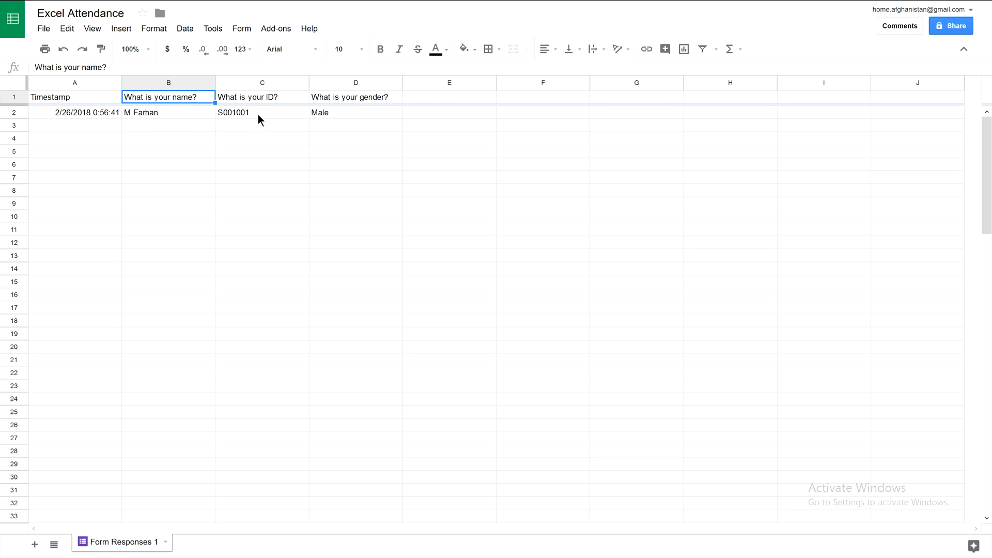
mouse_move(263, 107)
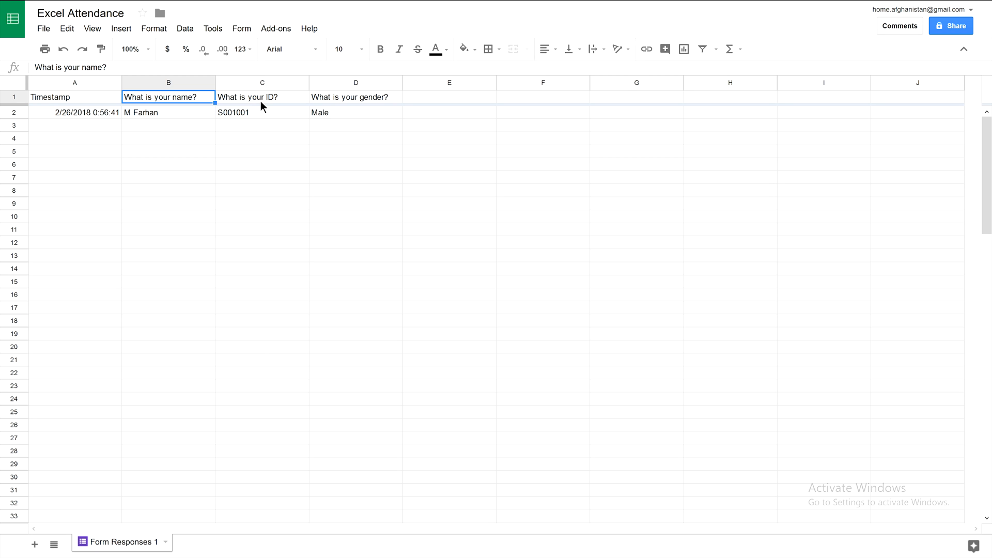
mouse_move(255, 122)
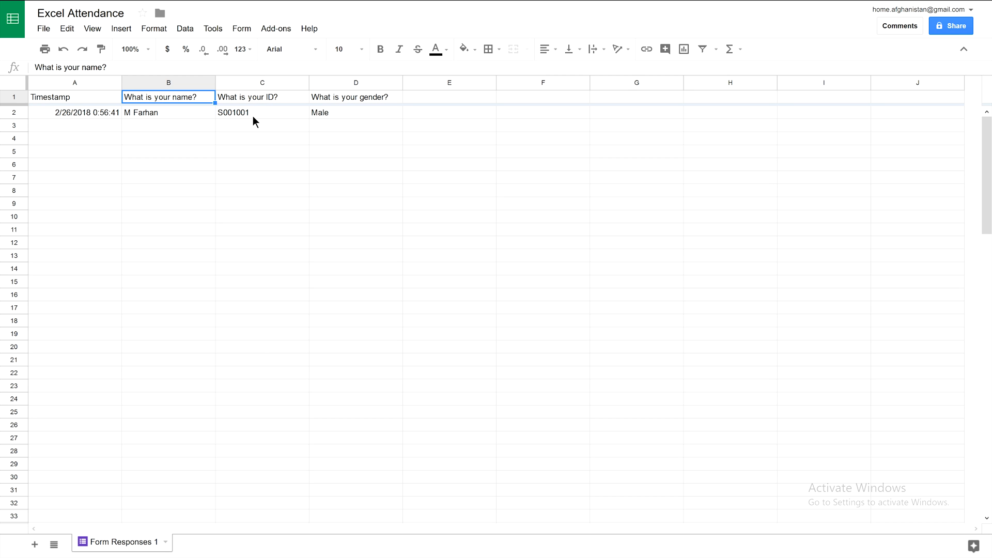
left_click(261, 112)
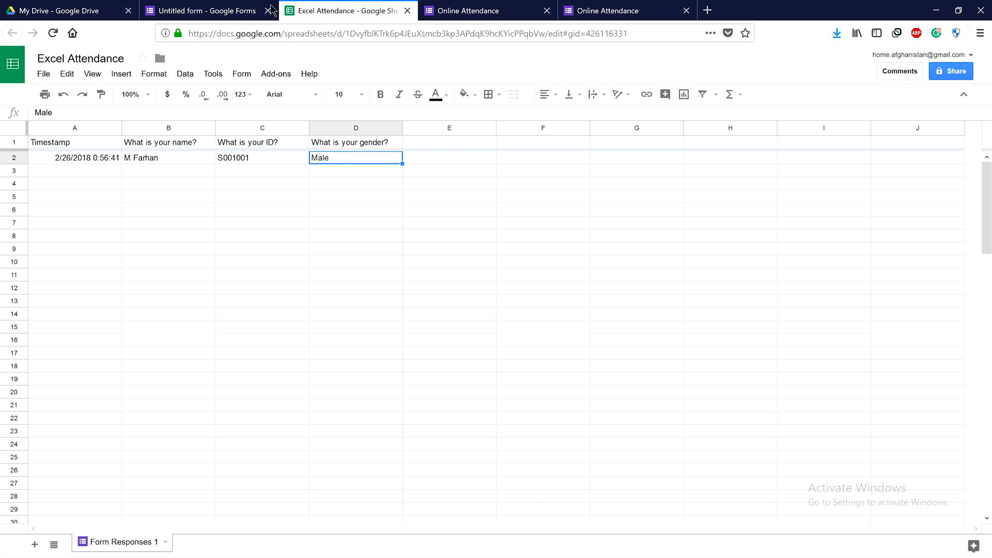
left_click(202, 10)
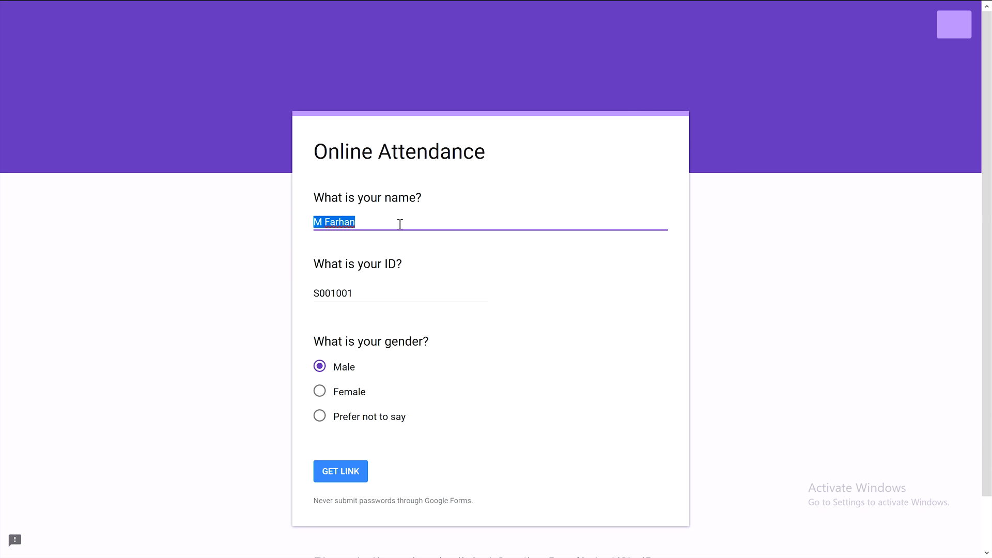
mouse_move(337, 475)
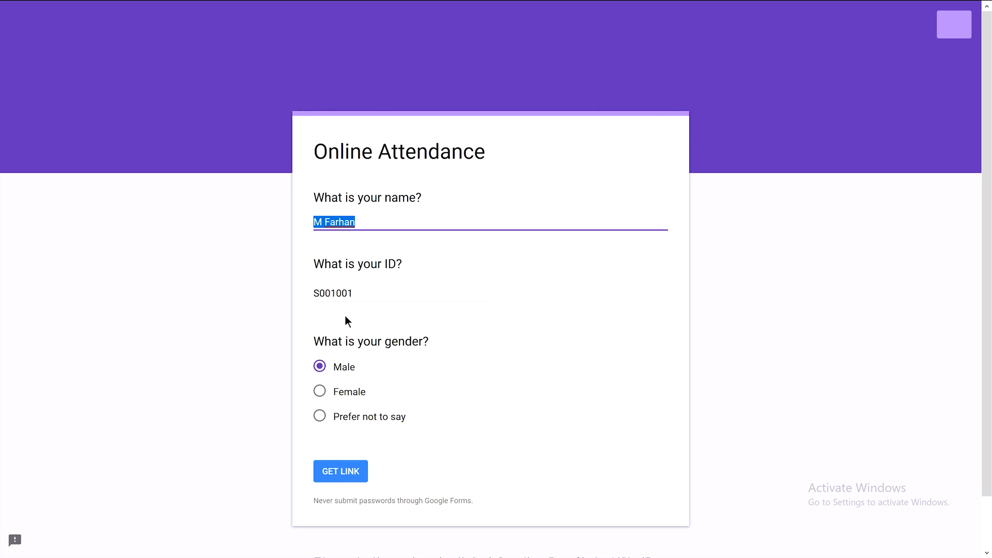
Step: Enter name Hasanat with ID S001002, choose Female, and submit the attendance response
type("Hsa")
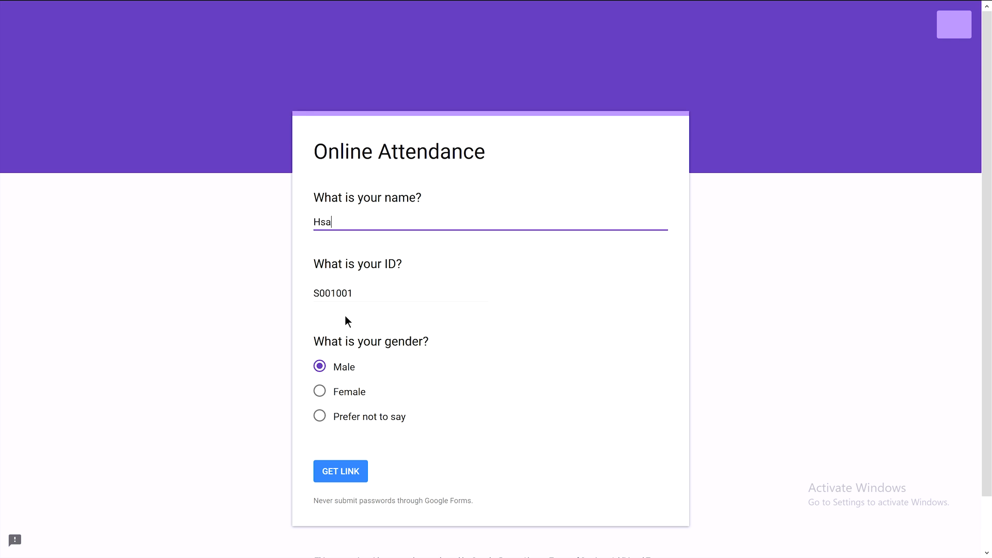
type("Hasanat")
left_click(400, 292)
type("2")
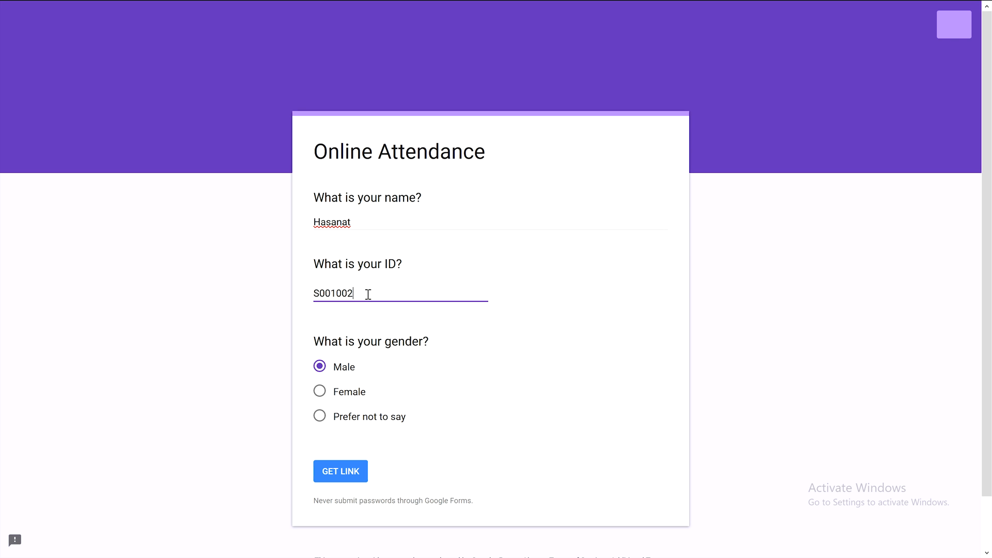
mouse_move(340, 402)
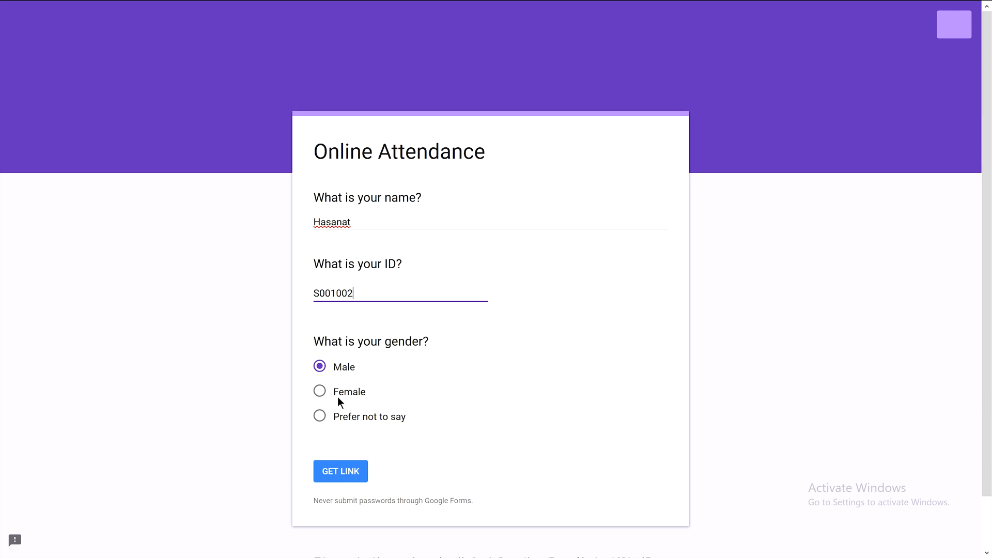
left_click(320, 391)
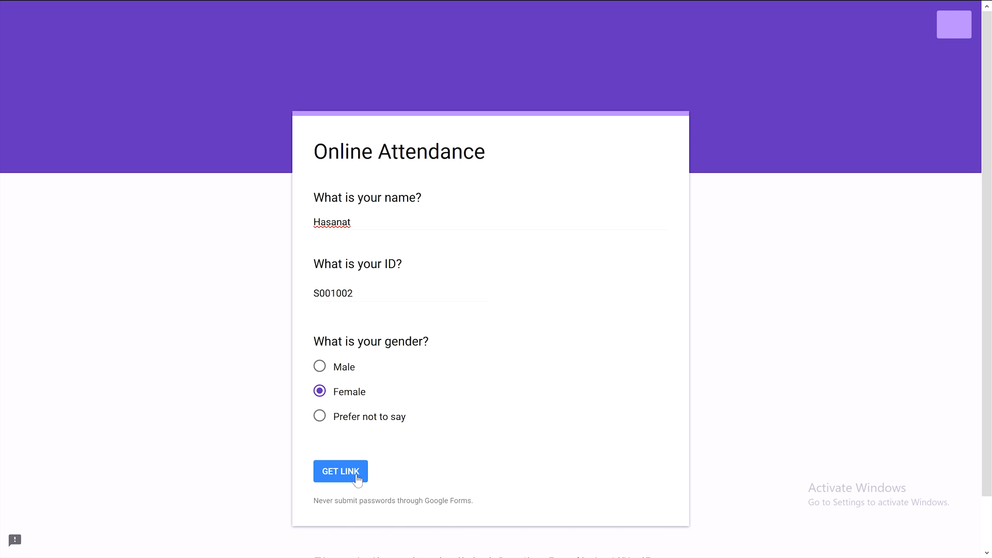
left_click(319, 416)
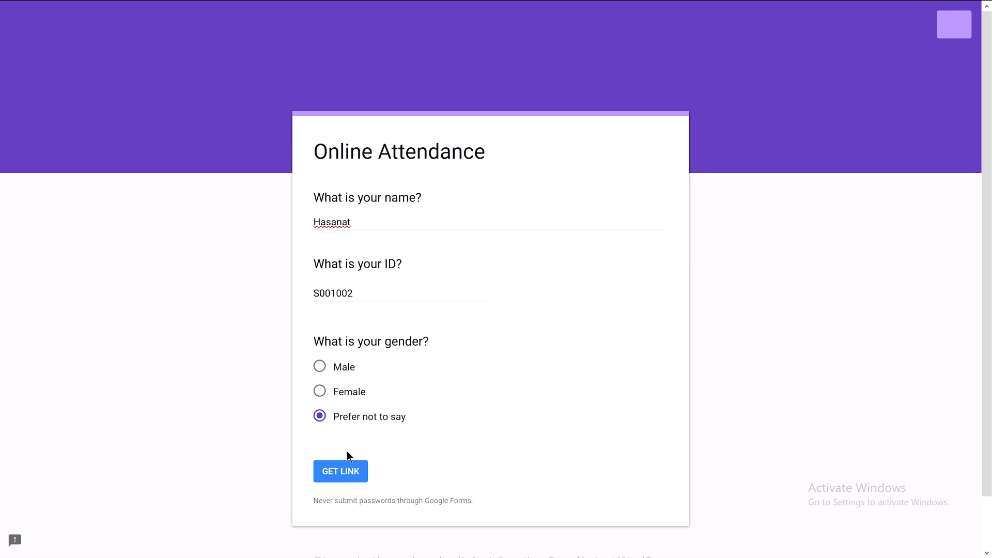
left_click(320, 391)
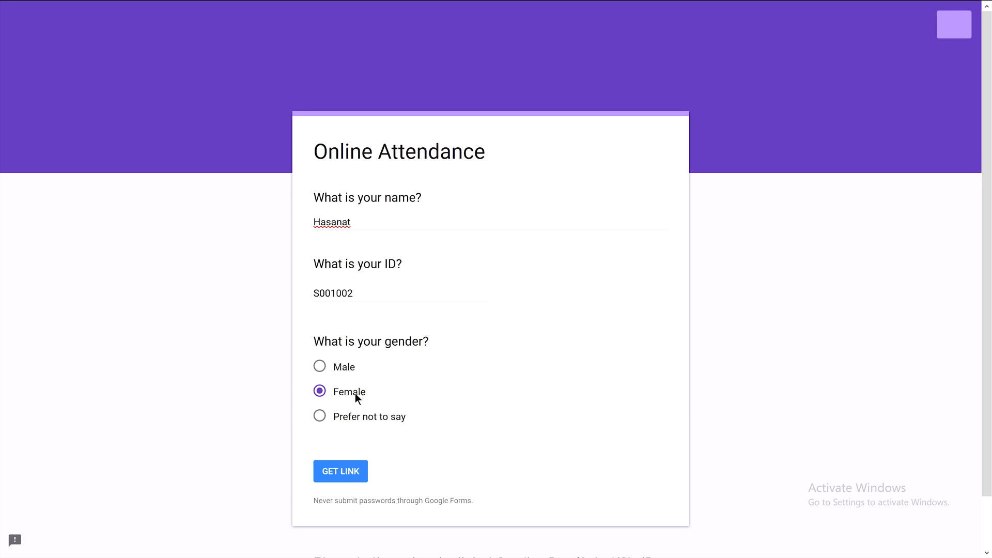
left_click(340, 472)
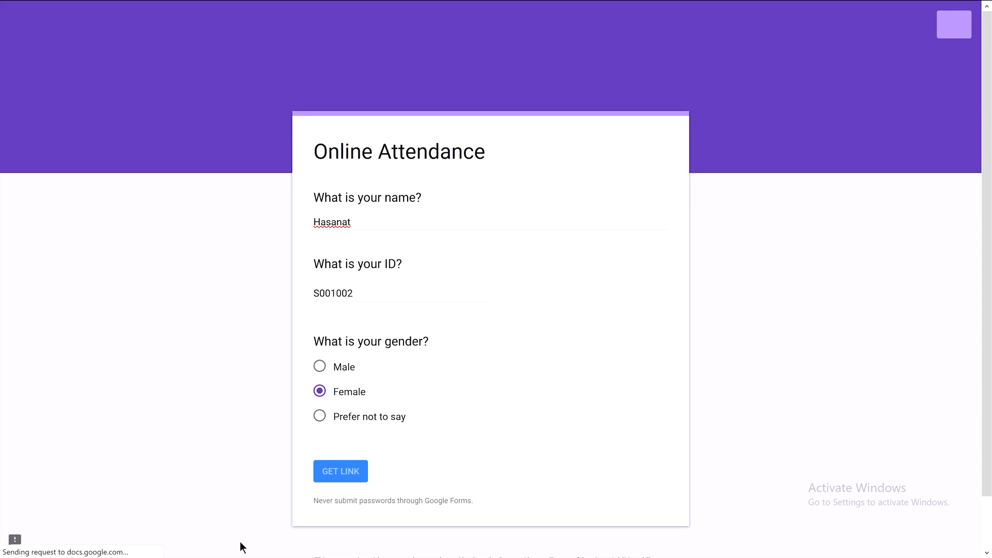
left_click(340, 471)
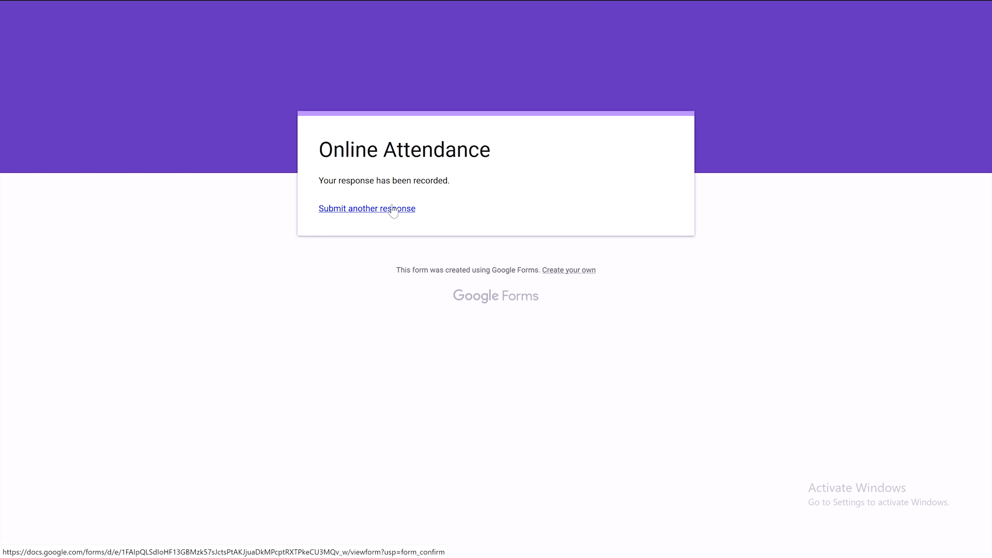
left_click(367, 208)
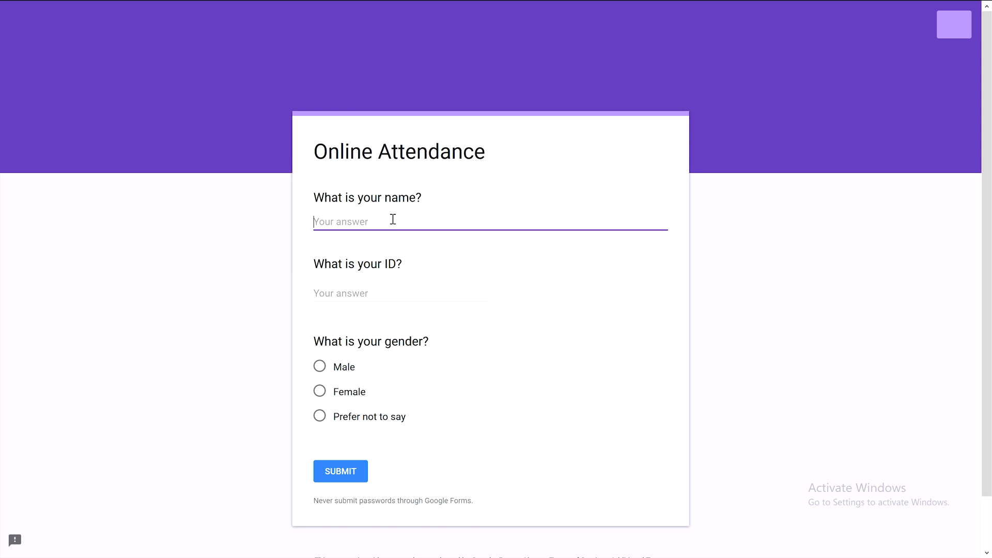
type("She")
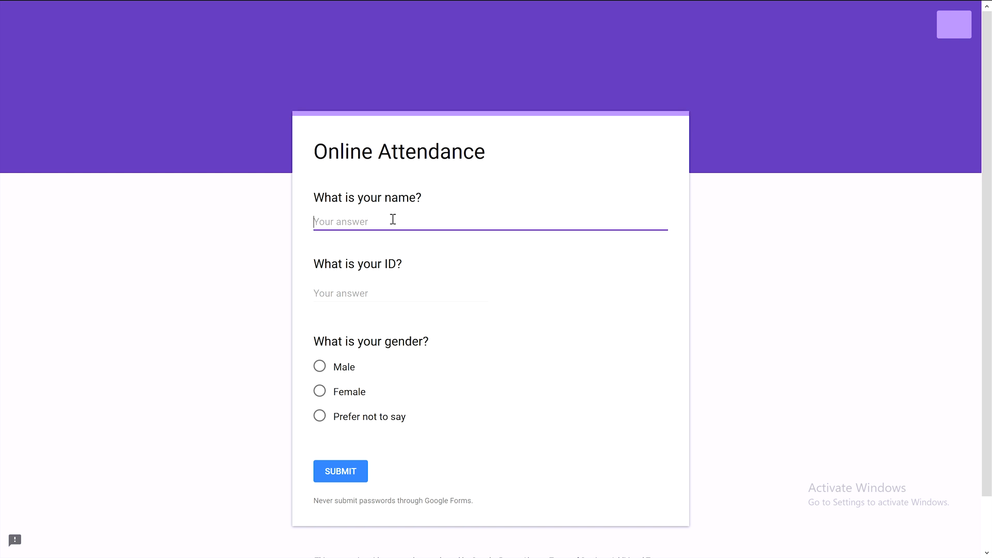
type("Haya")
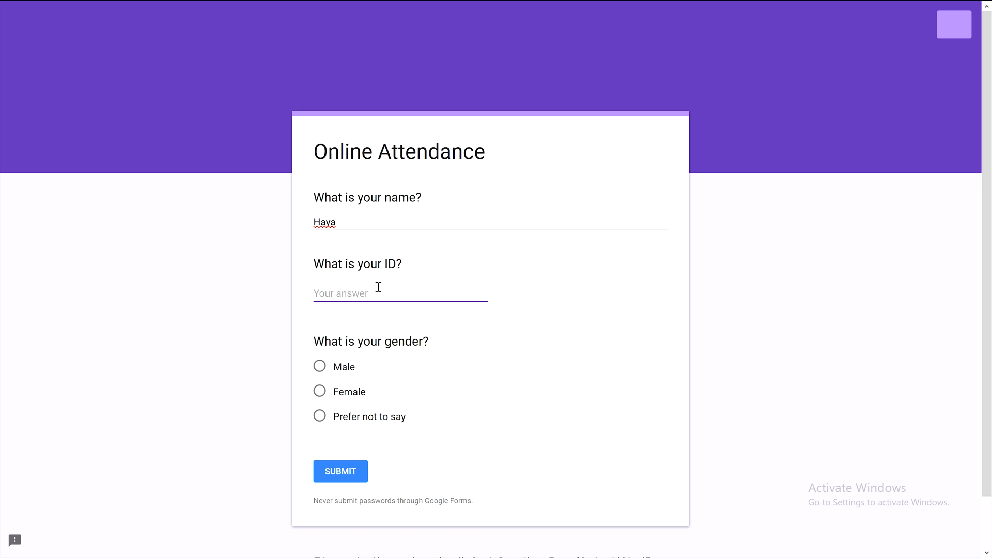
type("S001")
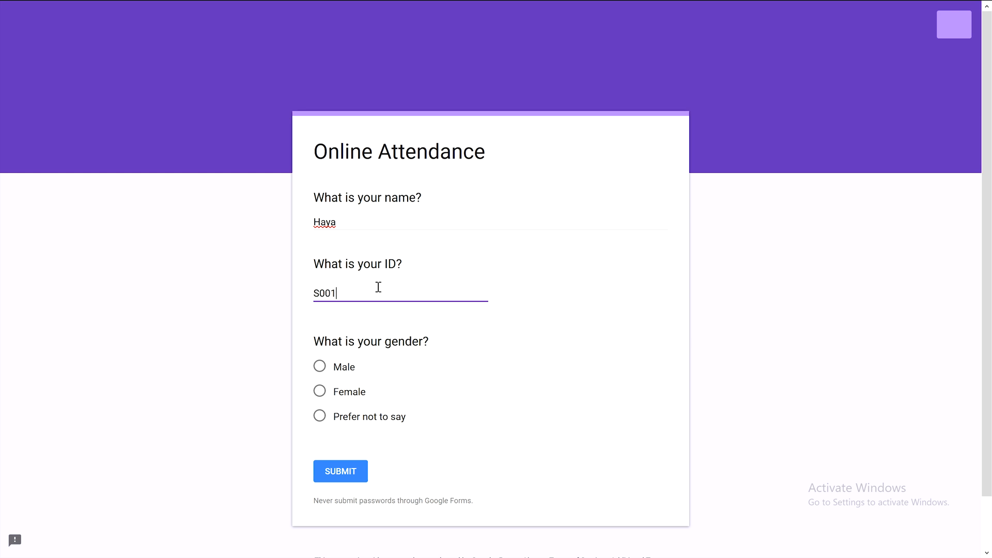
type("003")
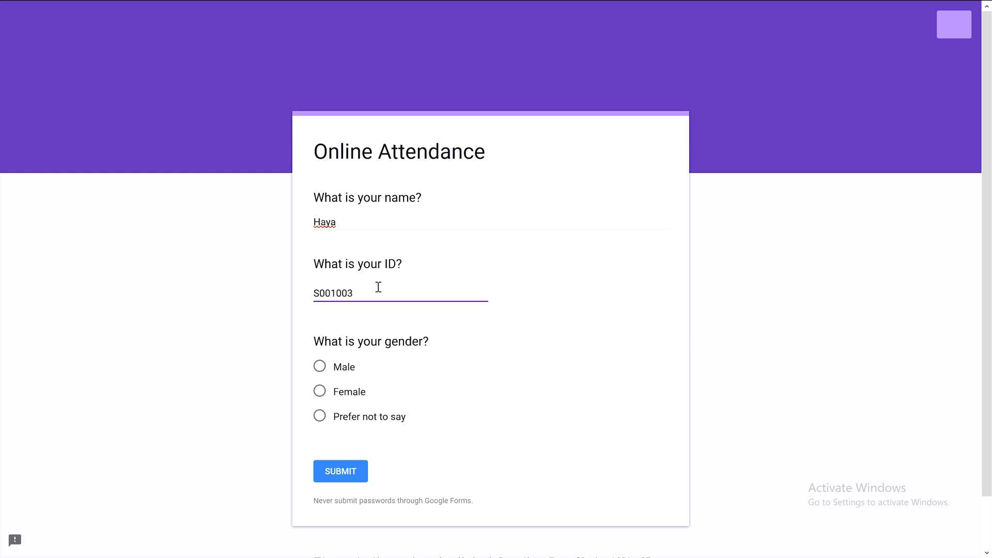
left_click(320, 391)
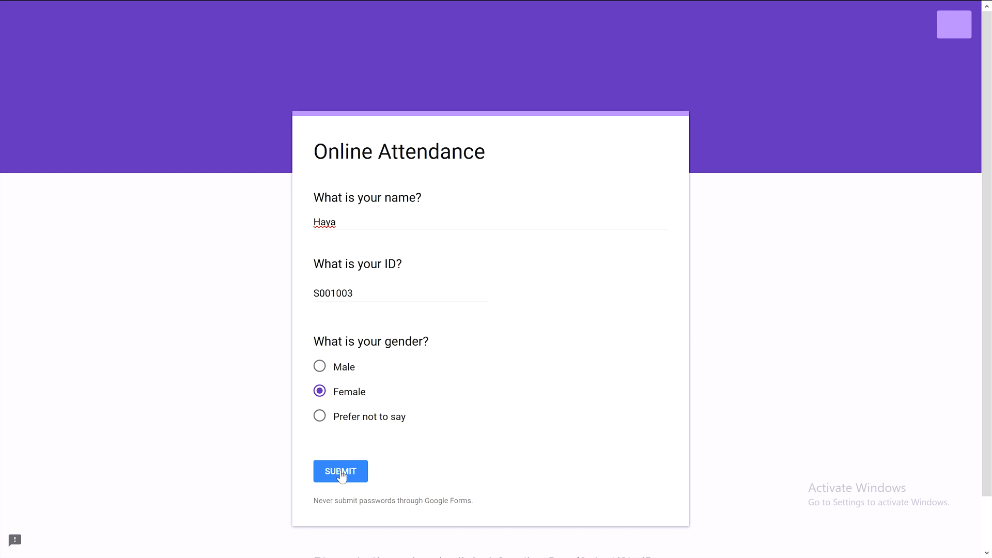
left_click(340, 471)
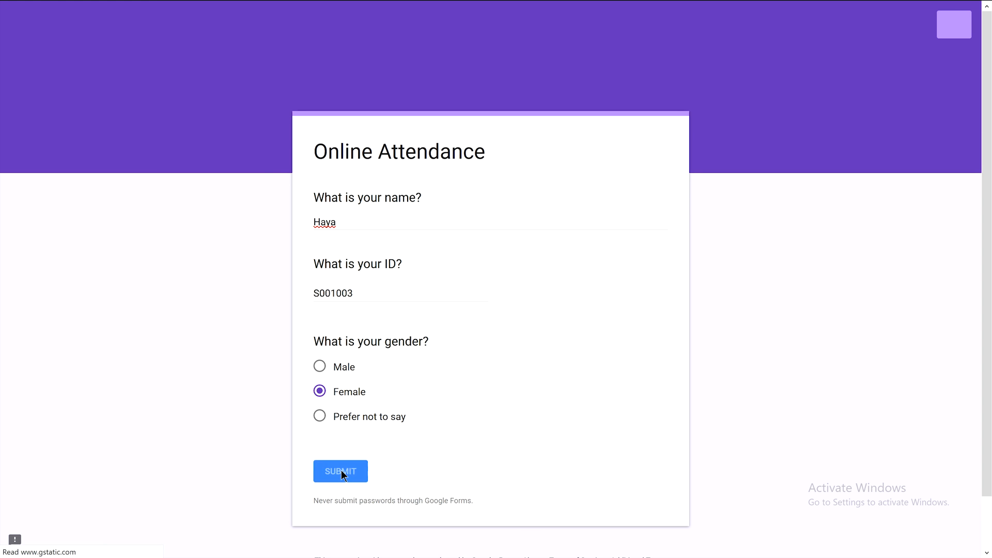
left_click(340, 471)
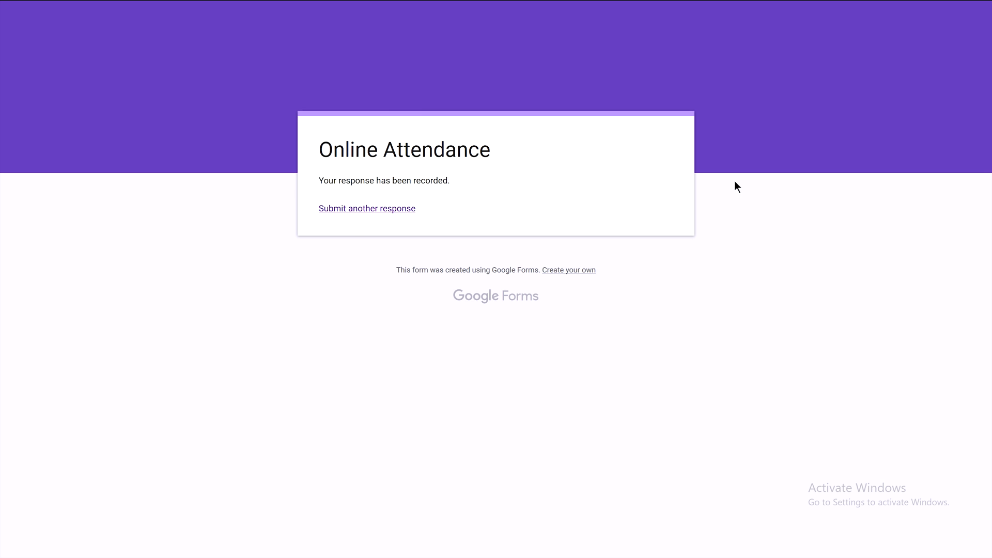
mouse_move(316, 221)
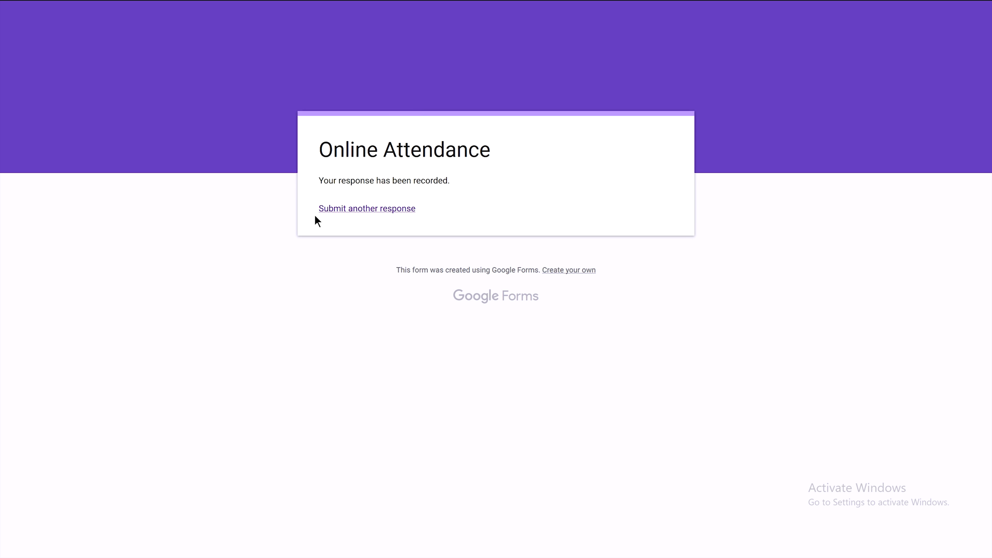
mouse_move(376, 219)
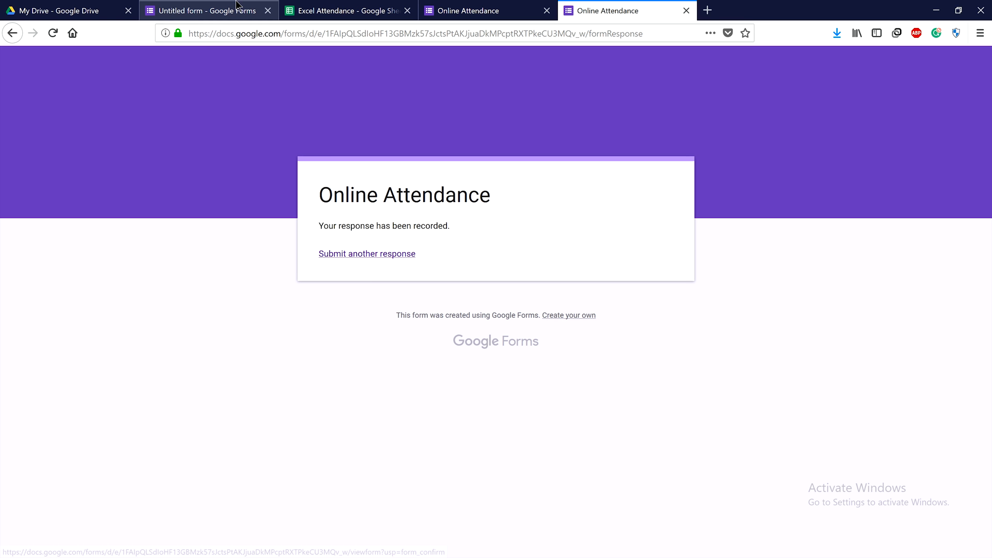
Step: Check the Excel Attendance sheet now lists Hasanat and Haya, then return to the form editor
left_click(345, 10)
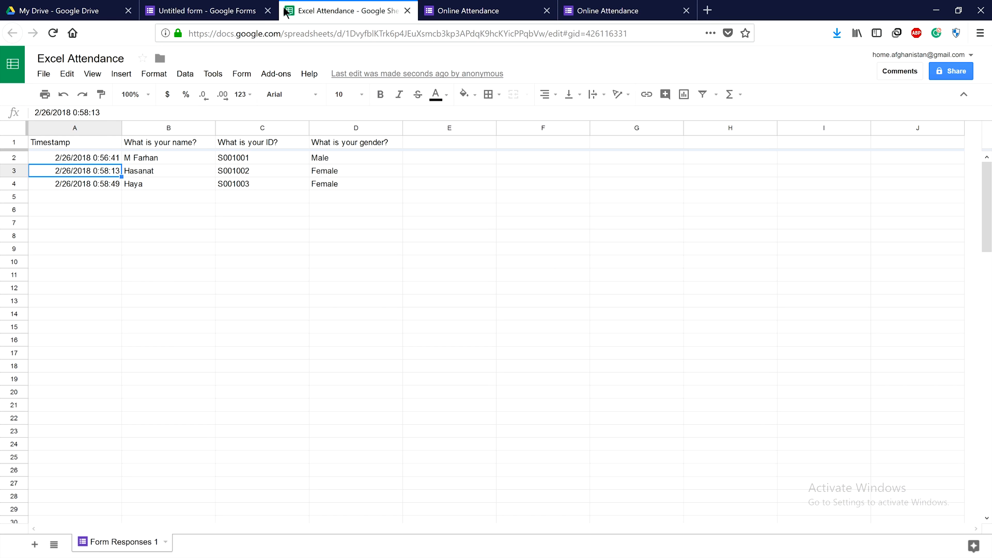
left_click(168, 184)
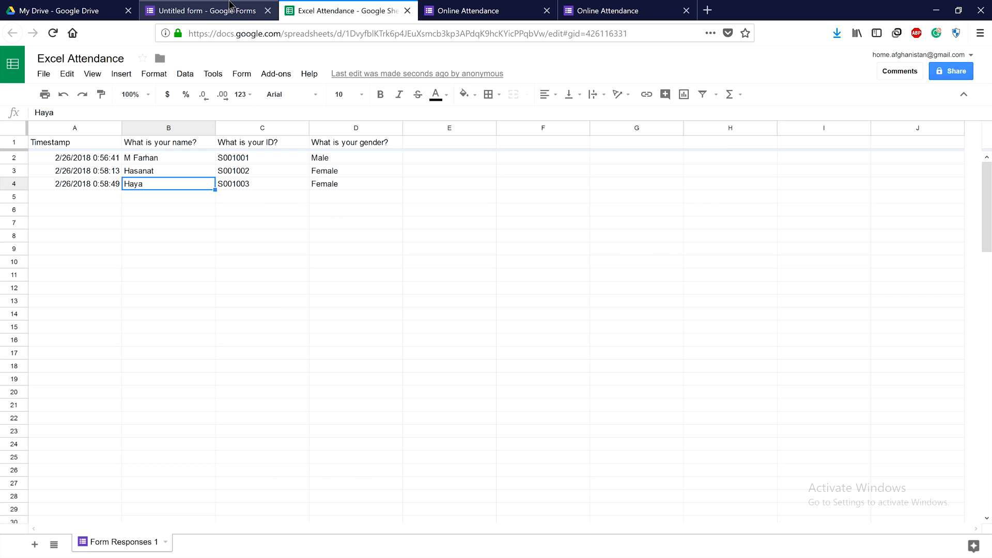
left_click(202, 11)
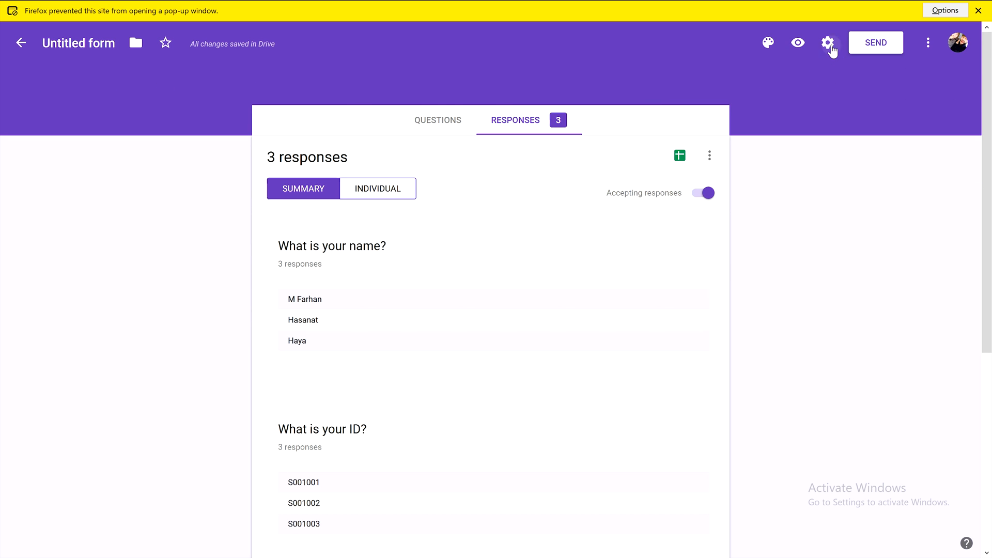
Step: Turn off 'Show link to submit another response' in the form's Presentation settings and save
left_click(828, 44)
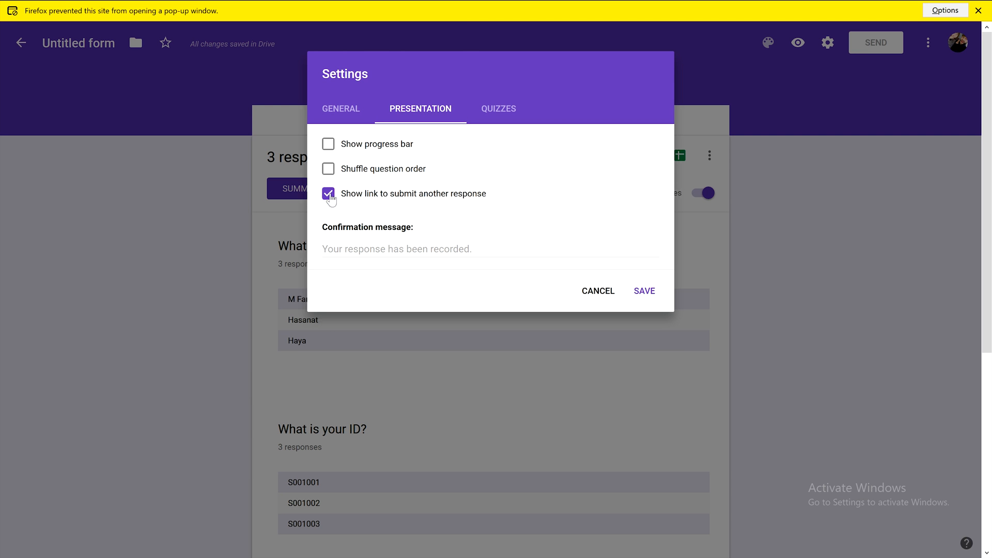
left_click(328, 194)
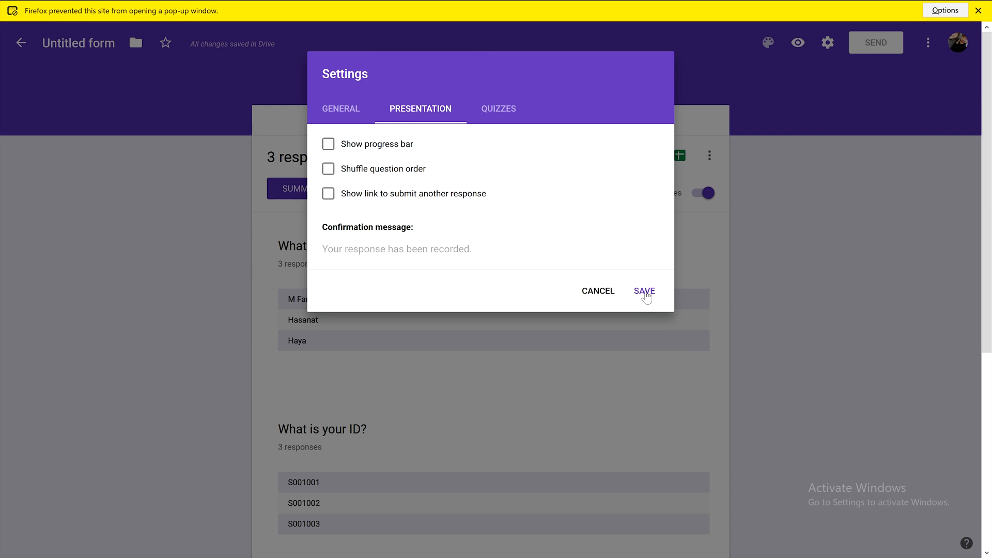
left_click(645, 292)
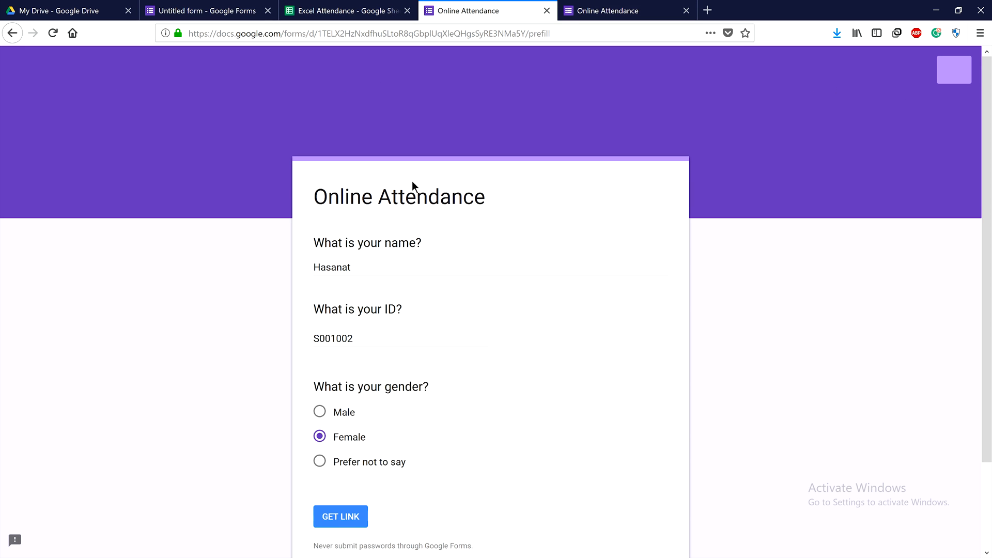
scroll("down", 3)
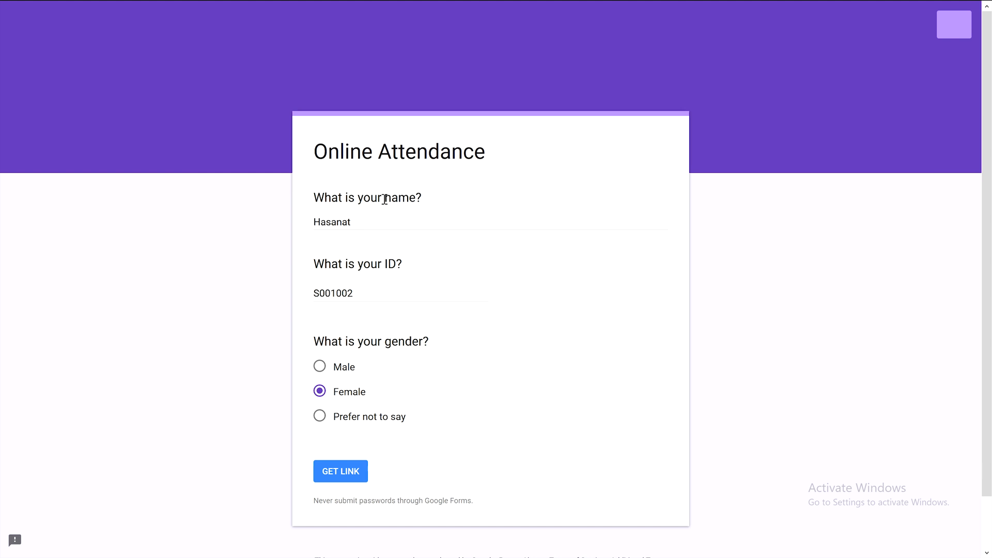
double_click(331, 221)
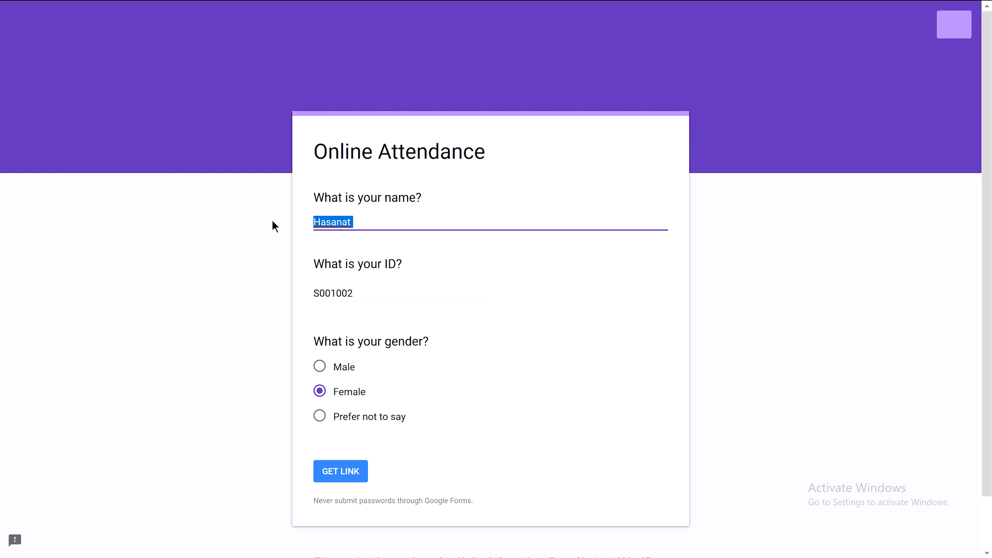
type("Yusuf")
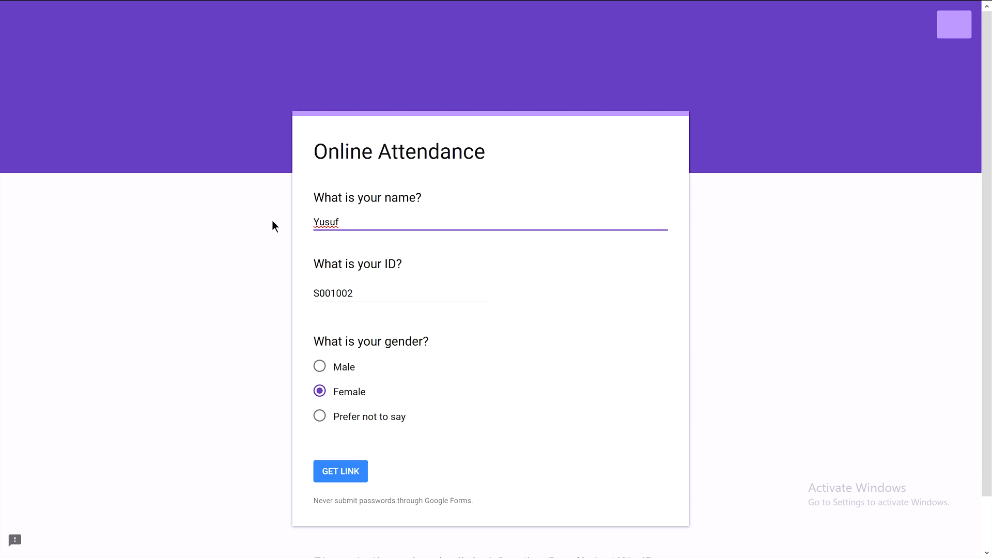
left_click(400, 292)
type("6")
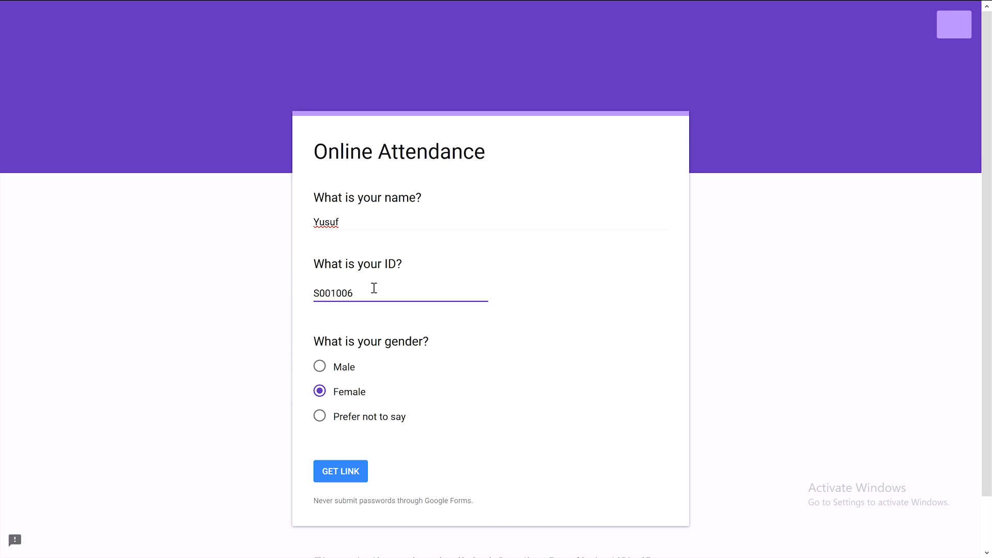
left_click(319, 417)
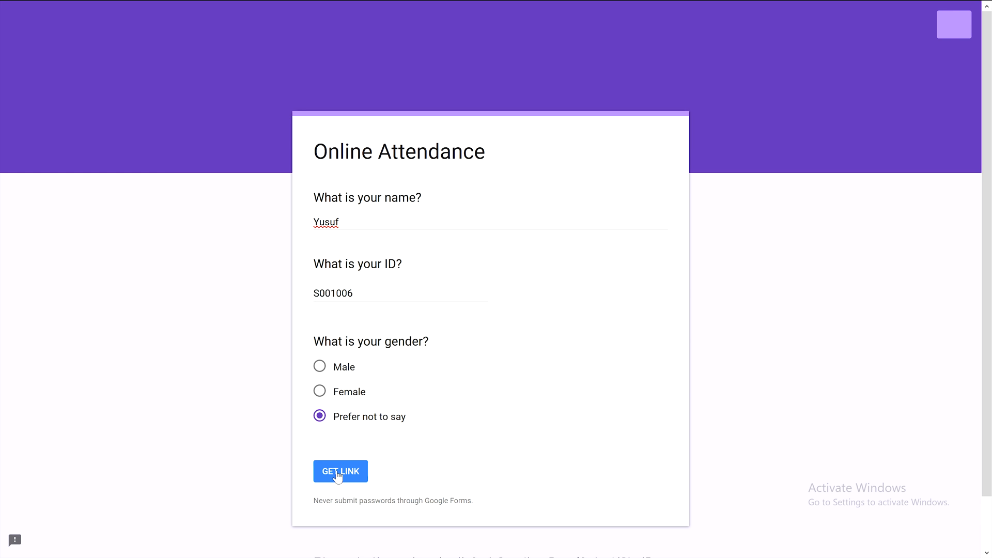
left_click(340, 471)
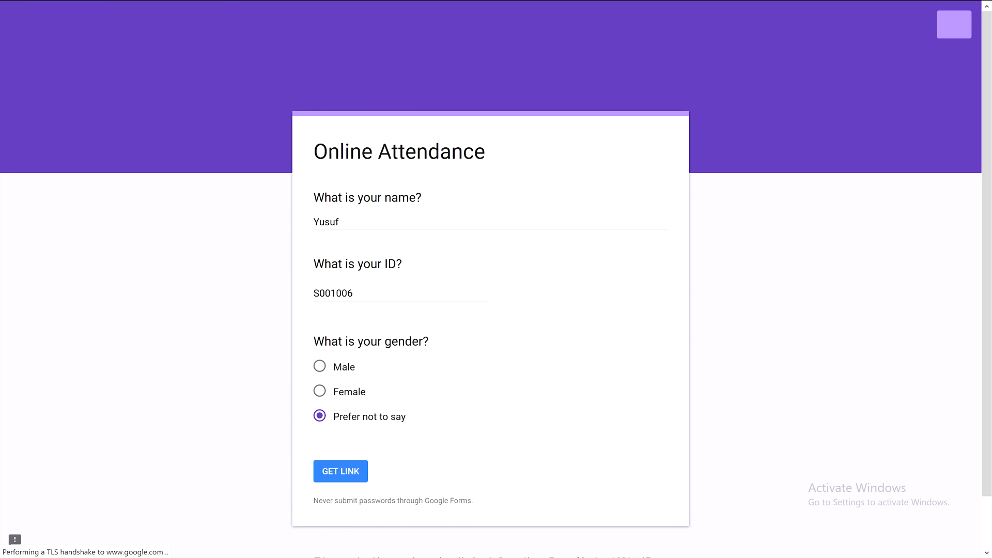
left_click(340, 471)
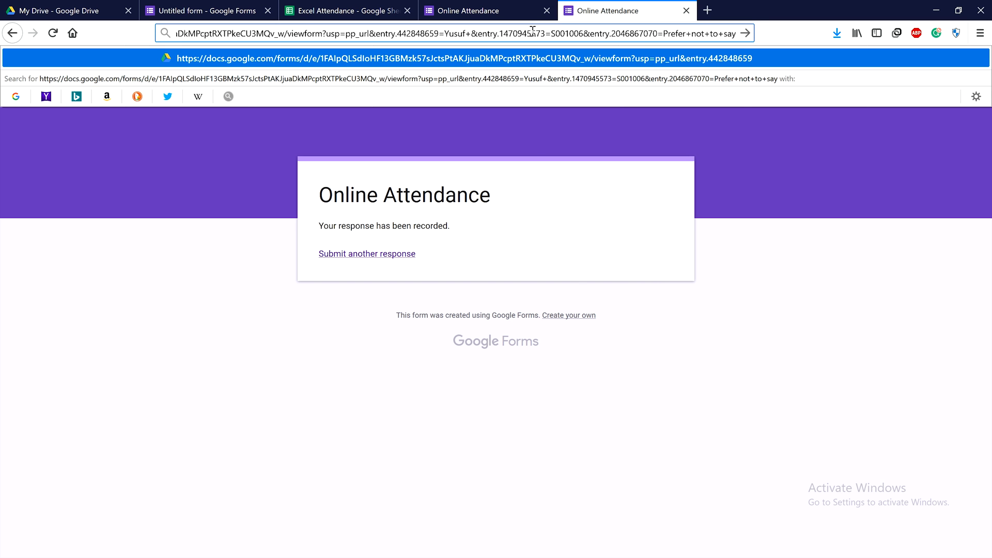
Step: Open the pre-filled link, submit Yusuf's response, and return to the pre-fill builder
left_click(366, 254)
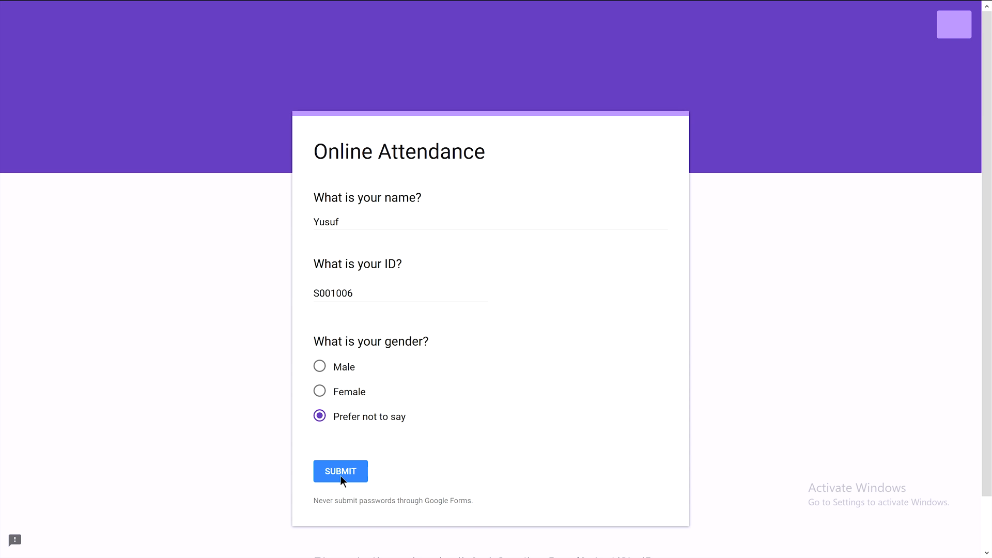
left_click(340, 471)
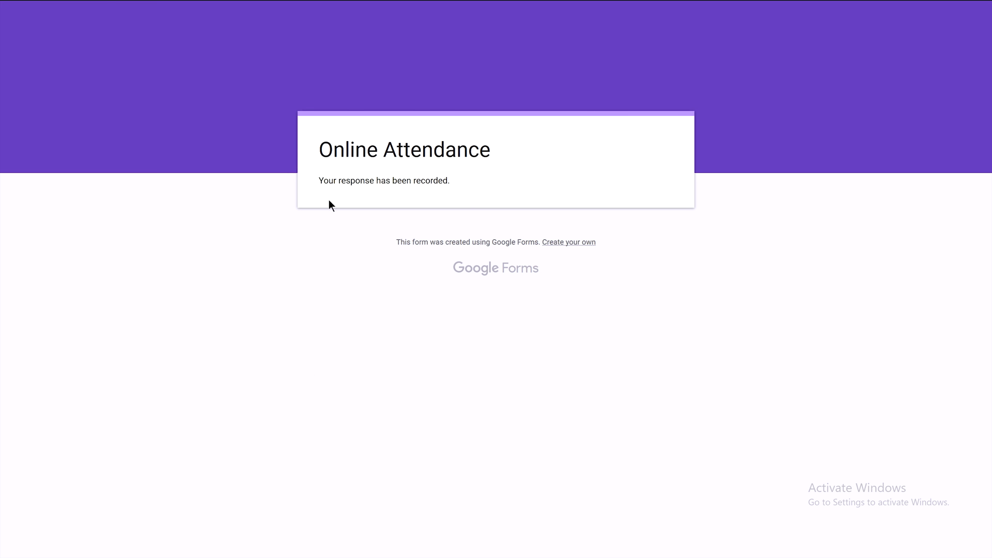
left_click_drag(319, 180, 451, 180)
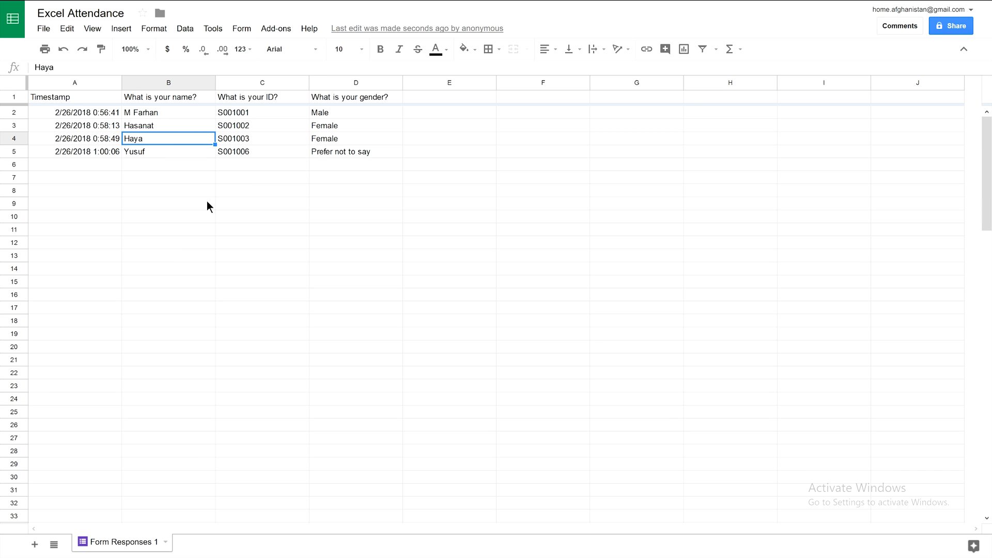
left_click(167, 151)
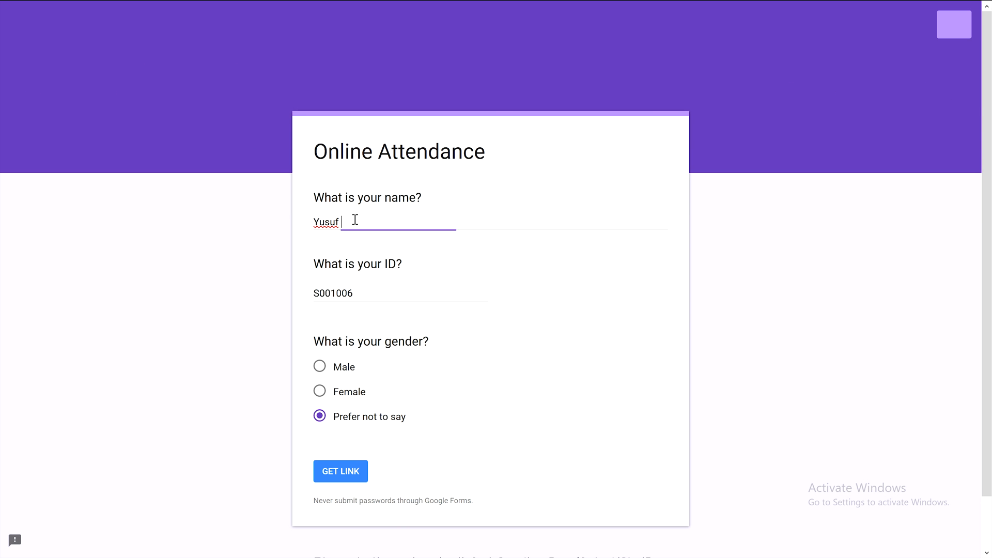
double_click(326, 222)
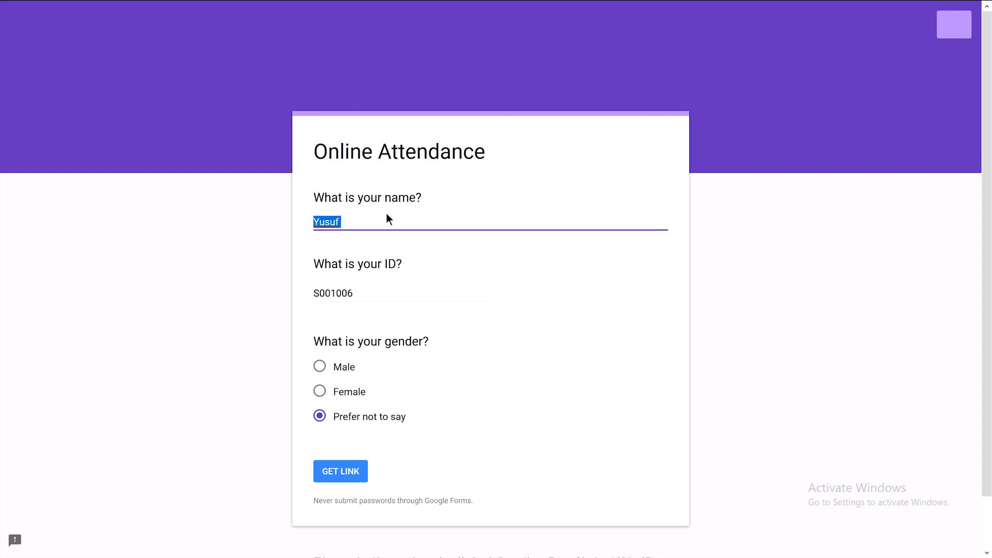
type("Bi")
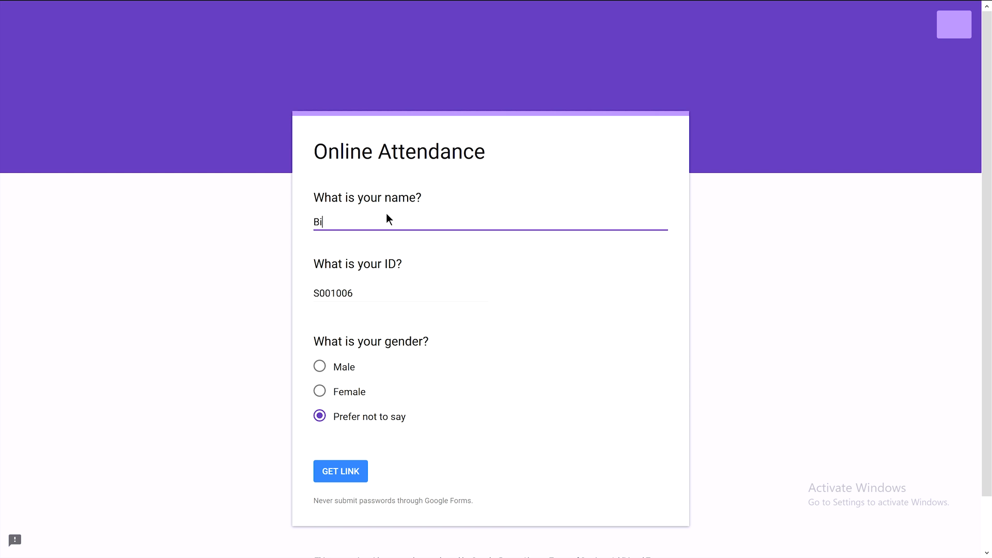
type("lal")
left_click(400, 293)
type("7")
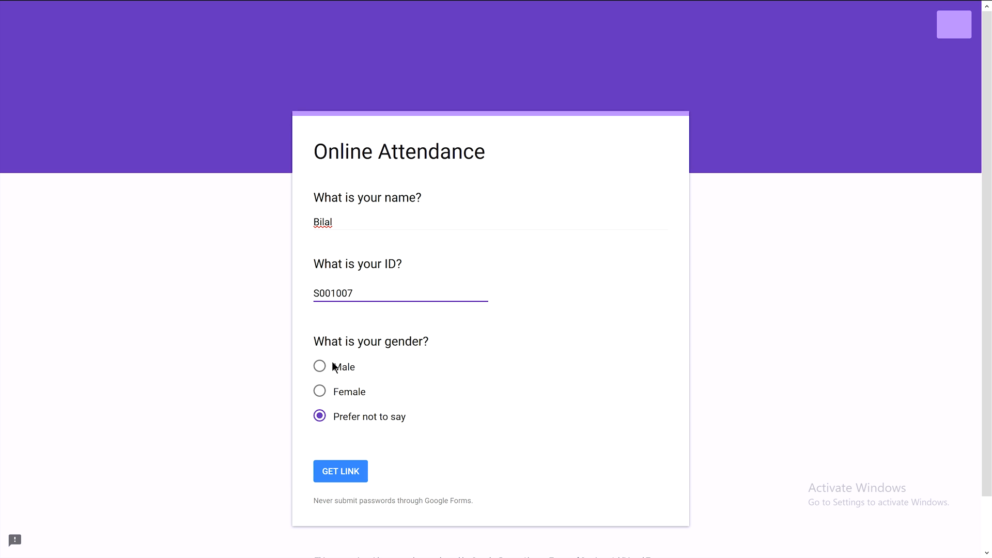
left_click(319, 366)
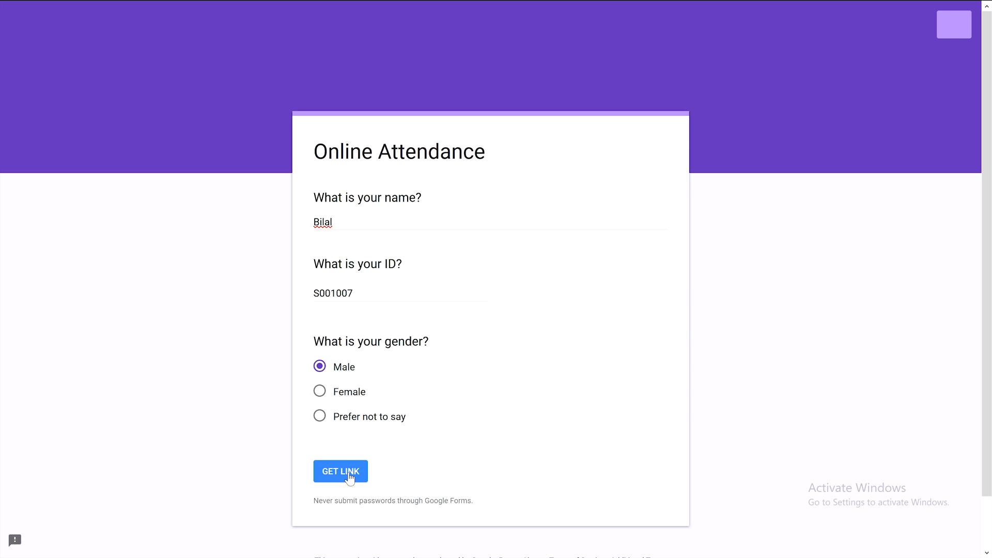
left_click(340, 471)
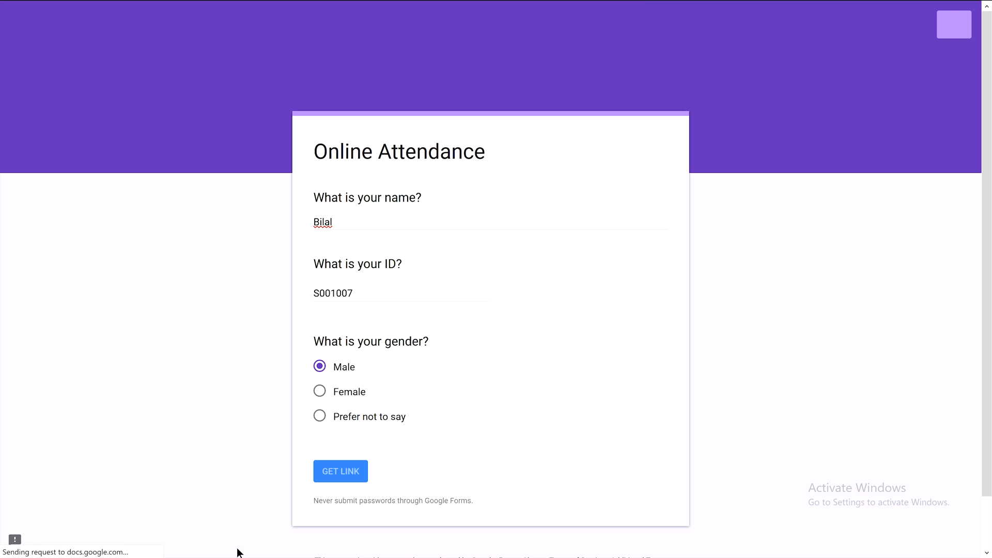
left_click(340, 471)
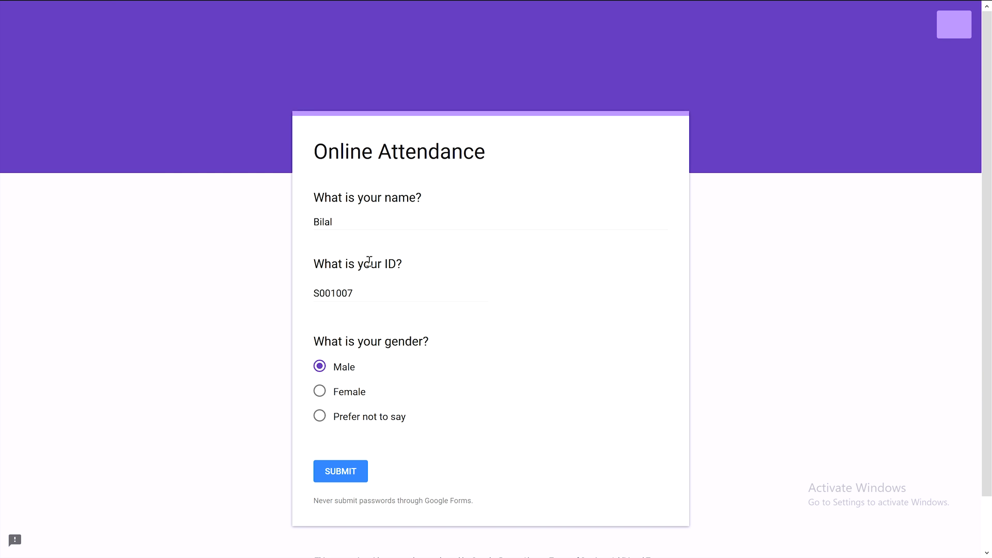
Step: In the opened pre-filled form, change the name to Ayan and edit the ID toward S001010
double_click(323, 221)
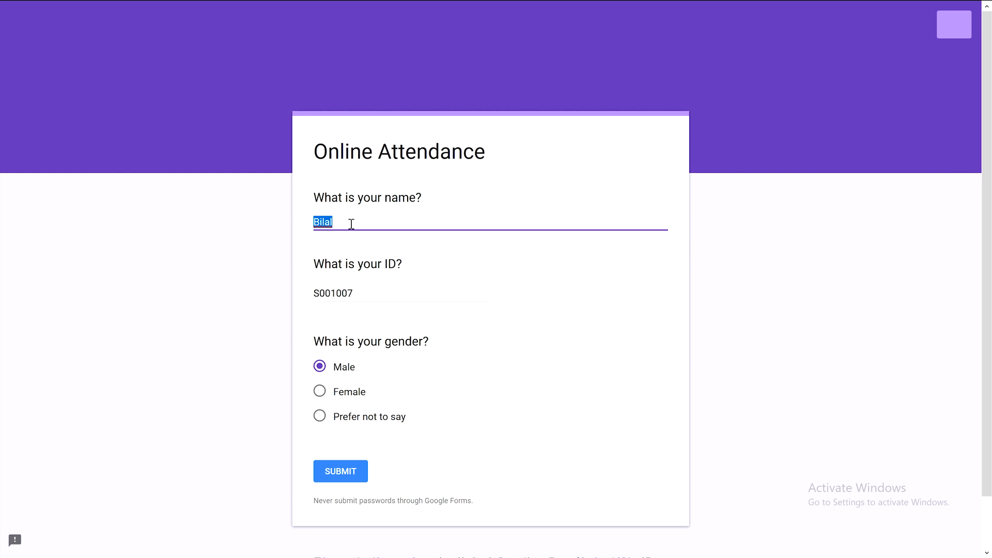
type("Ayan")
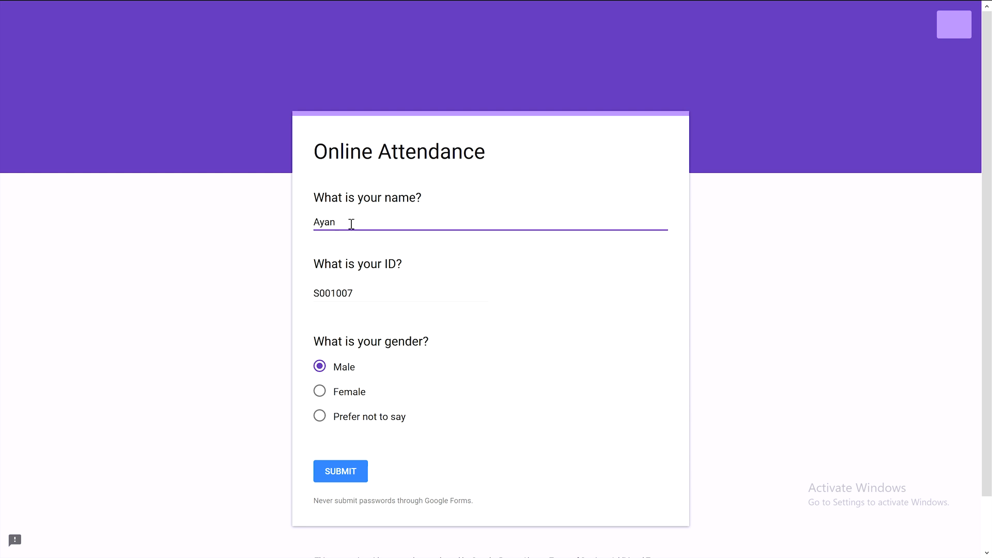
left_click(400, 292)
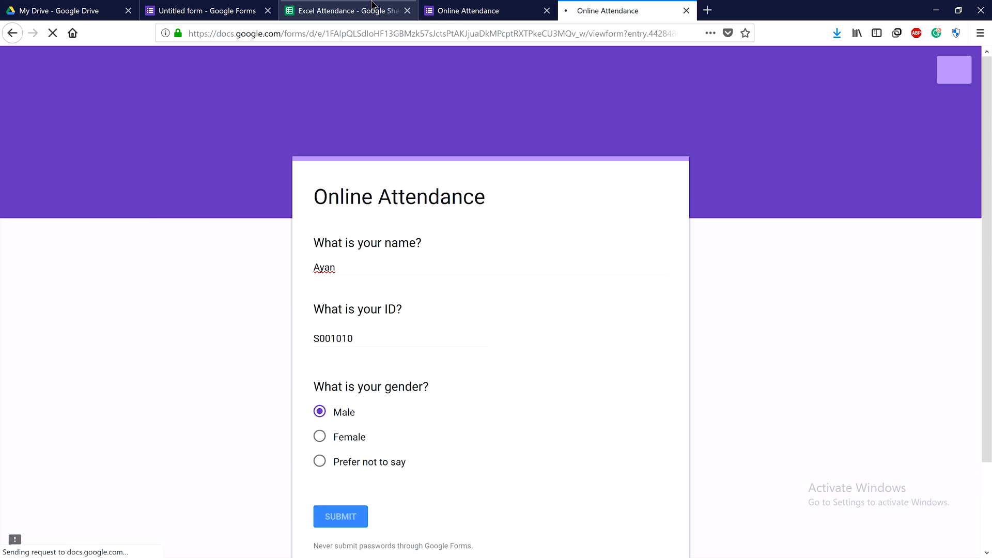
Step: Back in the pre-fill builder, generate Bilal's pre-filled link and copy it to the clipboard
left_click(343, 10)
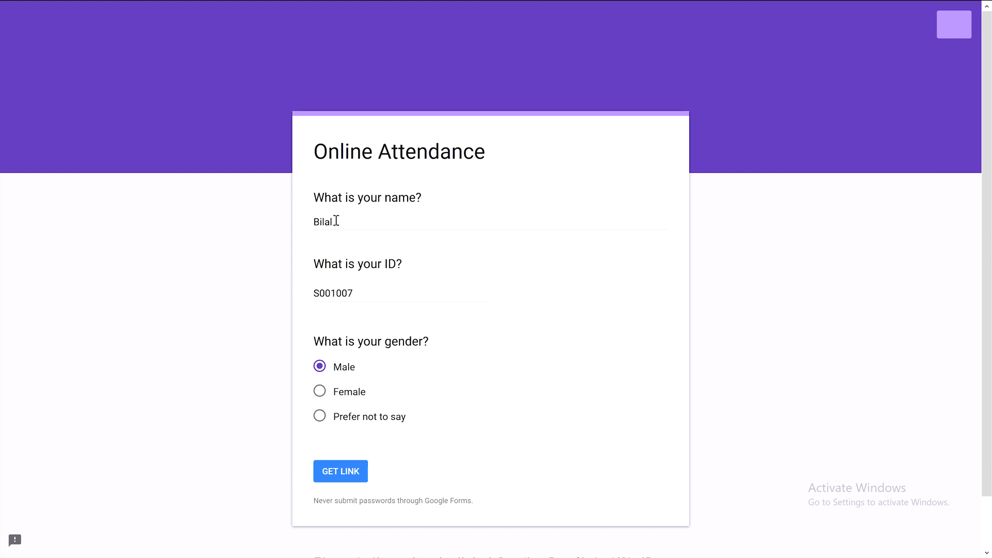
mouse_move(363, 222)
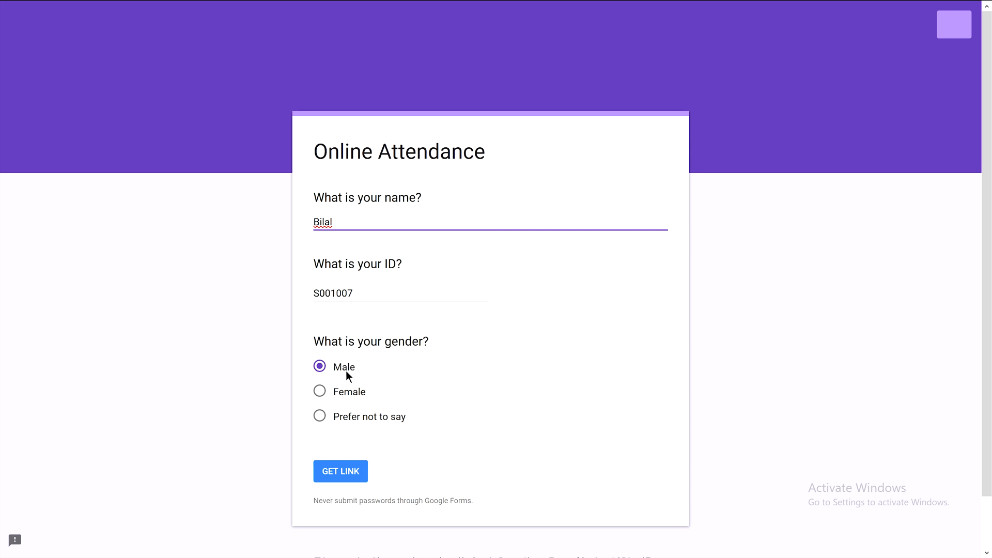
mouse_move(358, 474)
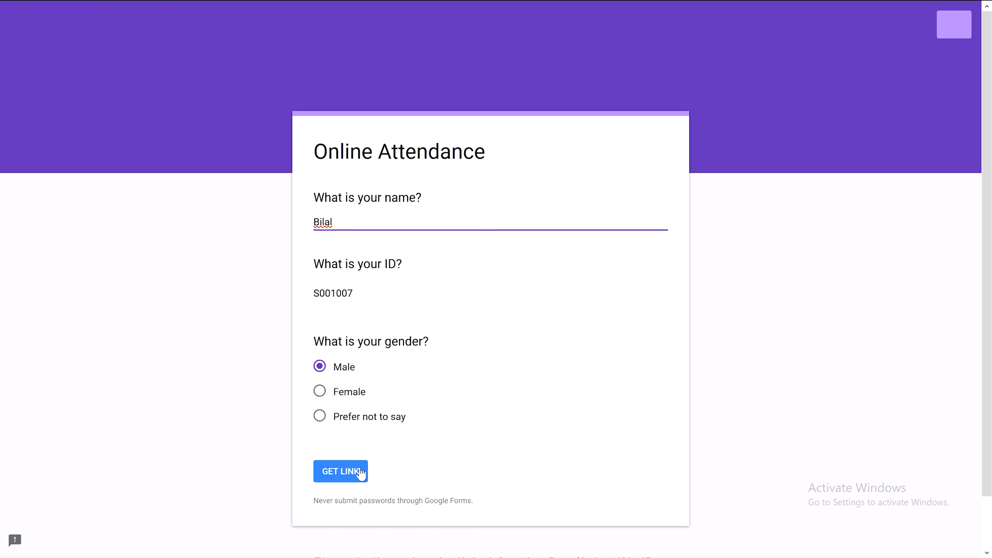
left_click(340, 471)
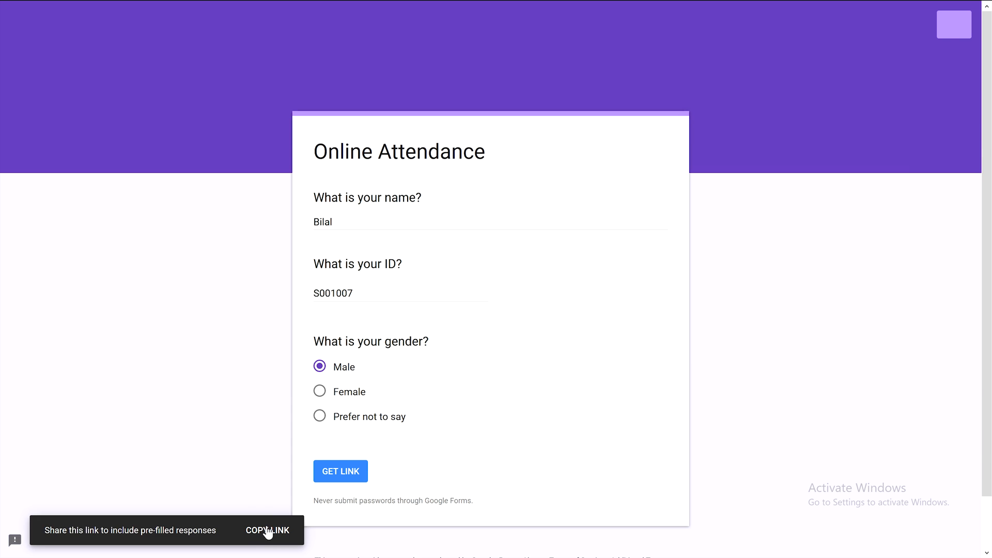
left_click(267, 531)
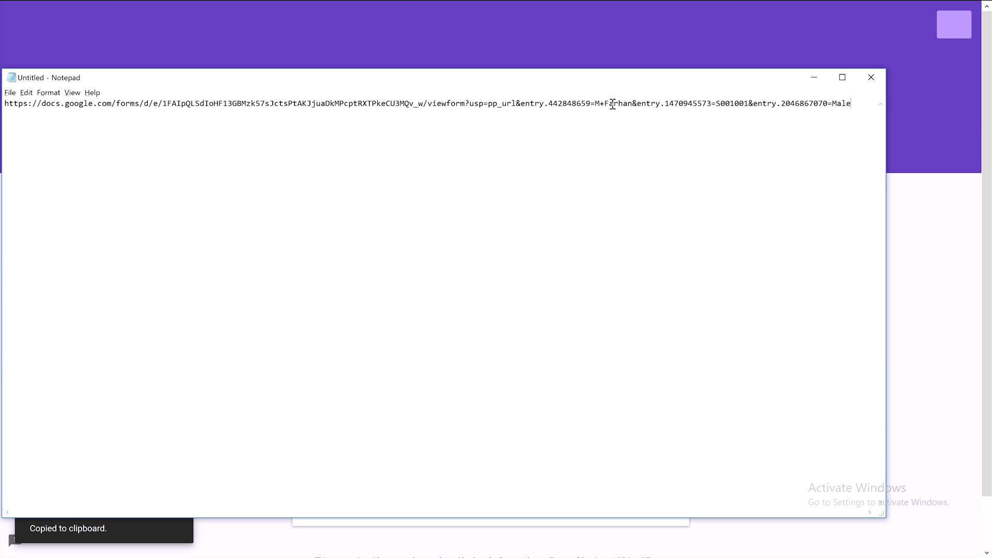
Step: In Notepad, replace viewform with formResponse in Bilal's link and copy the edited submission link
key("ctrl+a")
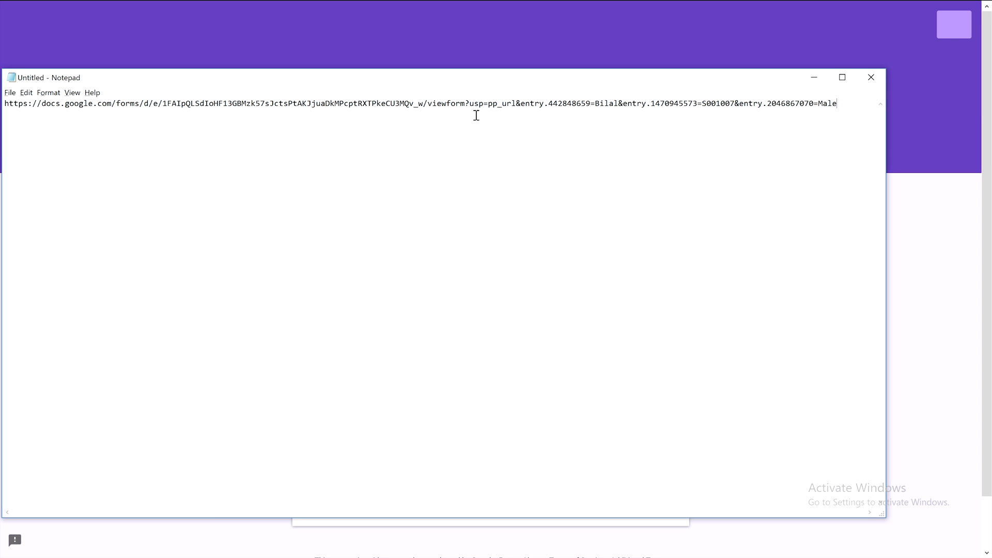
double_click(450, 103)
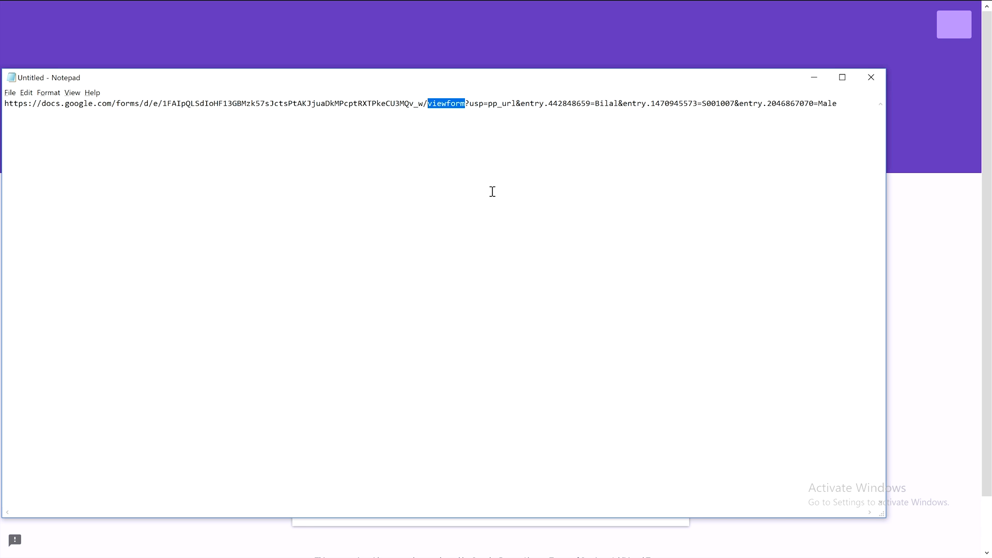
type("form")
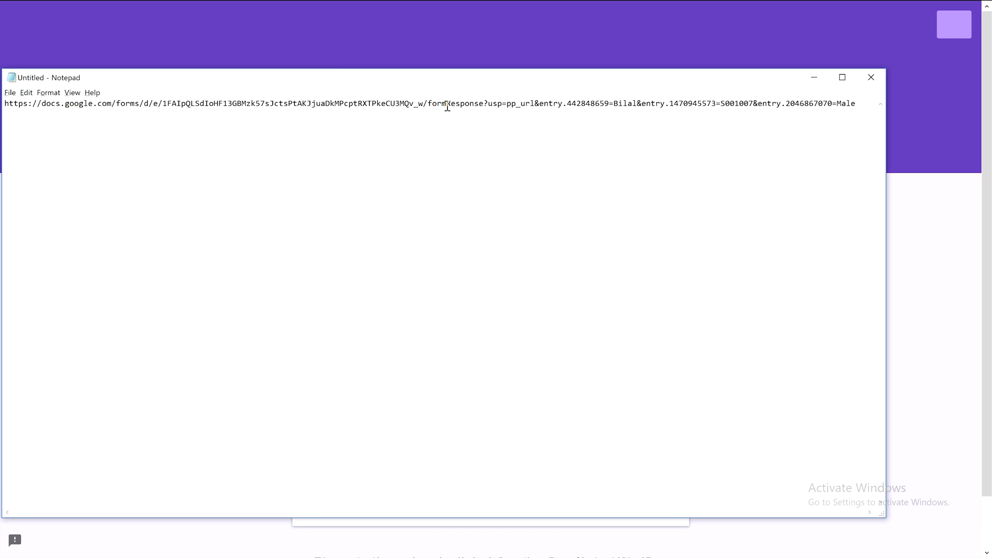
double_click(446, 104)
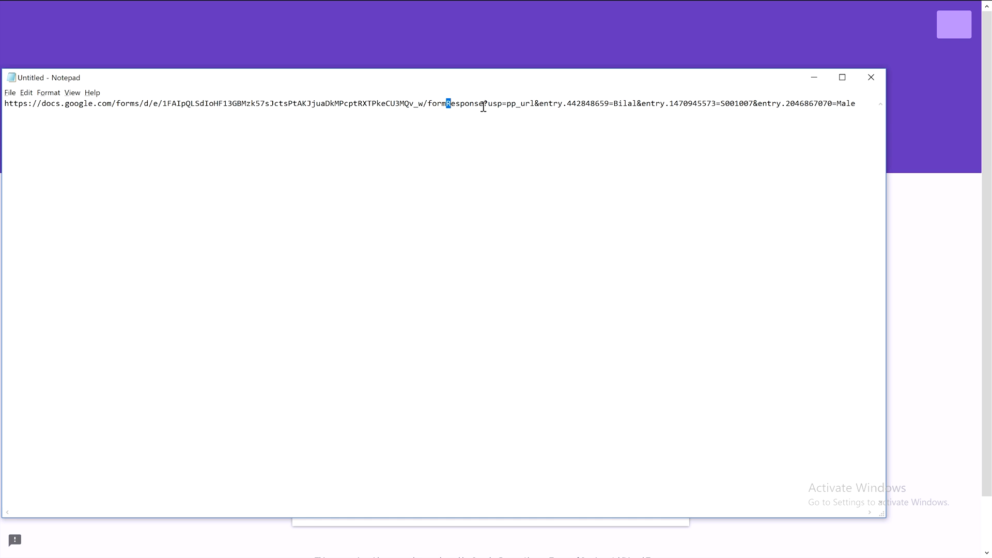
key("ctrl+a")
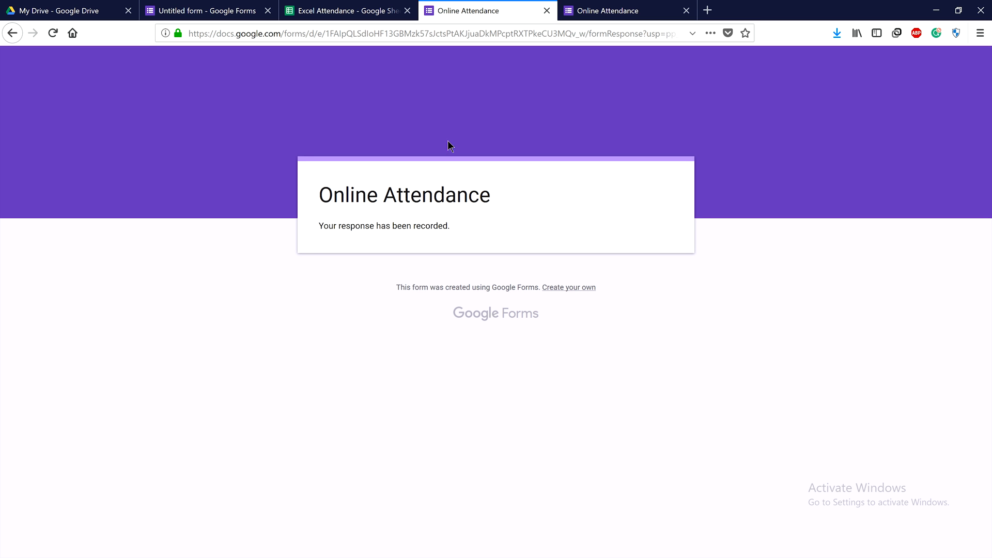
left_click(346, 10)
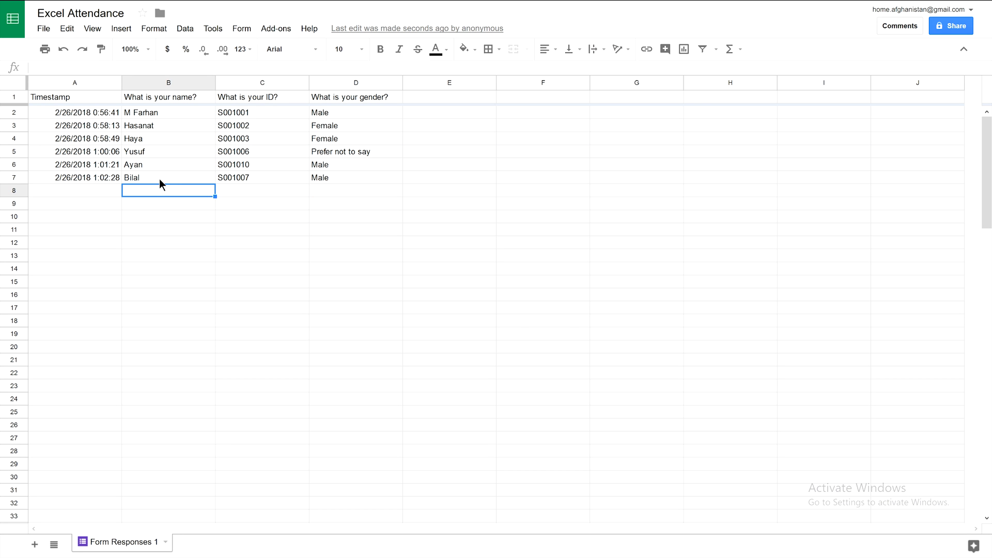
left_click(167, 177)
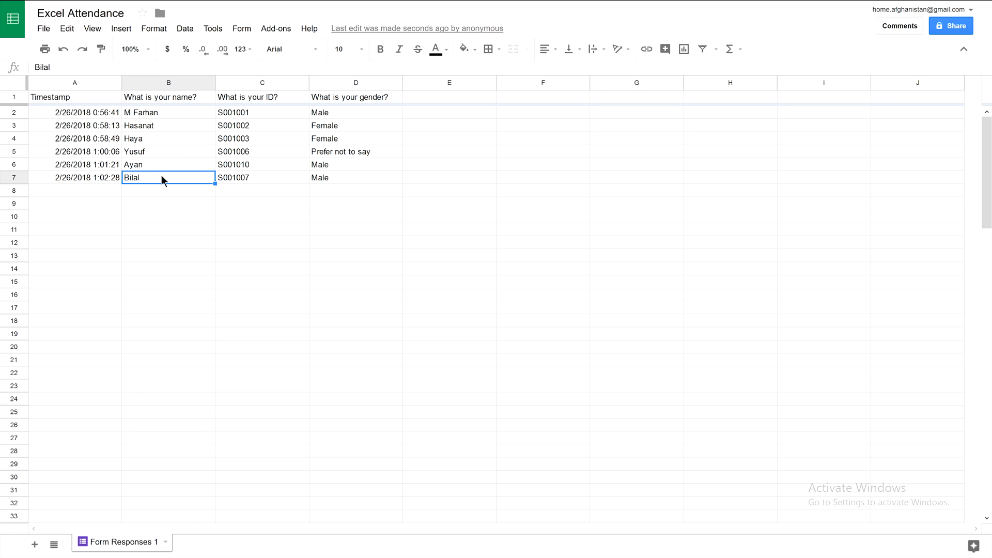
left_click(262, 177)
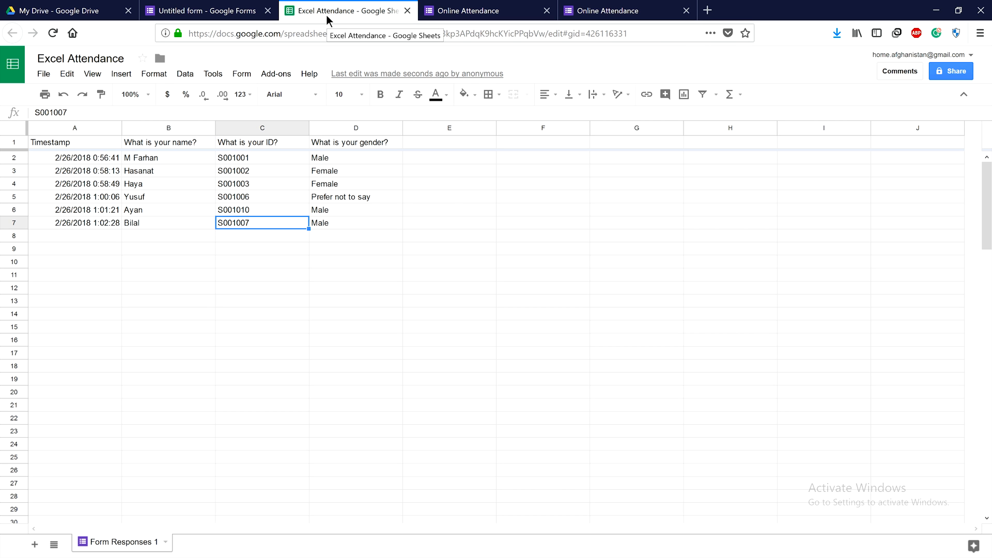
left_click(486, 11)
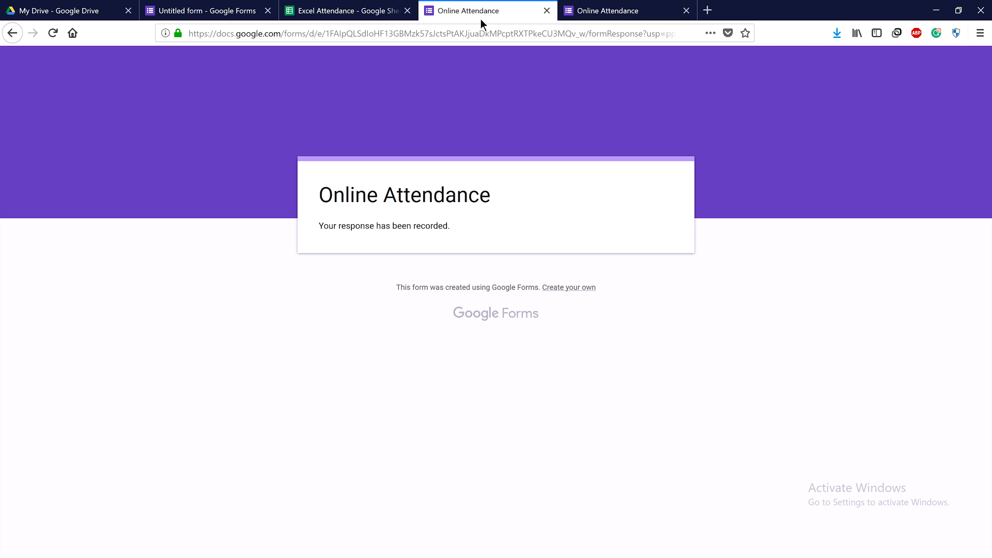
mouse_move(345, 11)
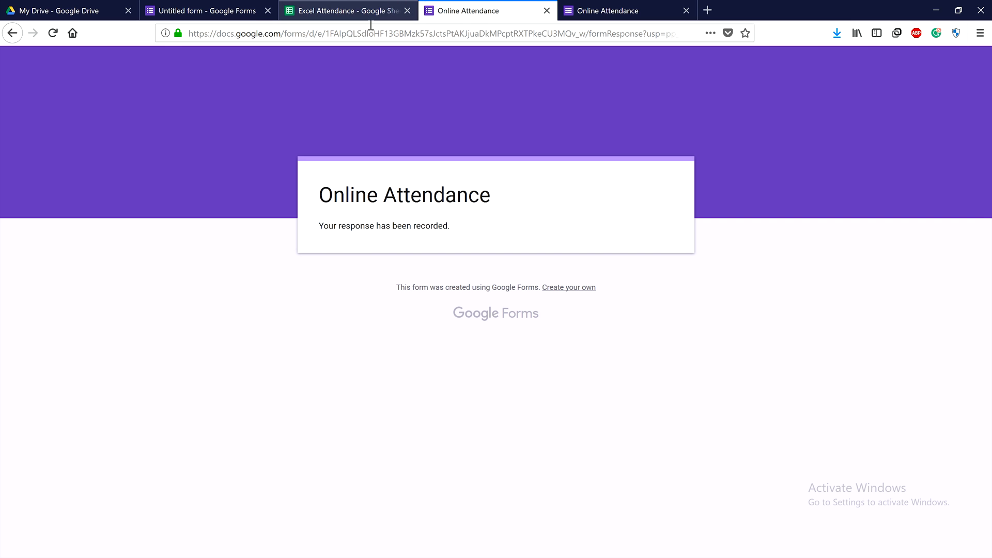
left_click(13, 33)
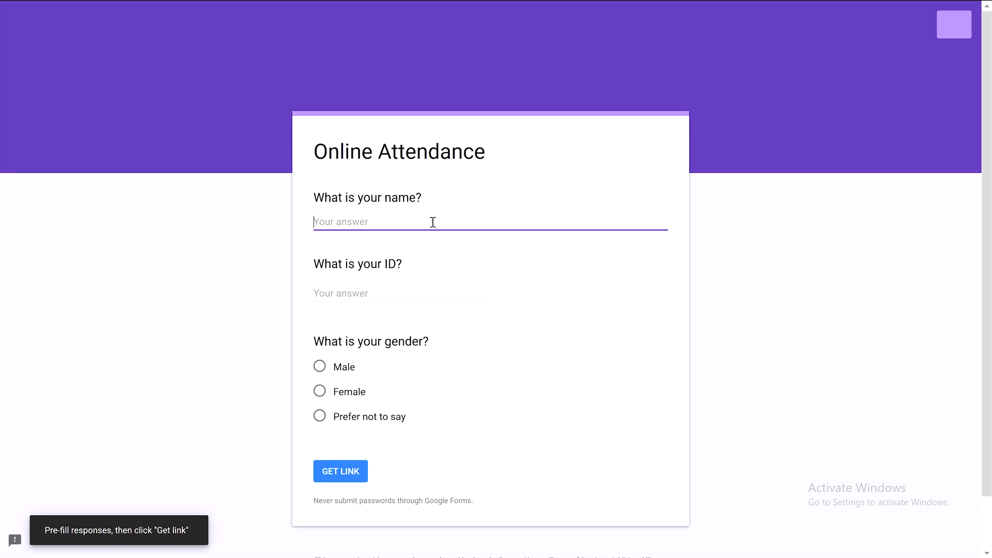
type("Mus")
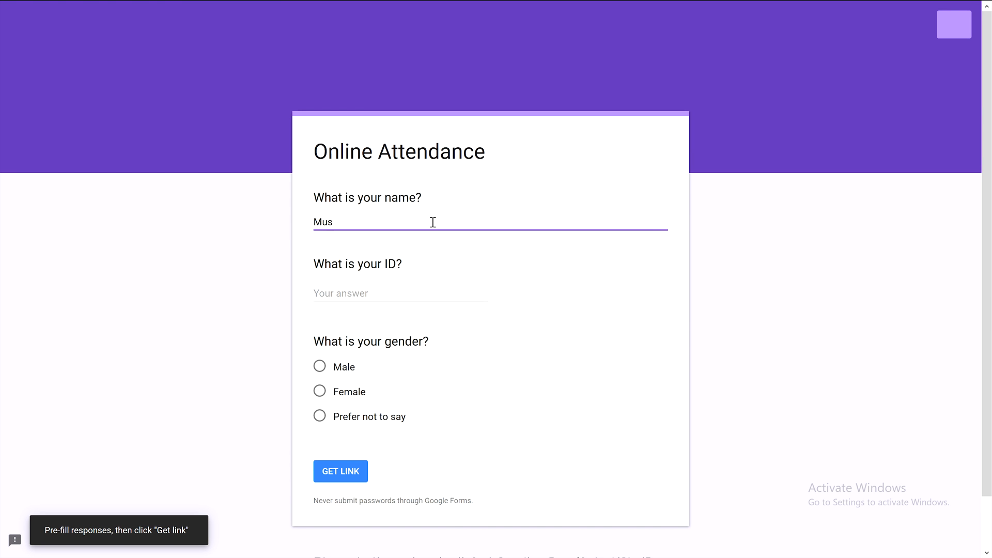
type("tafa")
left_click(400, 292)
type("S")
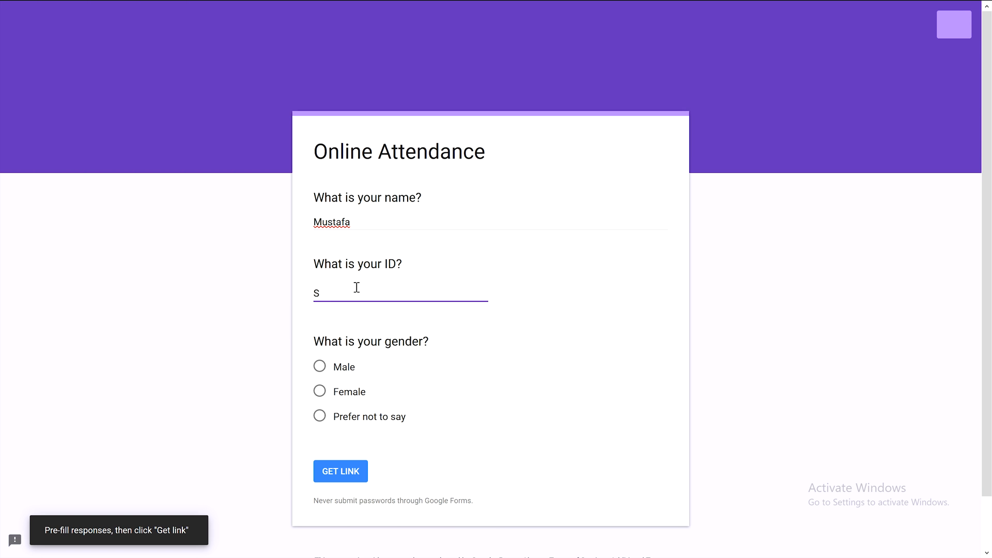
type("00100")
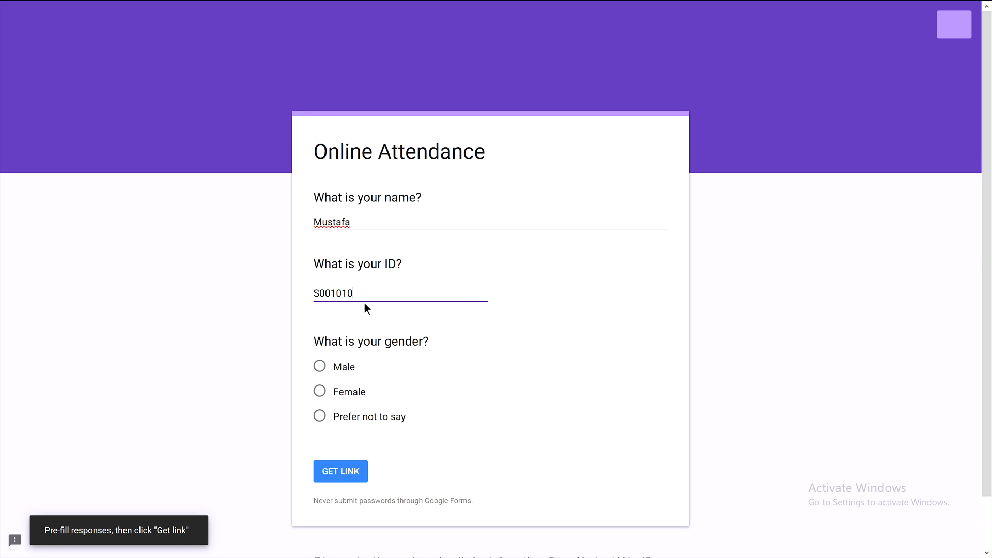
left_click(320, 366)
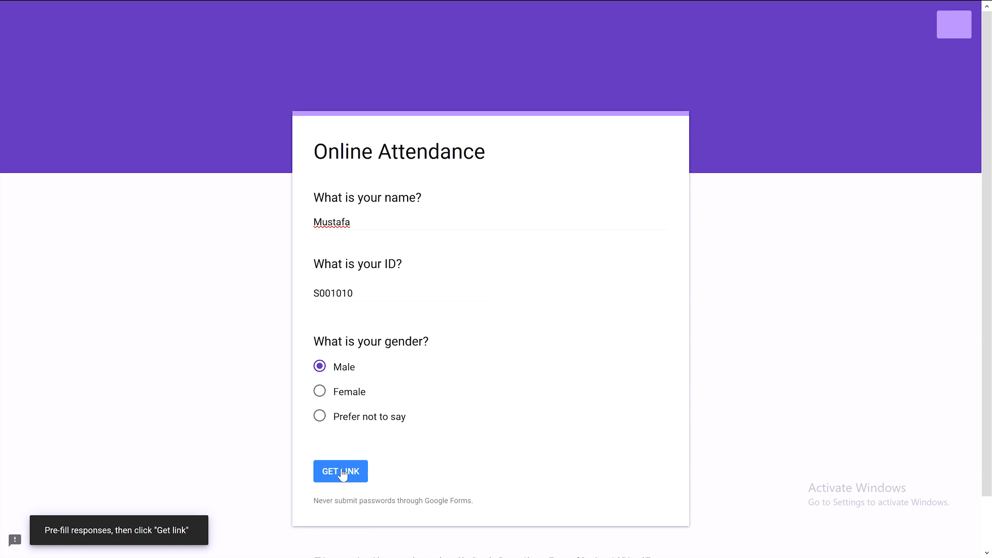
left_click(340, 471)
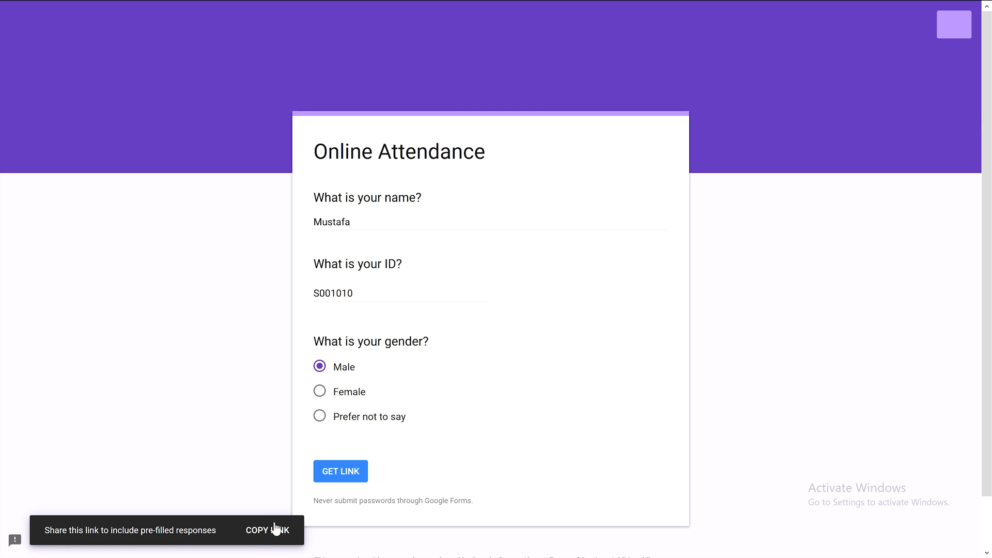
left_click(266, 530)
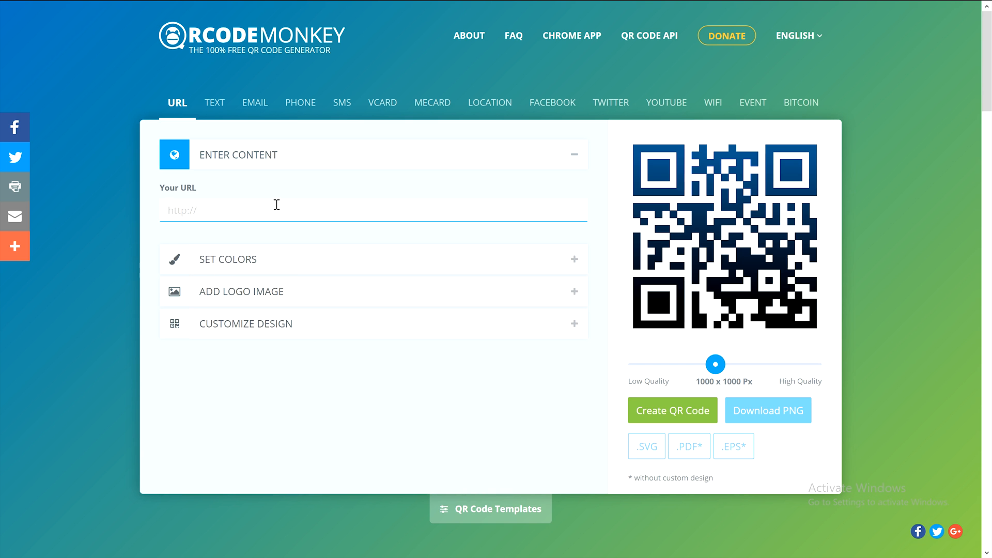
Step: Paste Mustafa's pre-filled link into QR Code Monkey and set the QR colour to red #FF0000
right_click(277, 210)
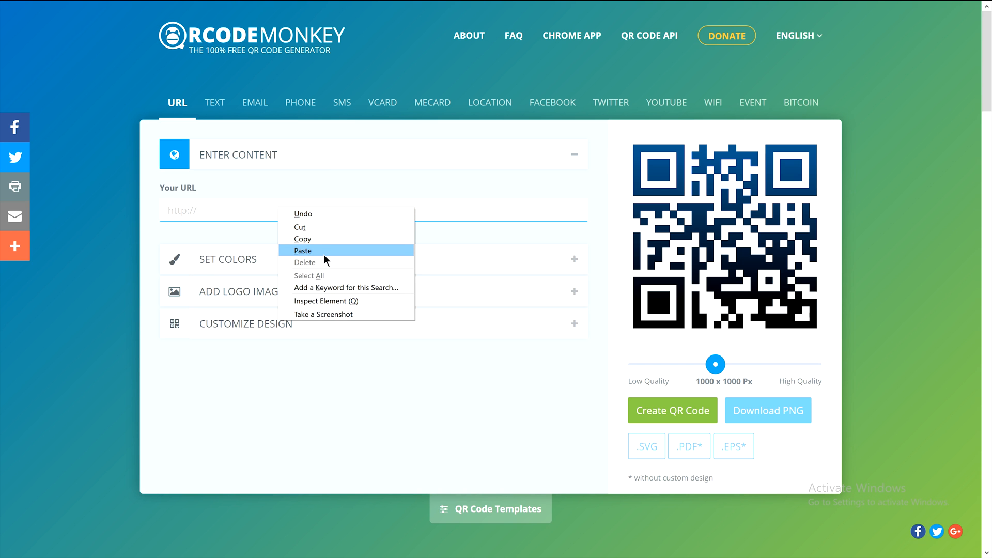
left_click(303, 250)
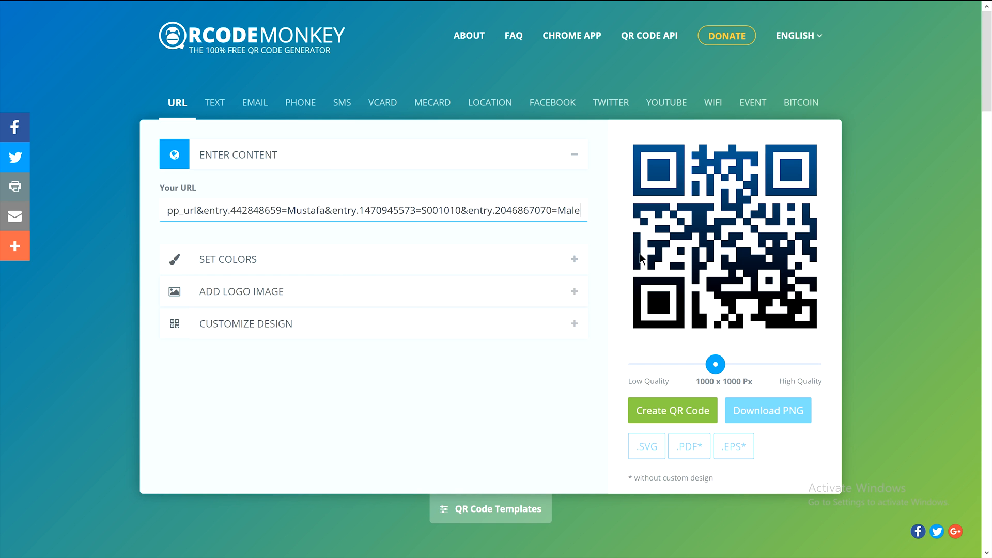
mouse_move(255, 272)
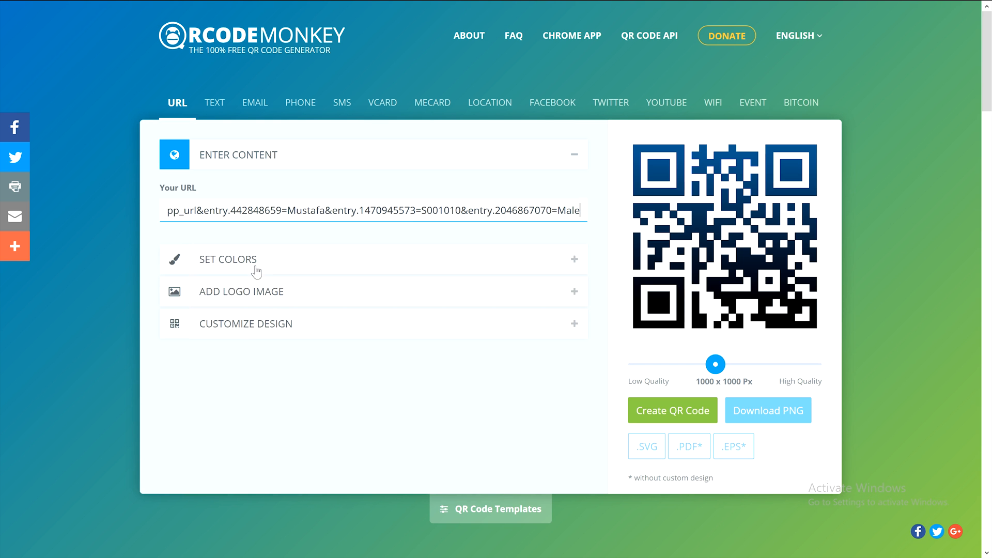
left_click(227, 259)
type("#FF0000")
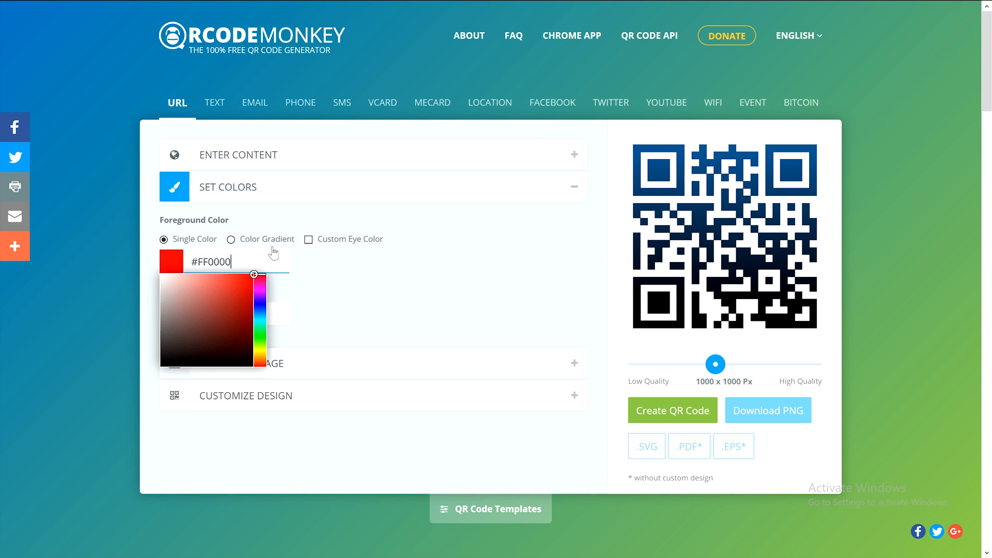
left_click(231, 239)
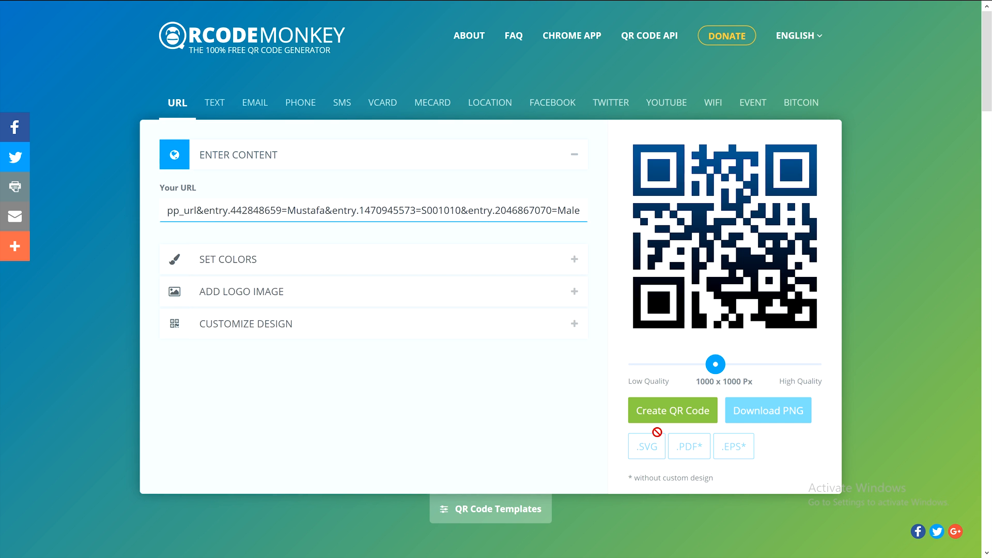
Step: Create the QR code from the link and check the content field
left_click(672, 411)
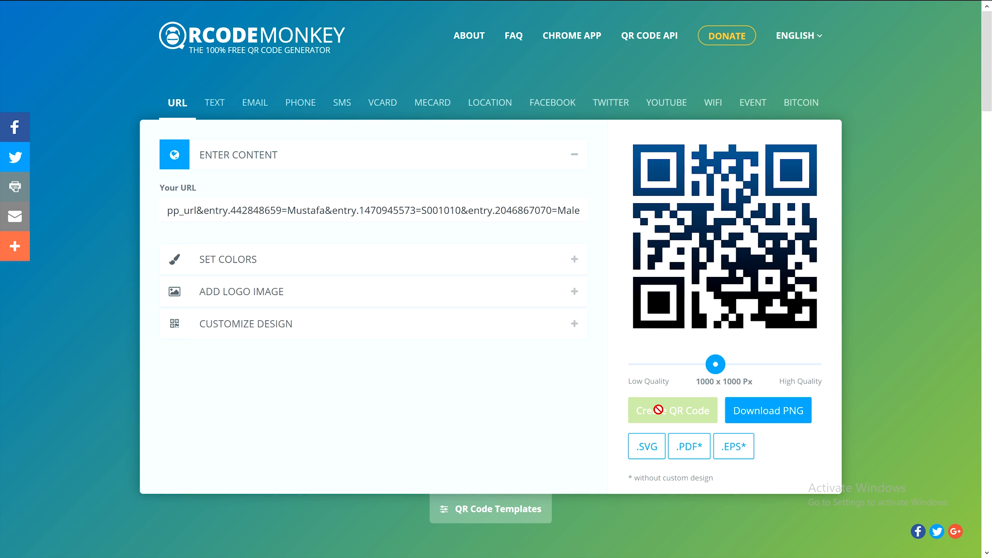
left_click(673, 411)
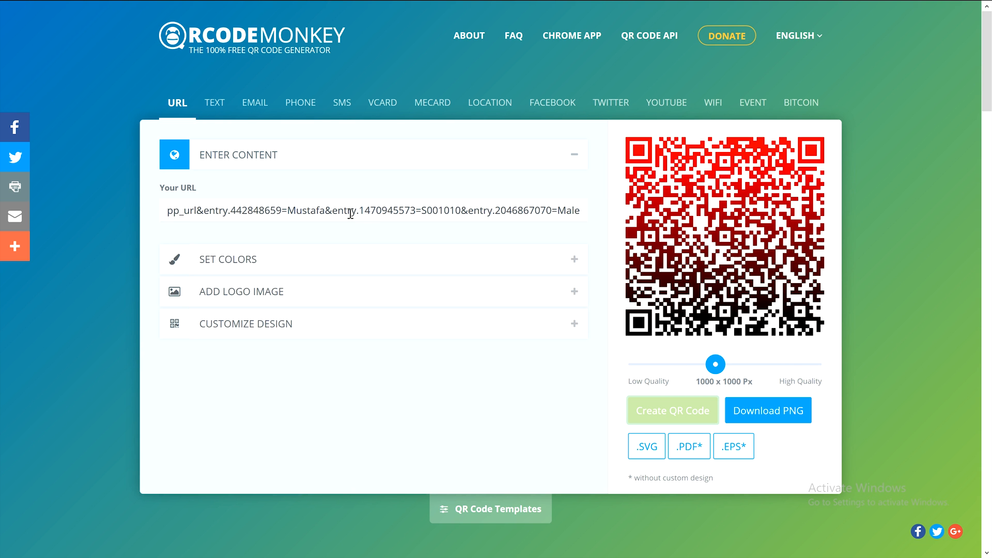
left_click(373, 210)
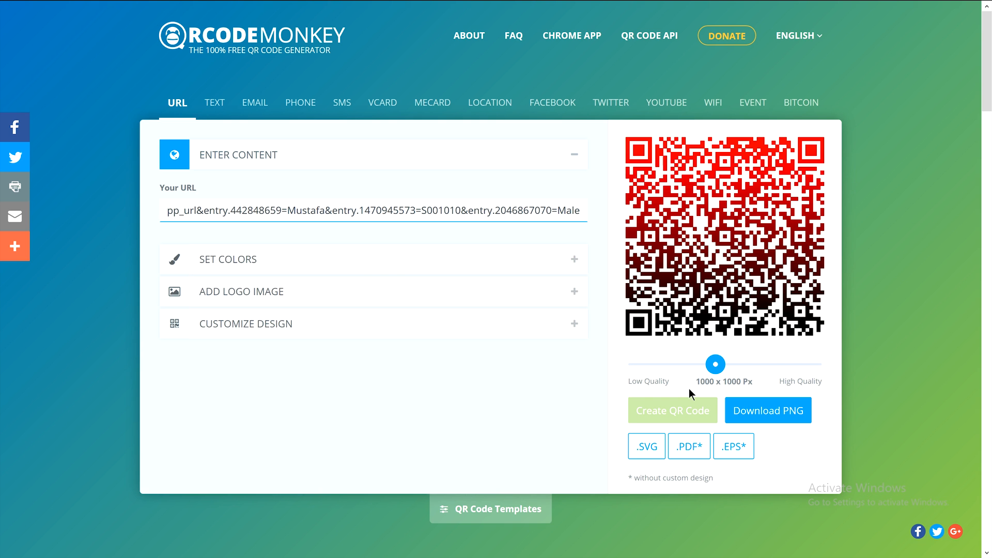
mouse_move(606, 223)
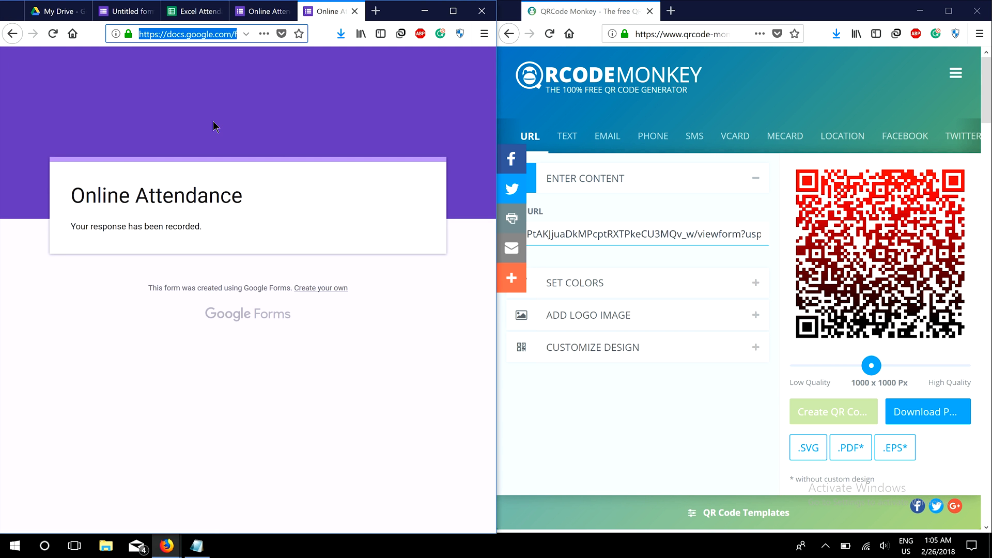
left_click(193, 11)
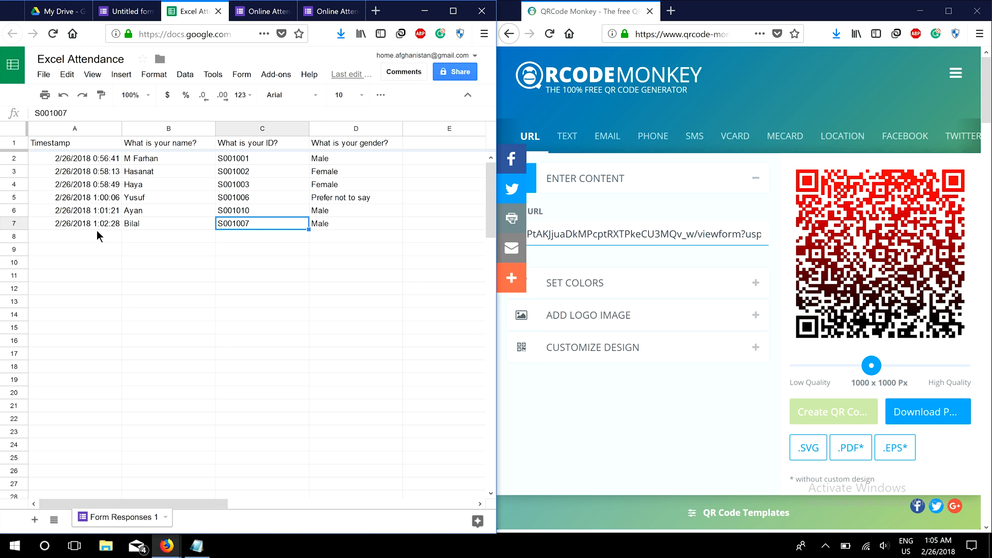
left_click(74, 235)
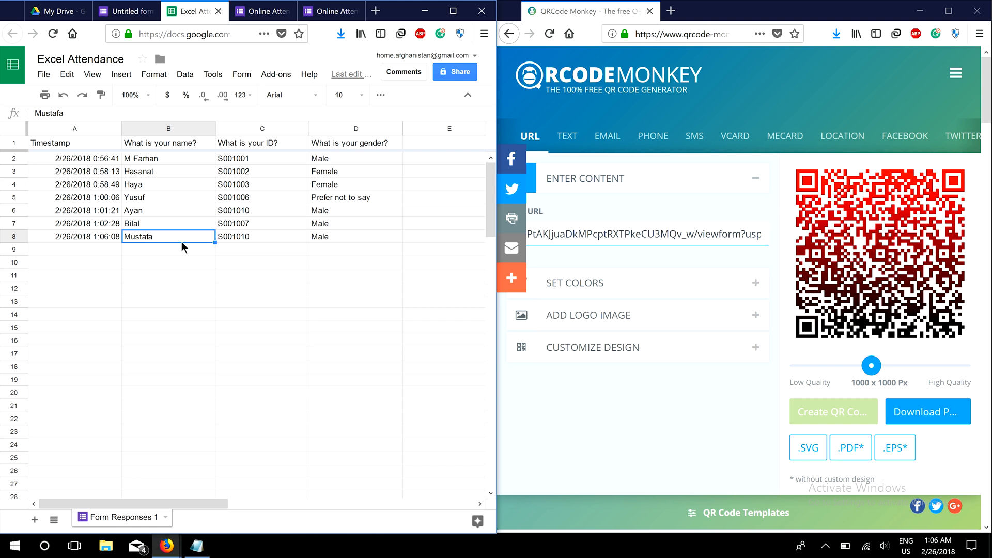
mouse_move(298, 244)
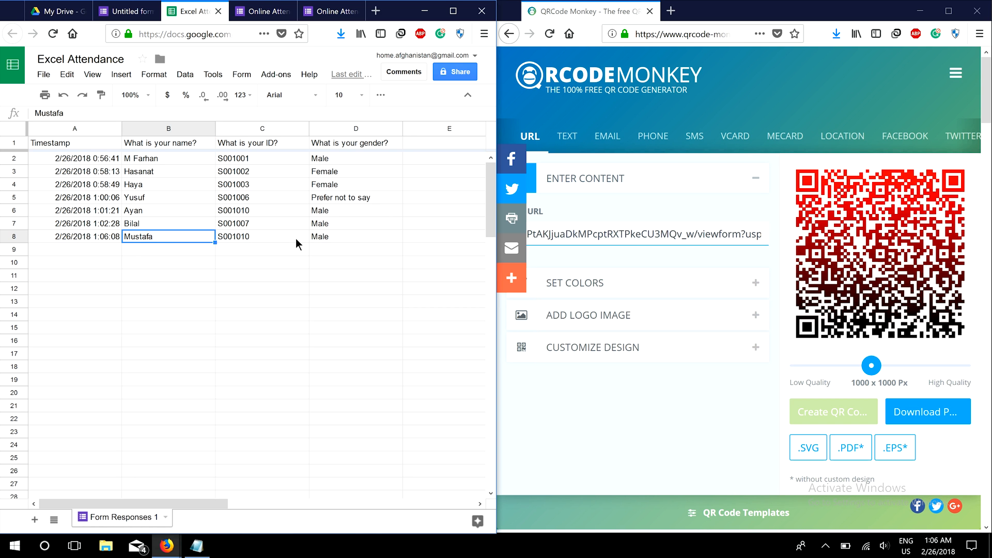
left_click(261, 235)
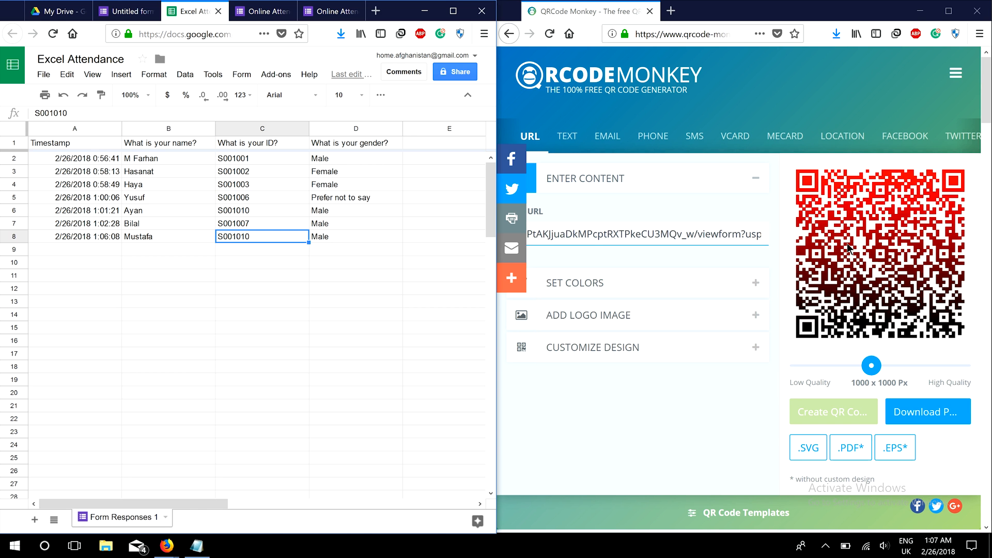
mouse_move(848, 252)
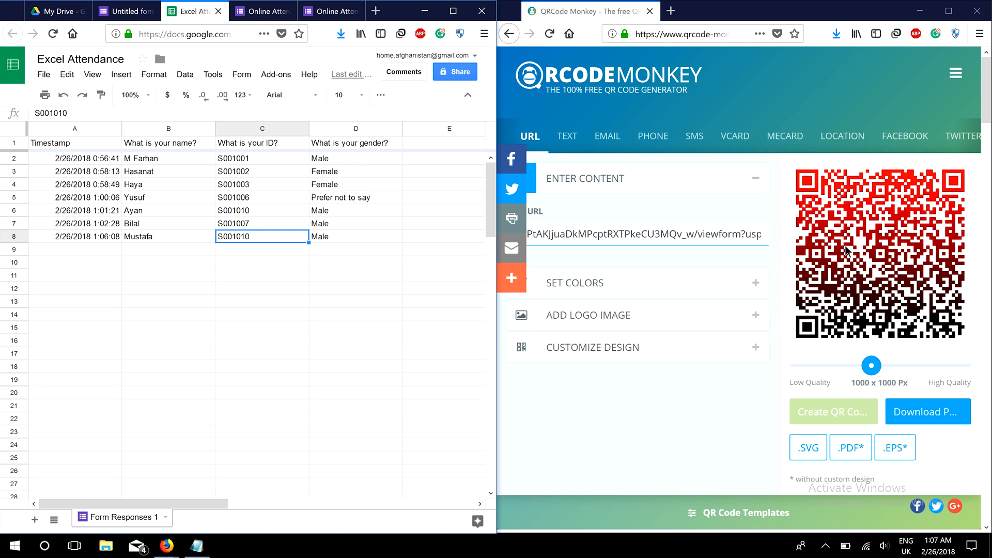